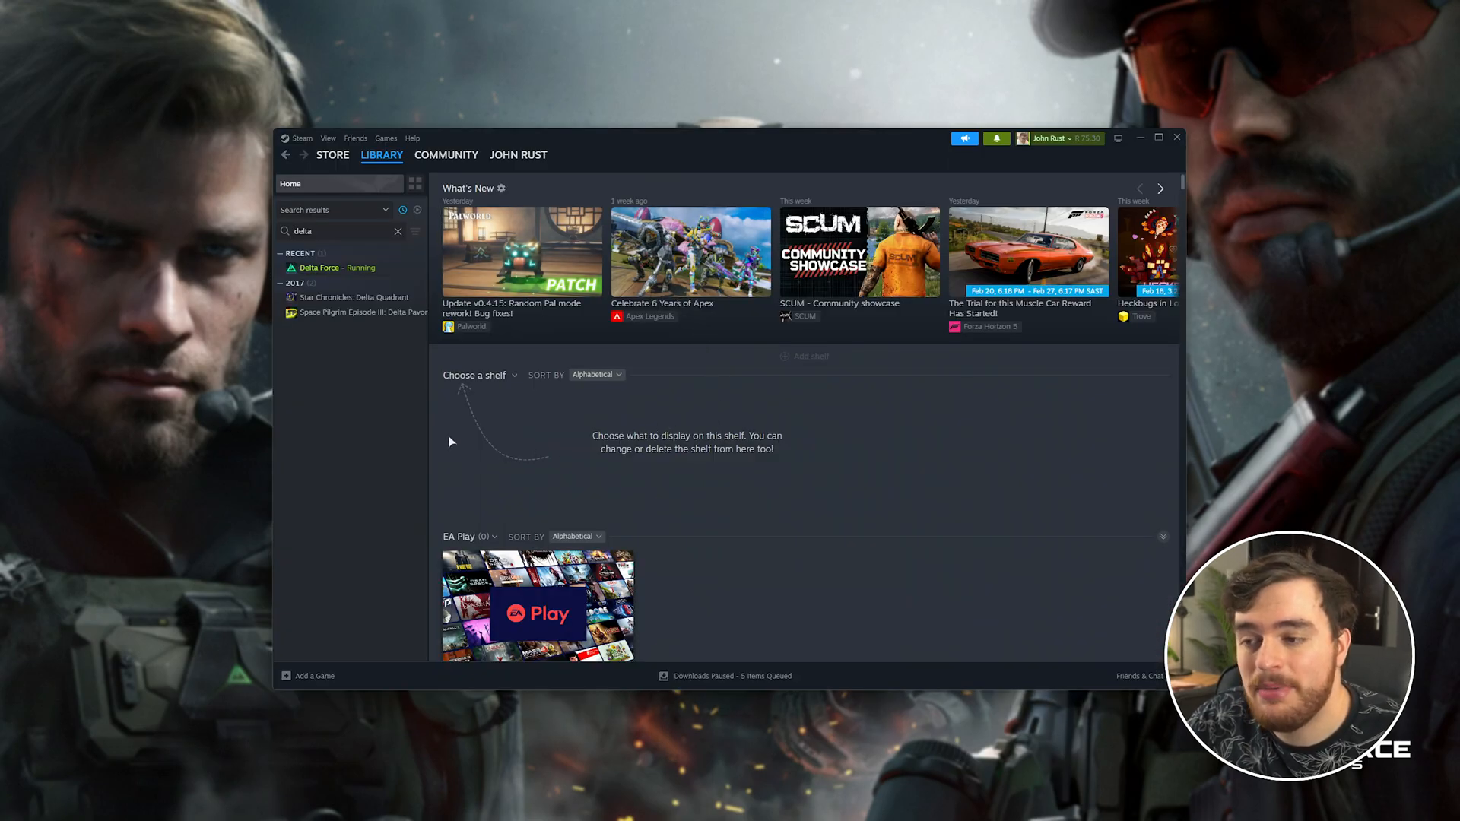
Select Delta Force in the Steam library and browse its local files via Manage.
left_click(337, 266)
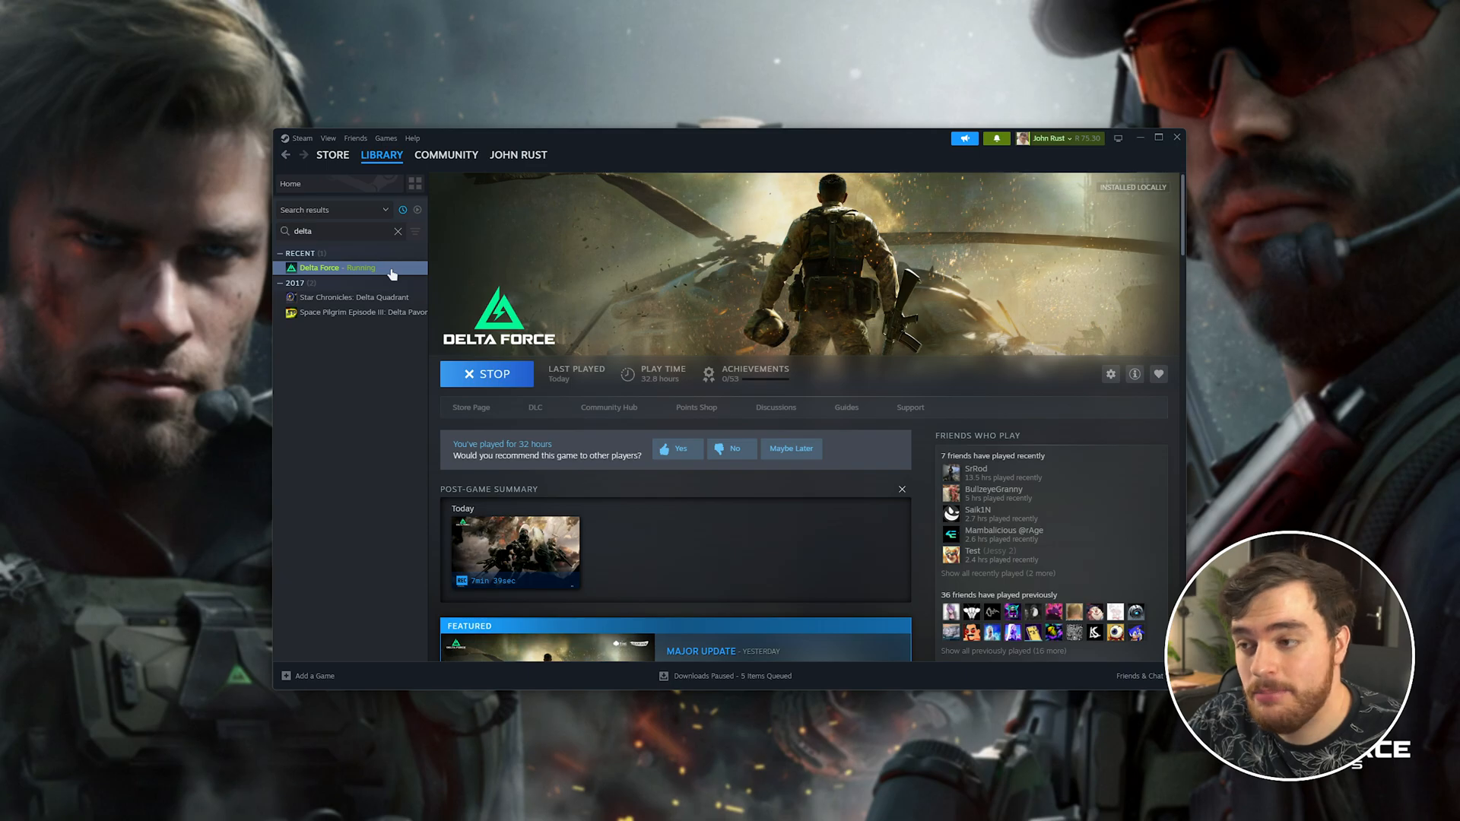
right_click(334, 267)
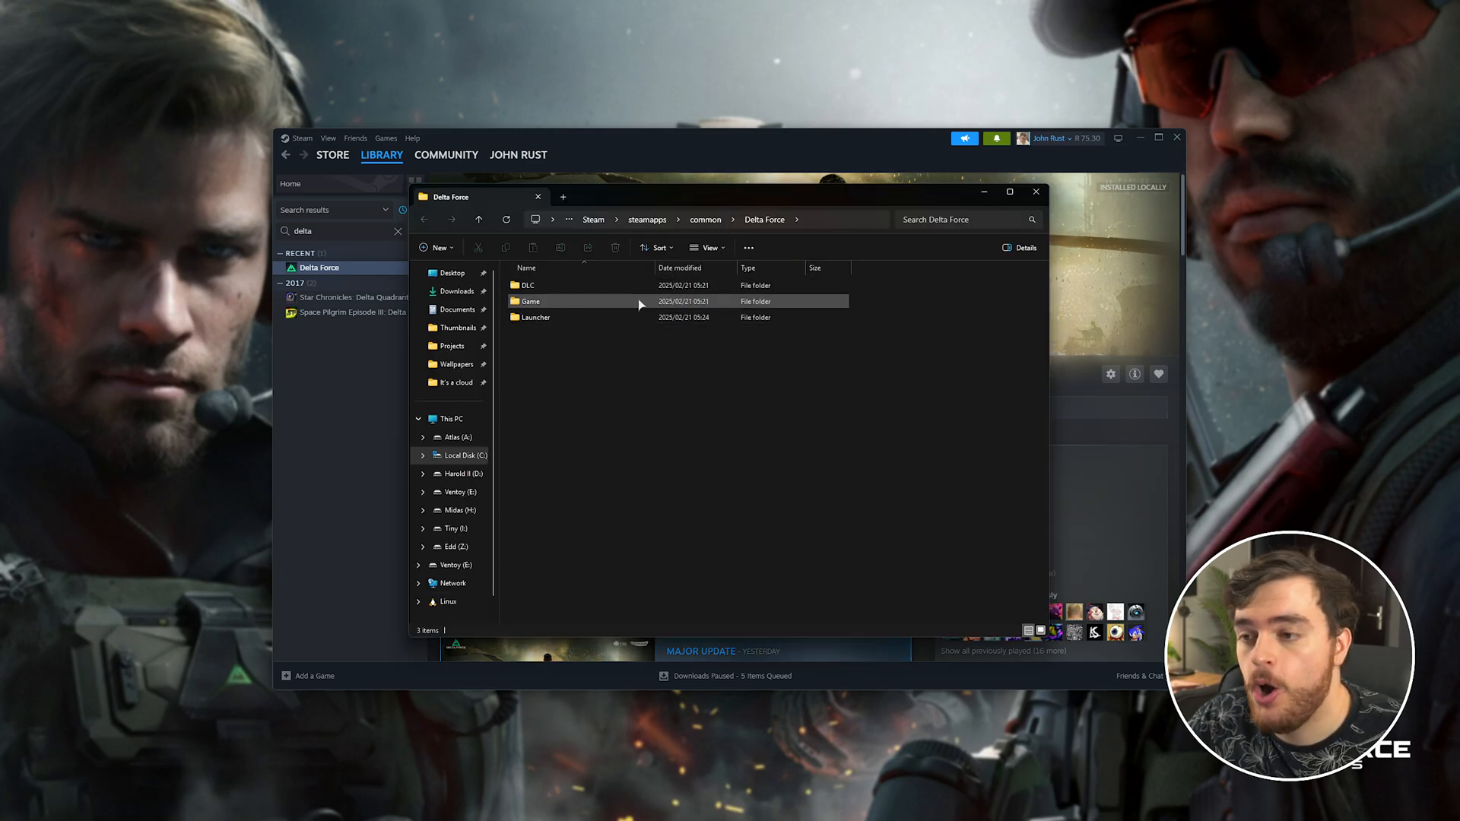
Navigate Game > DeltaForce > Saved > Config > WindowsClient and select Engine.ini.
double_click(530, 302)
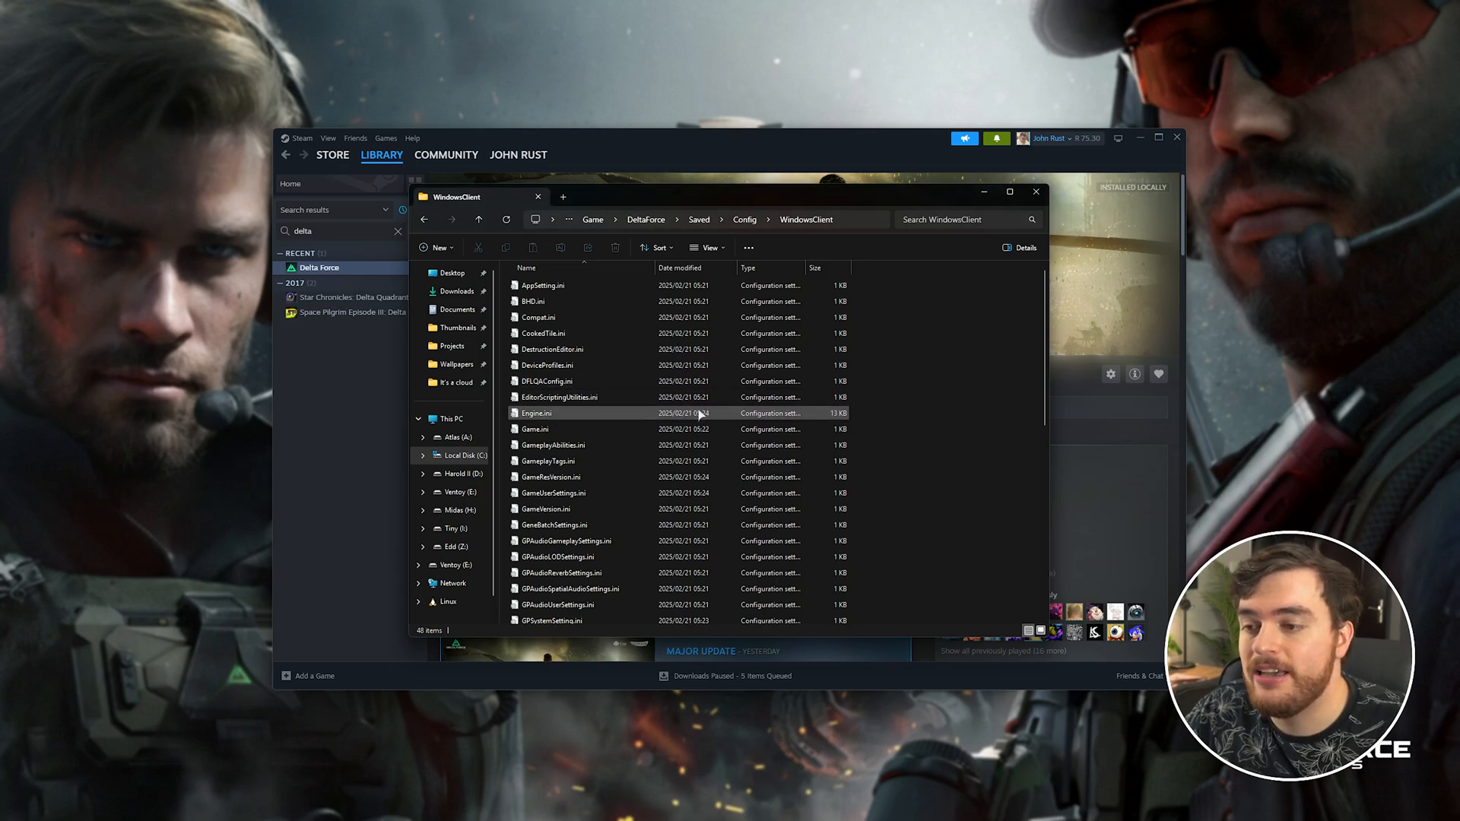
left_click(535, 414)
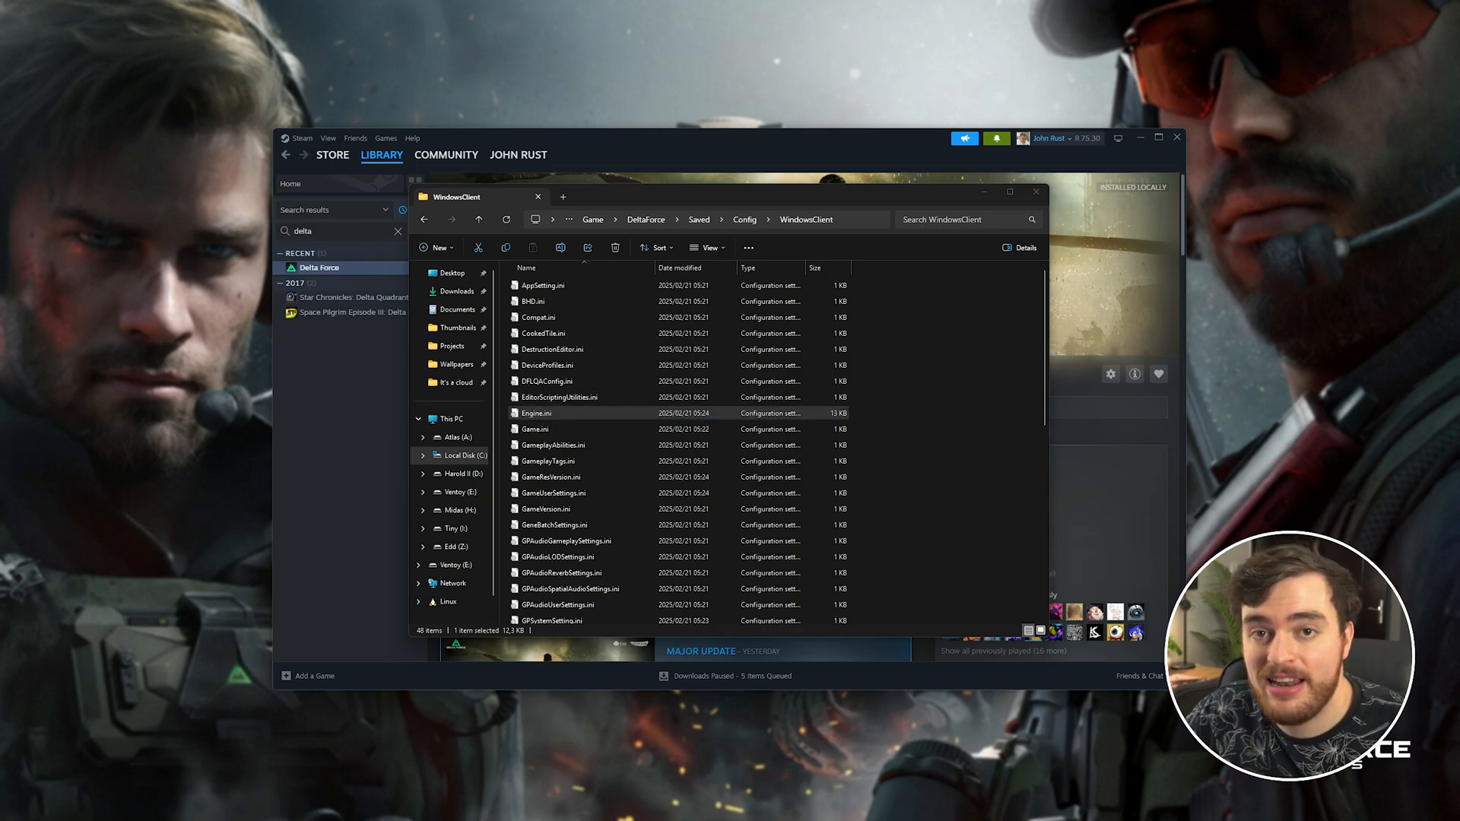
Append [SystemSettings] with r.PostProcessAAQuality=0 and r.Tonemapper.Quality=0 to Engine.ini, save and close.
double_click(535, 413)
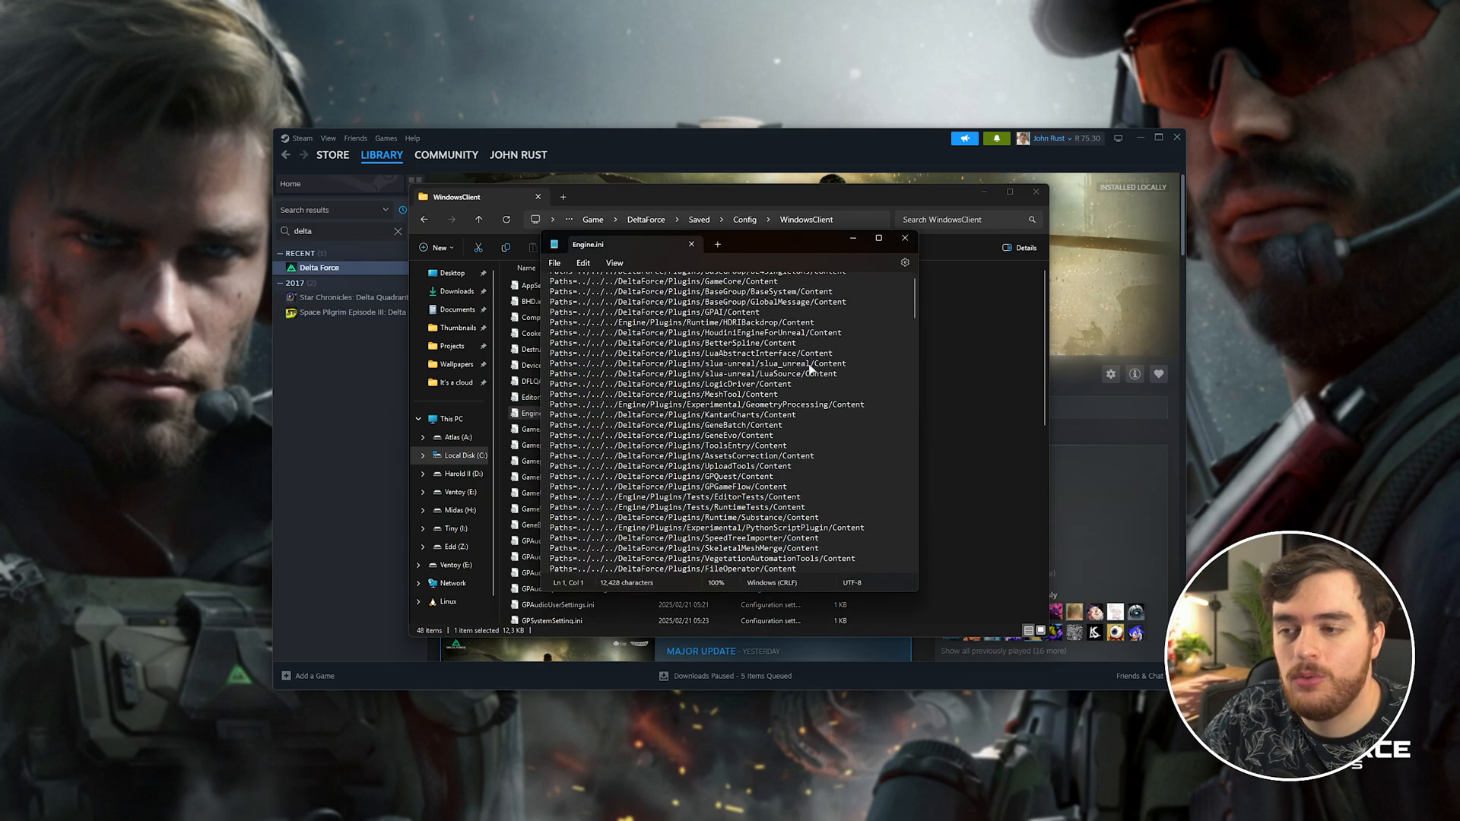
scroll("down", 3)
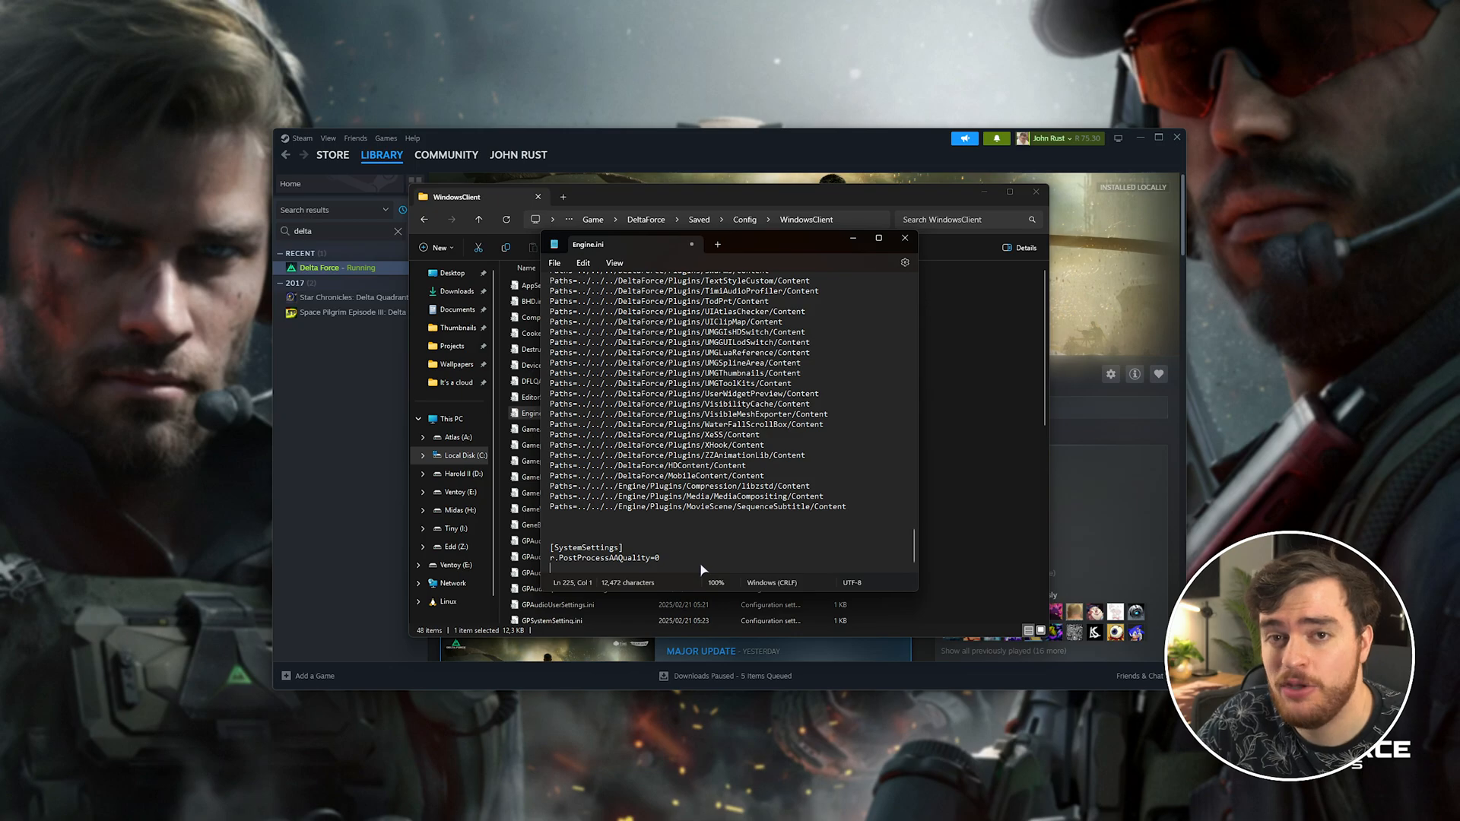
type("r.Tonemapper.Quality=0")
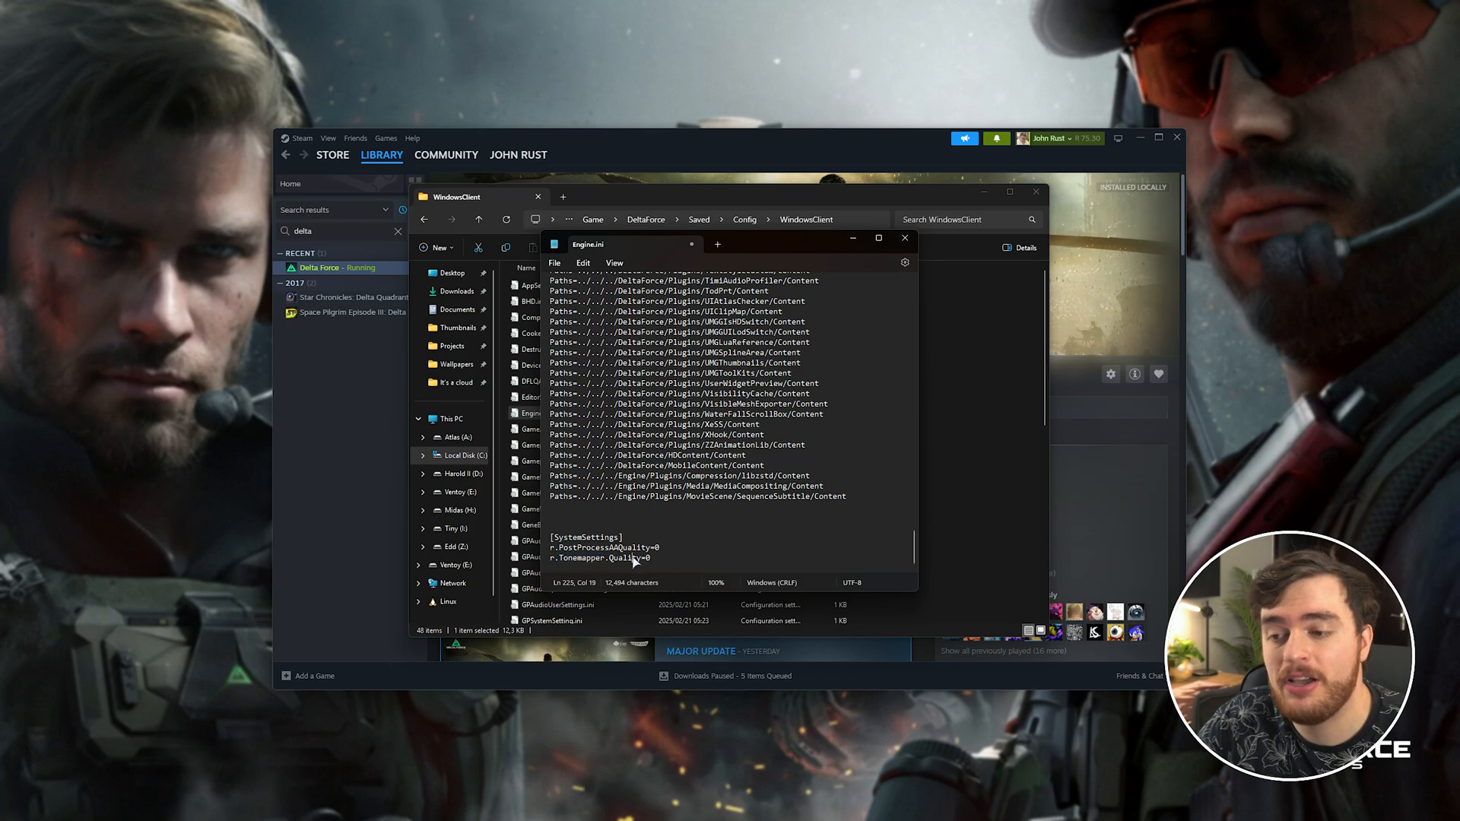
left_click_drag(552, 537, 653, 558)
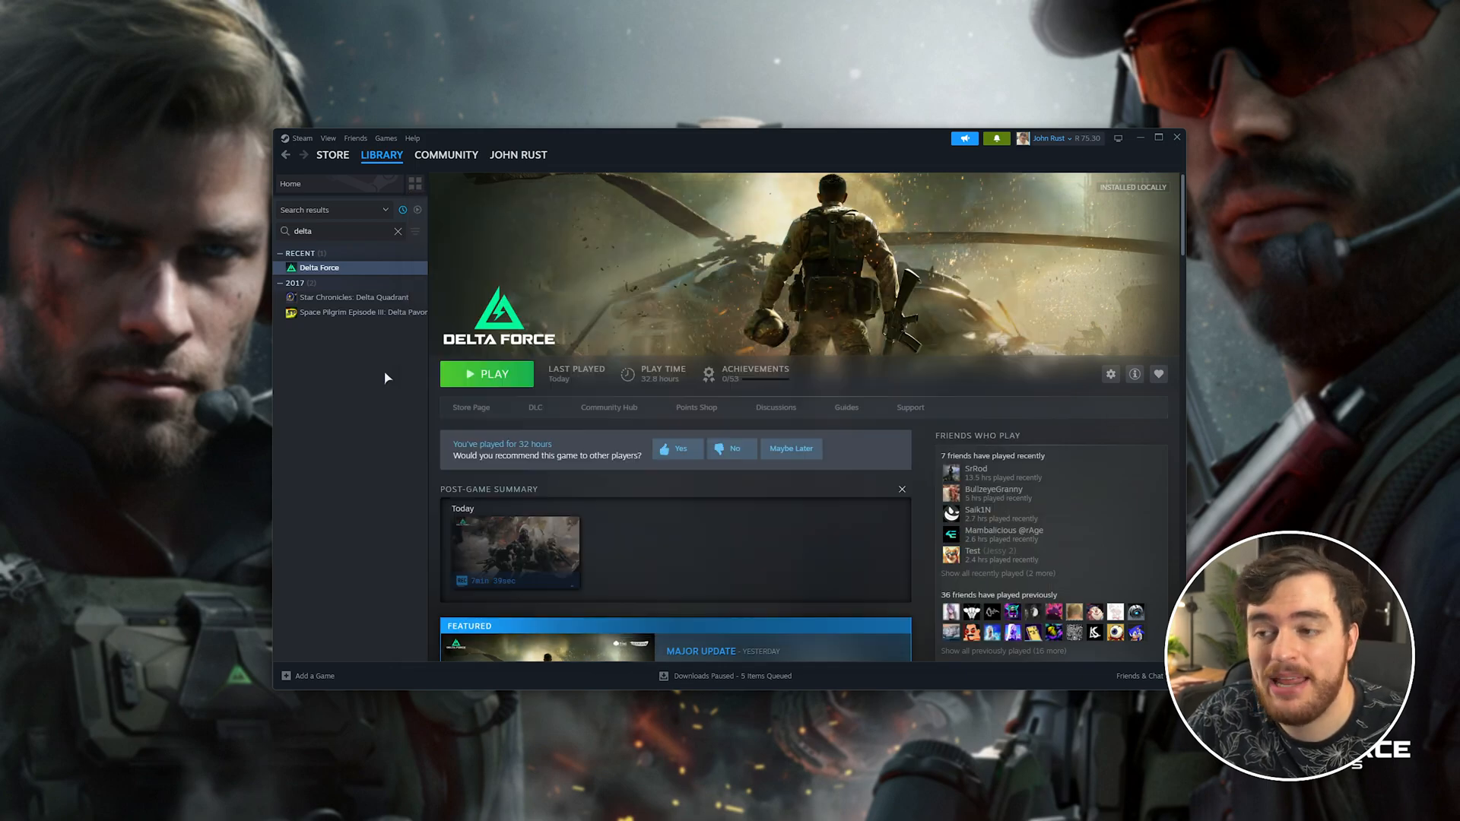
Launch Delta Force from Steam and enter its Settings menu from the main screen.
left_click(487, 374)
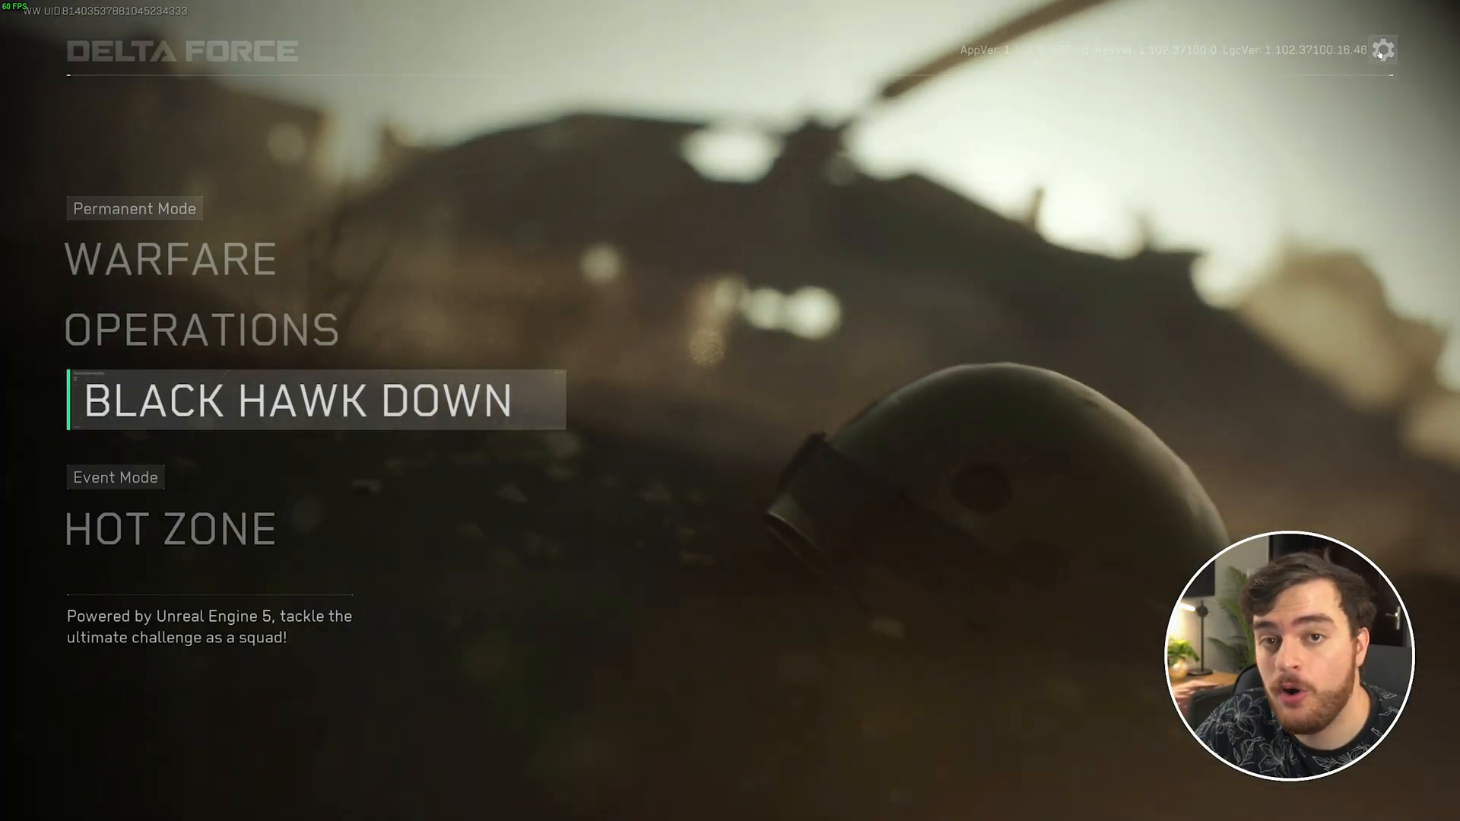
left_click(1387, 50)
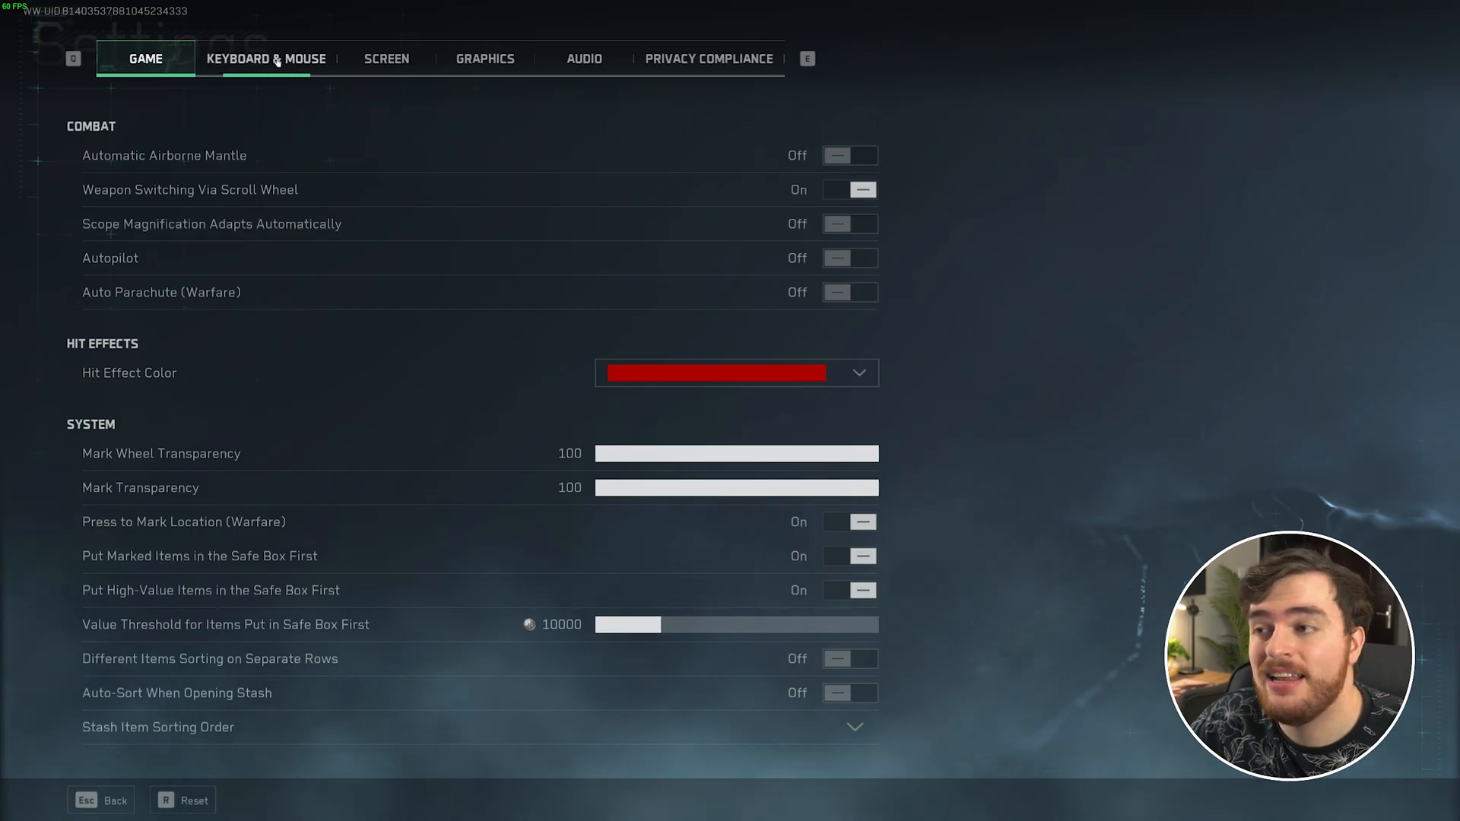
Under Keyboard & Mouse sensitivity, set ADS Sensitivity Type to Set Sensitivity Per Zoom.
left_click(268, 57)
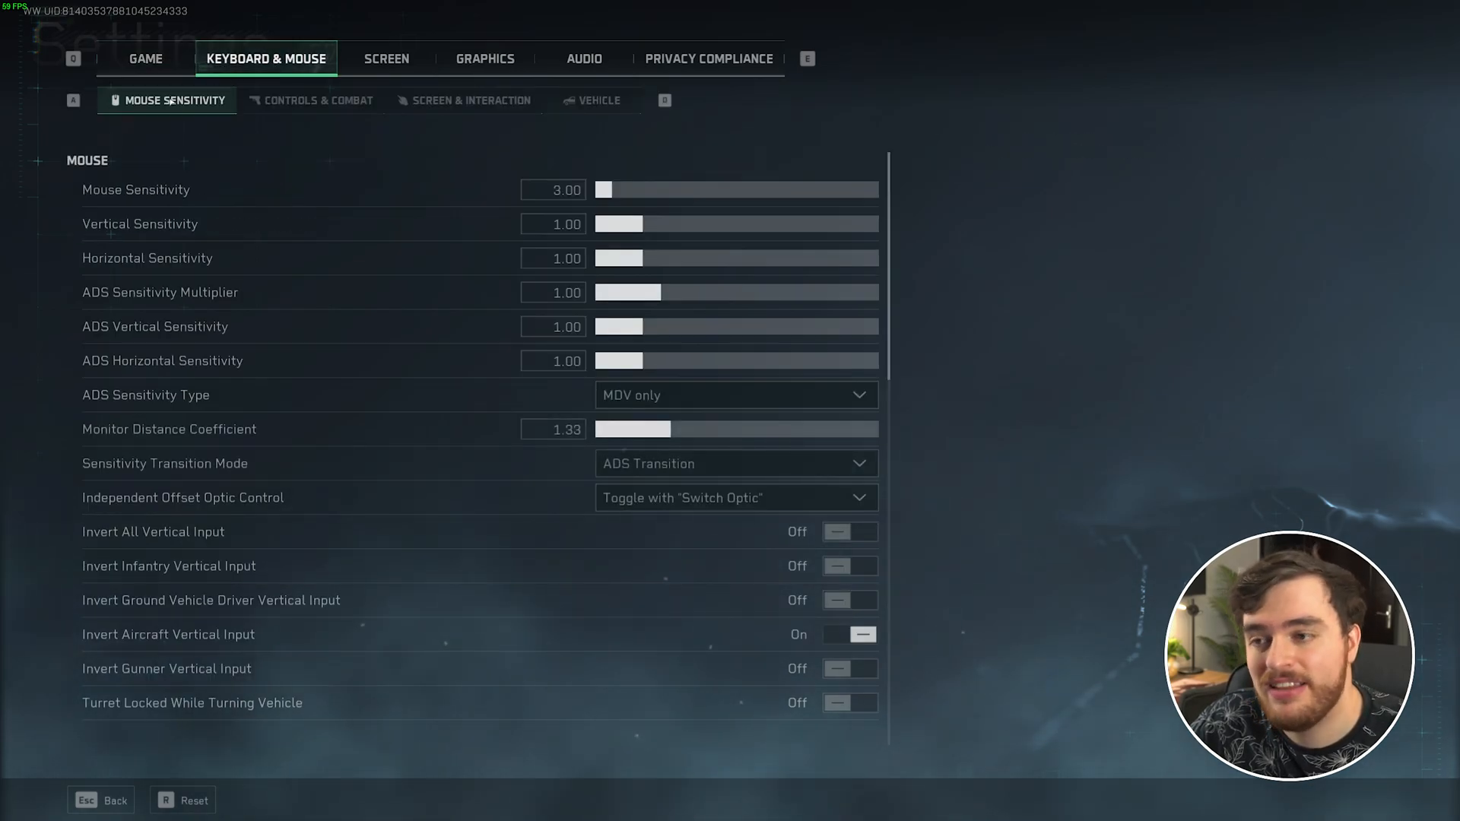
mouse_move(320, 407)
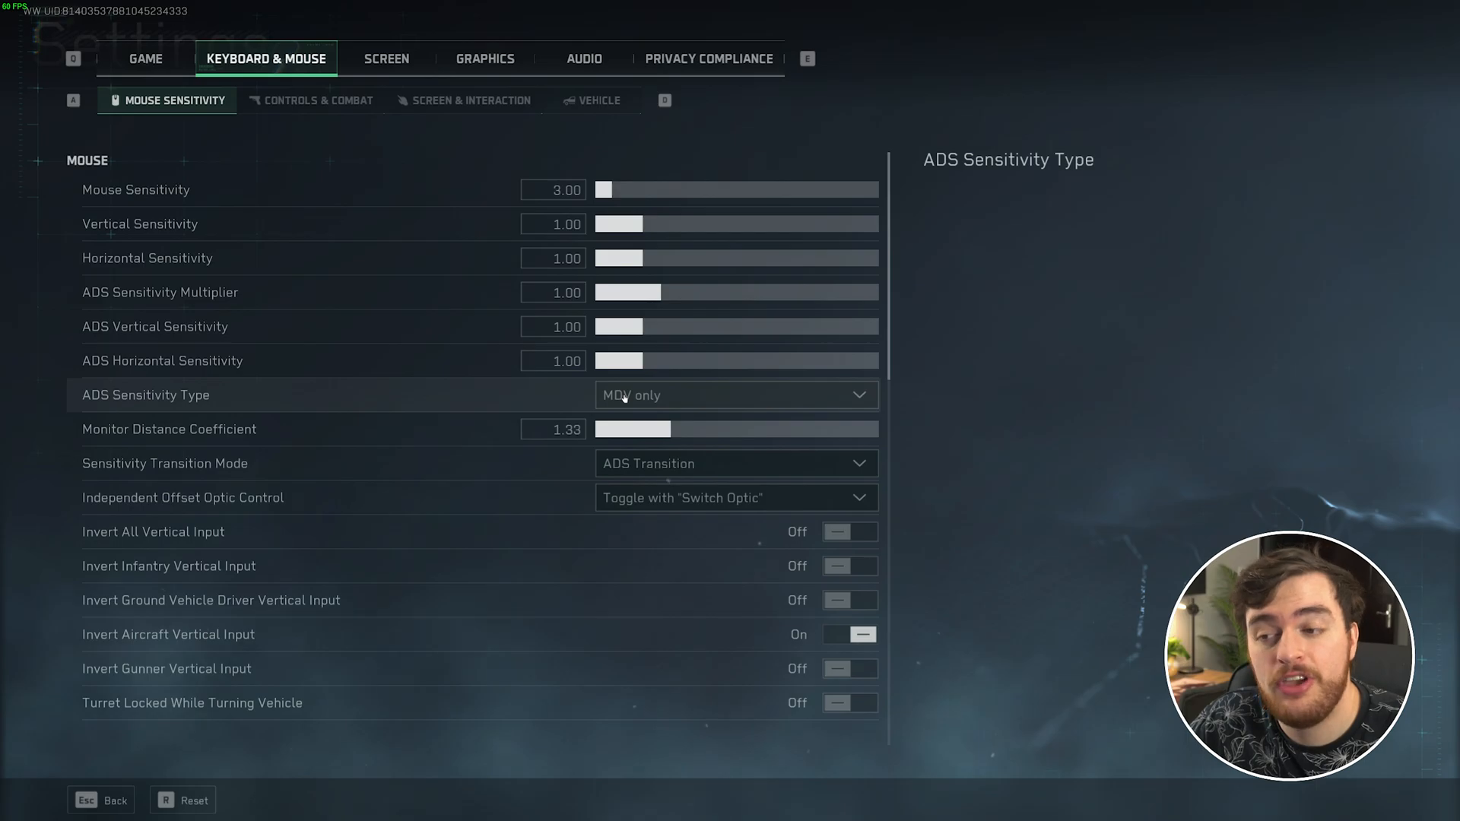
left_click(734, 395)
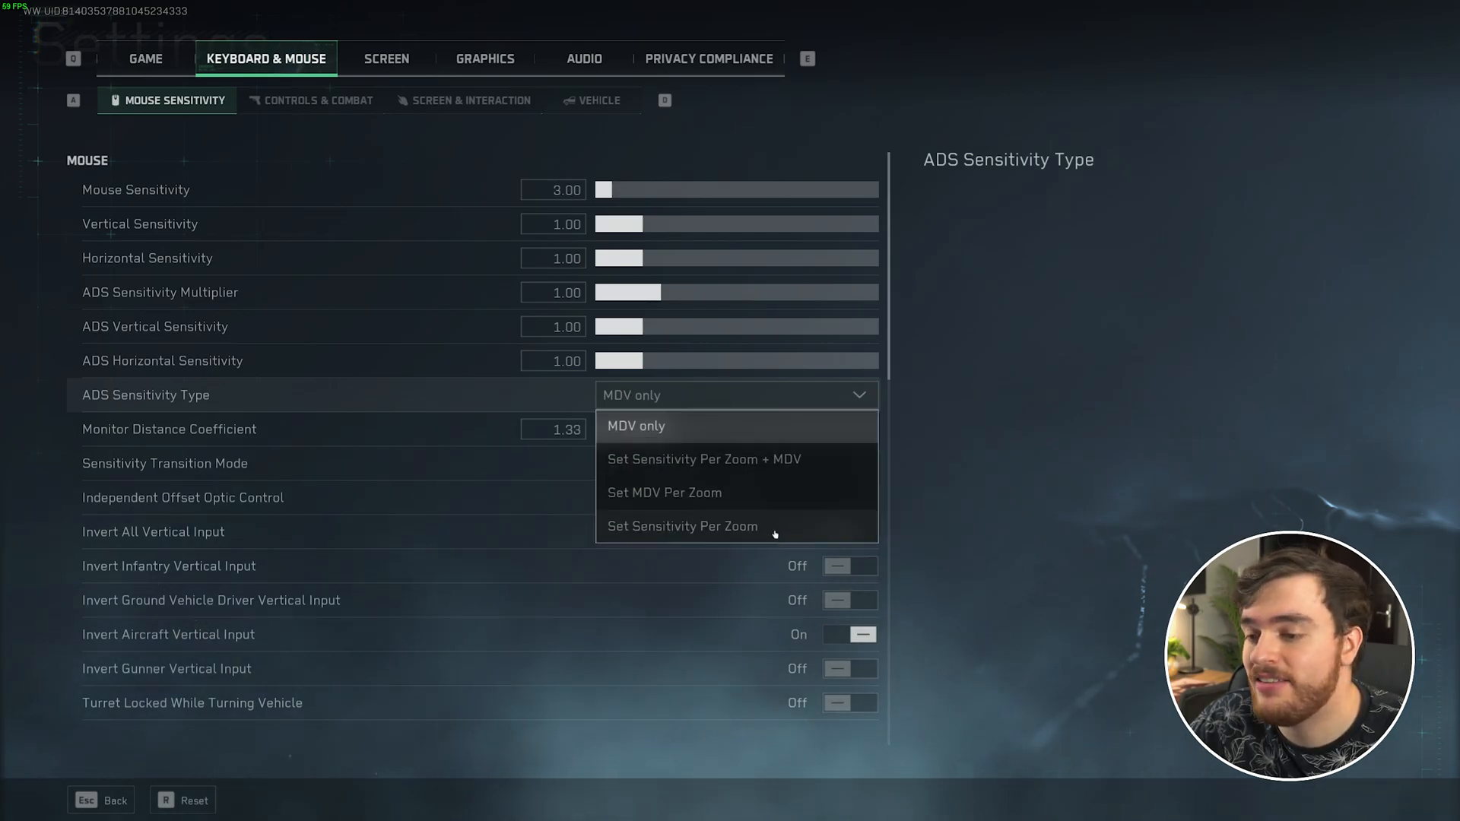
left_click(683, 526)
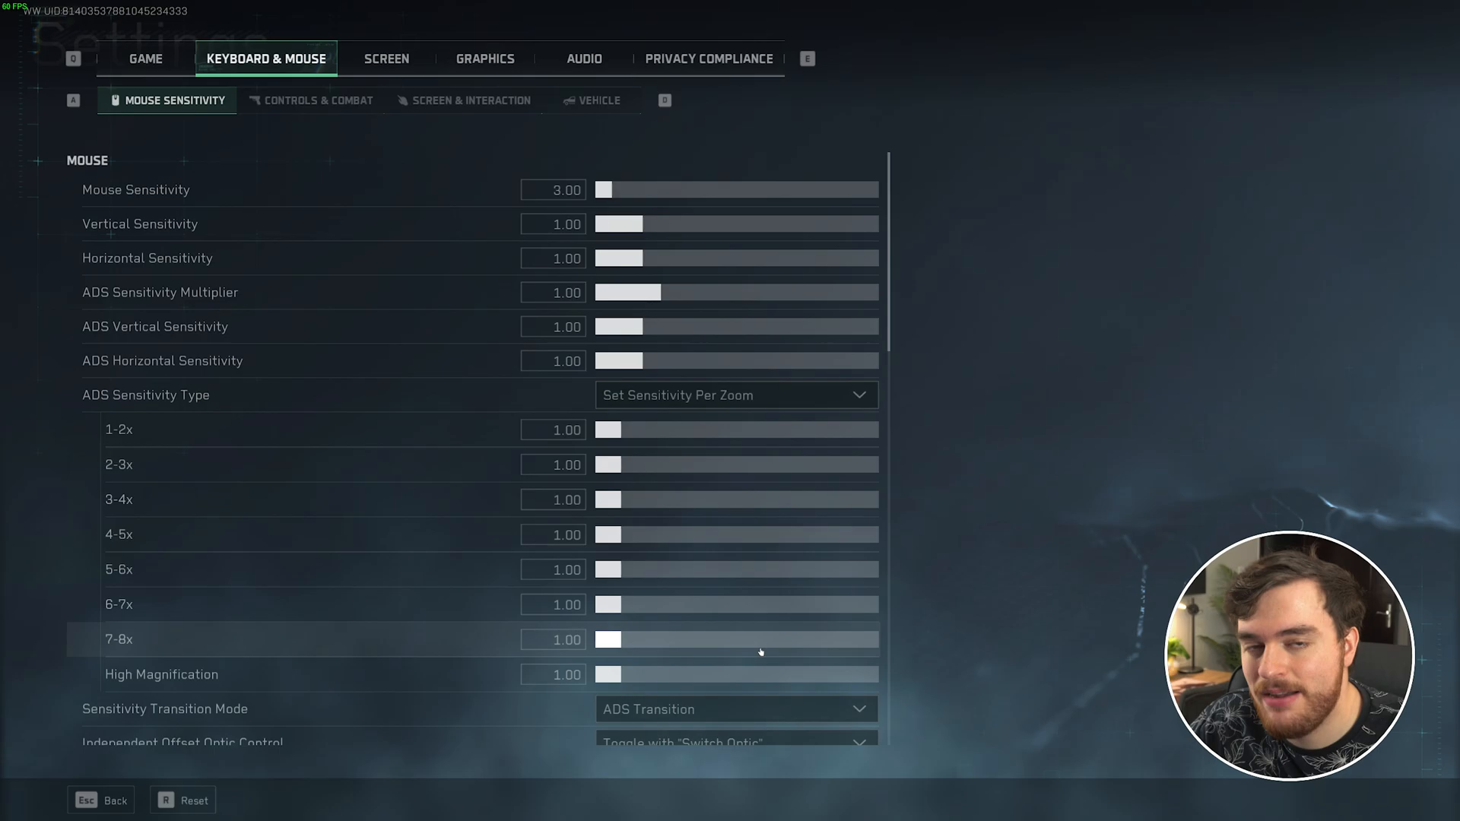
mouse_move(694, 591)
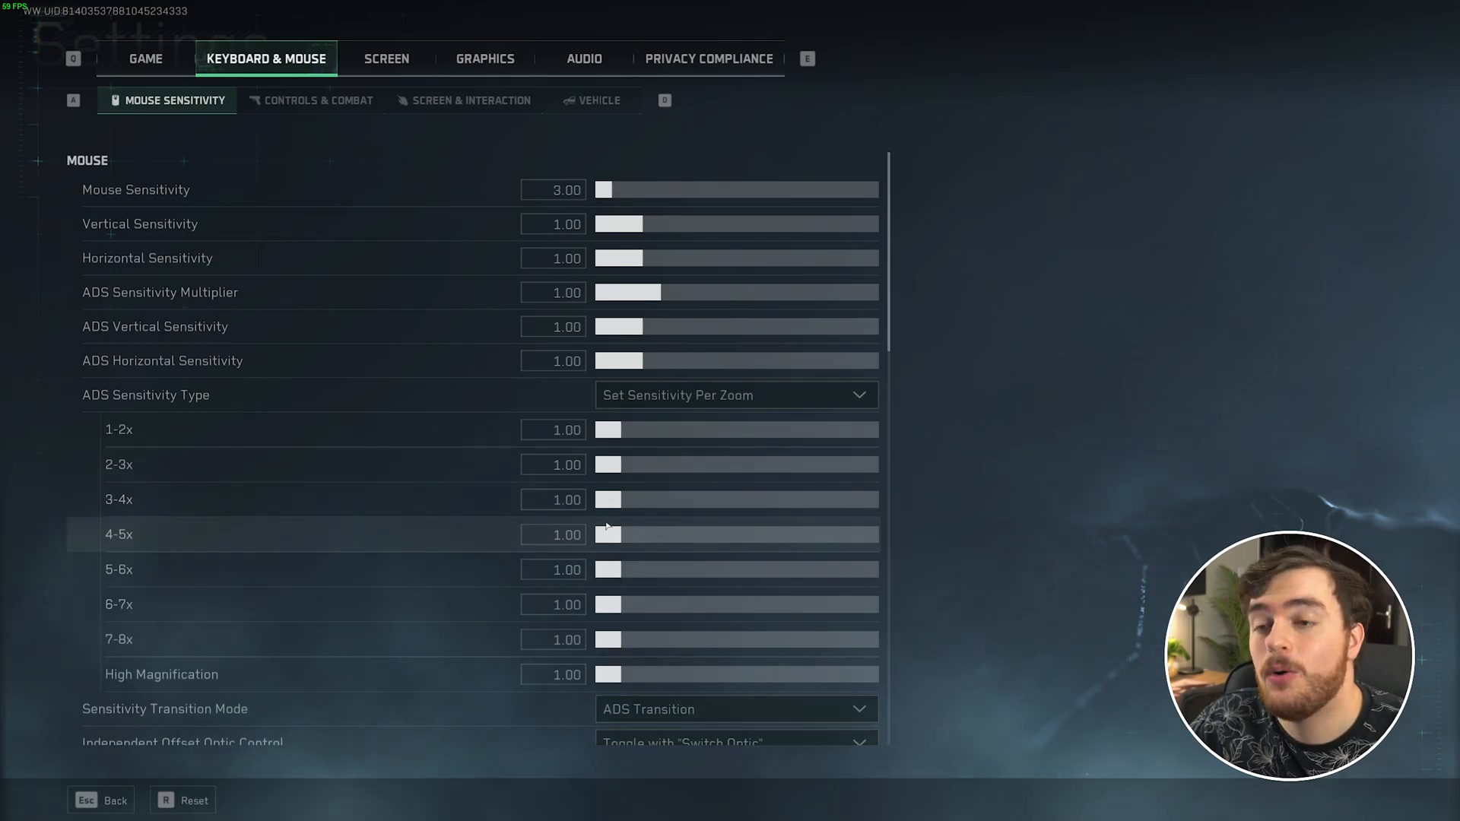
mouse_move(98, 308)
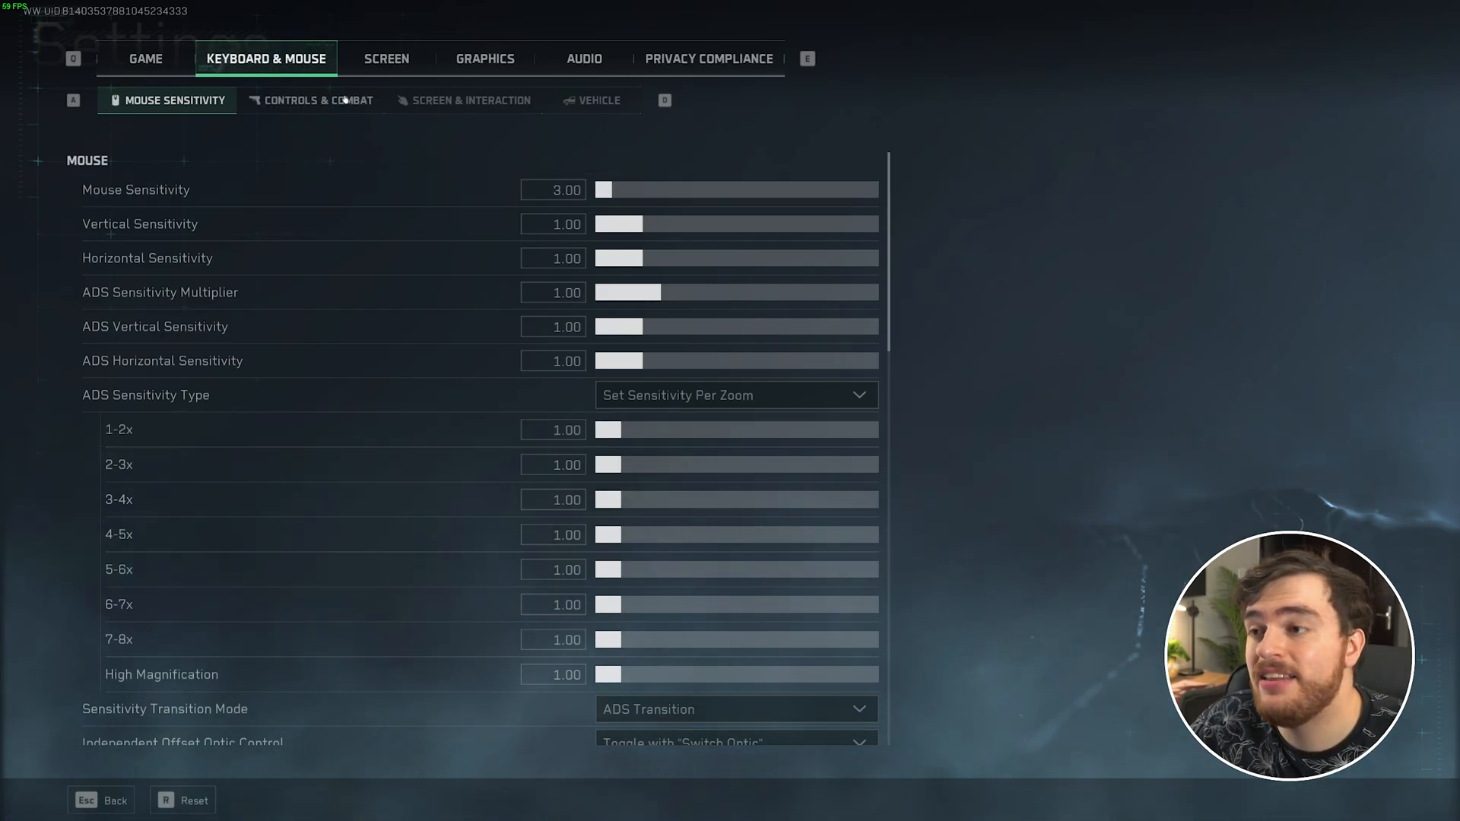
In Controls & Combat, change the Aim action mode from Toggle to Hold.
left_click(318, 101)
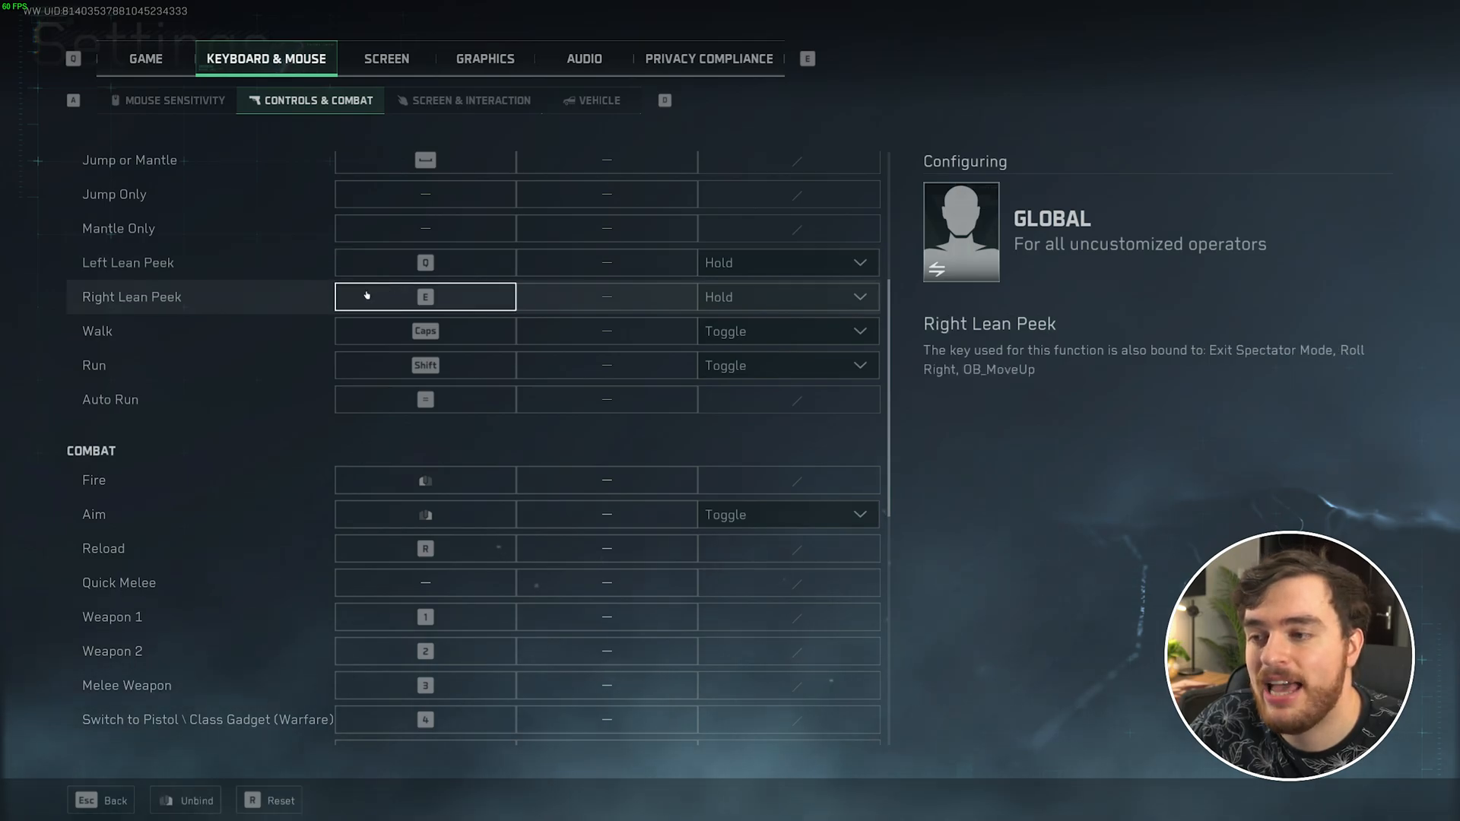
left_click(788, 261)
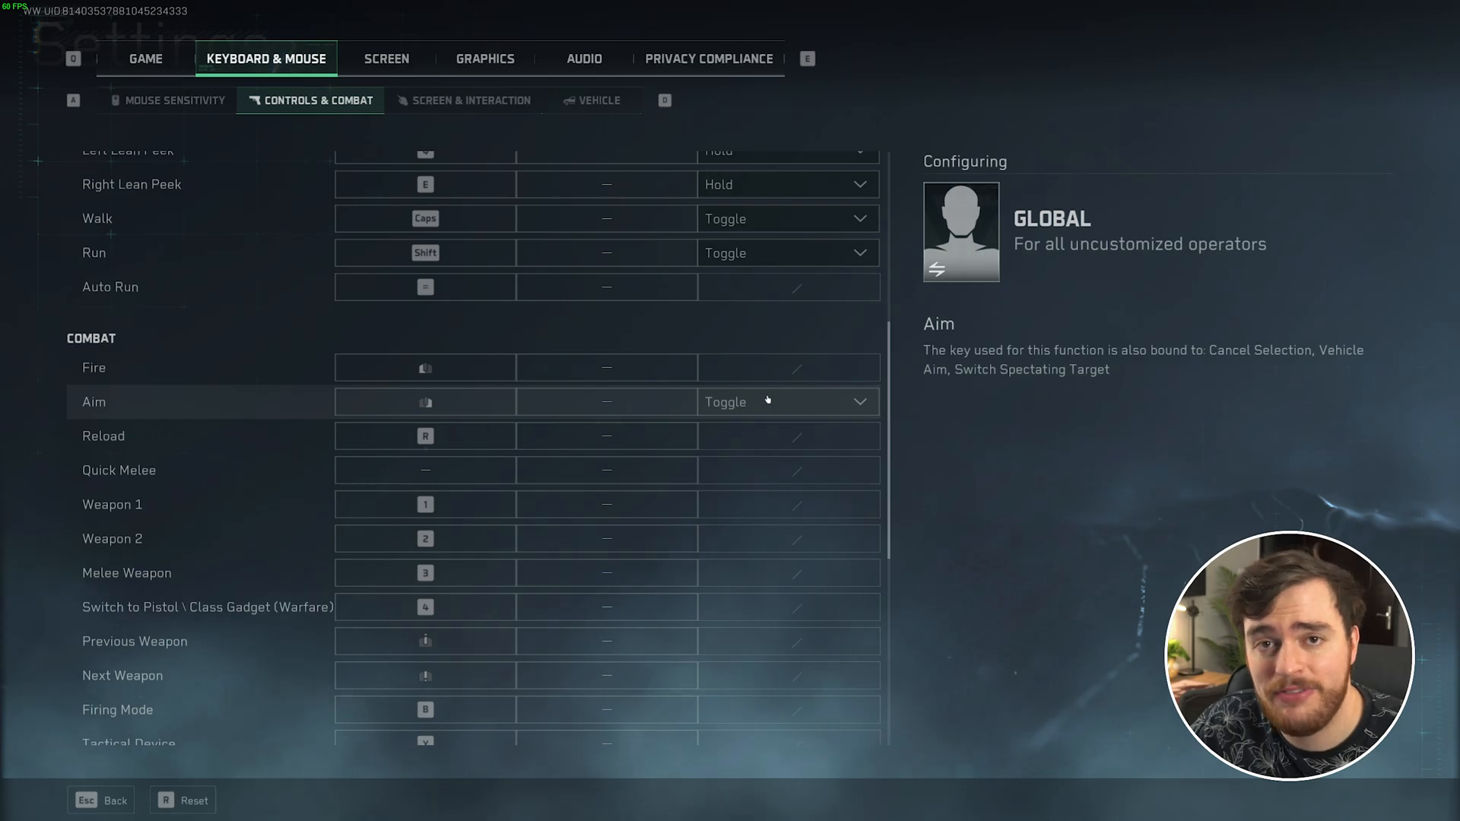
left_click(785, 402)
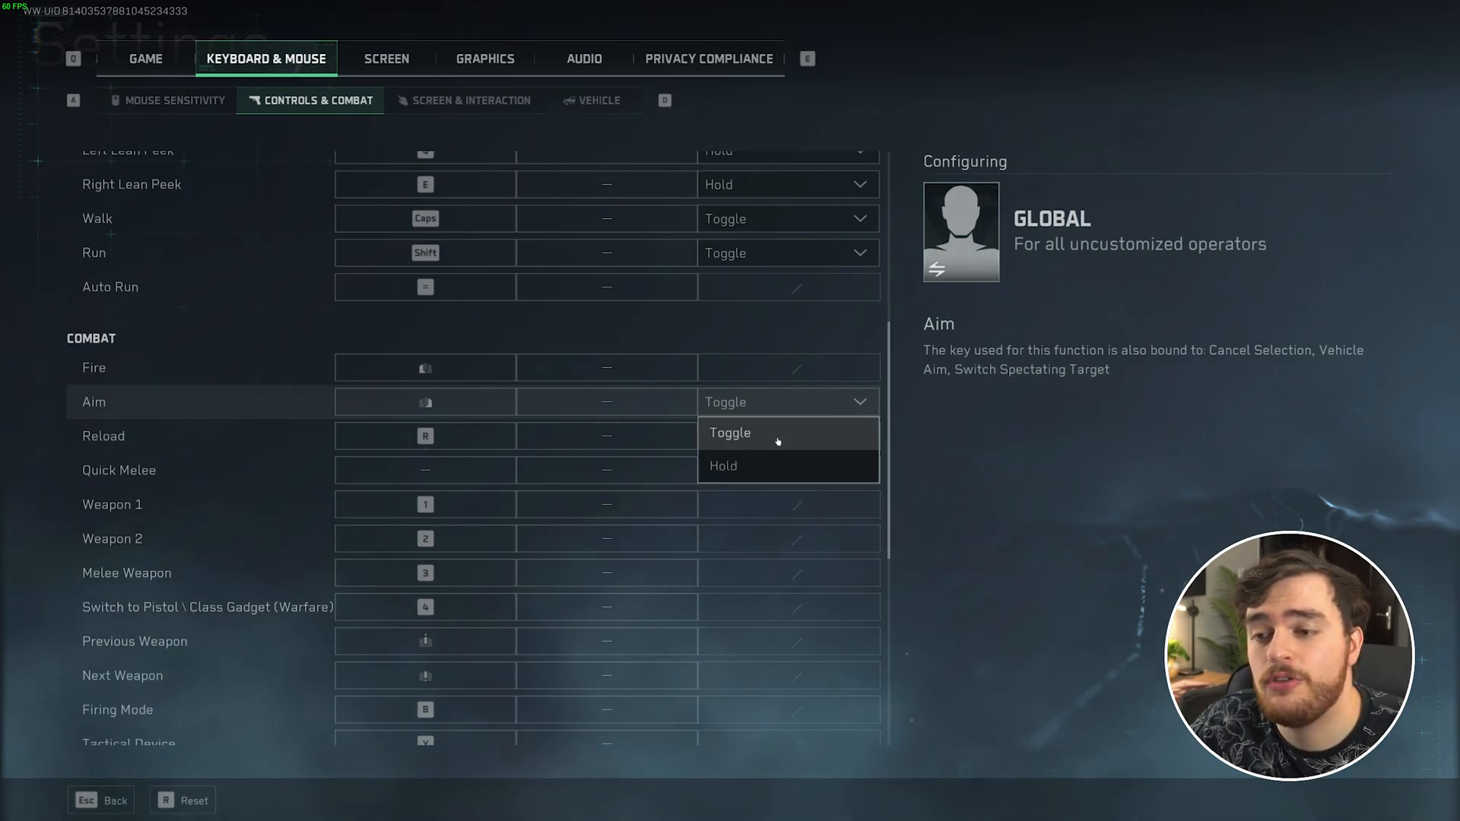
left_click(724, 465)
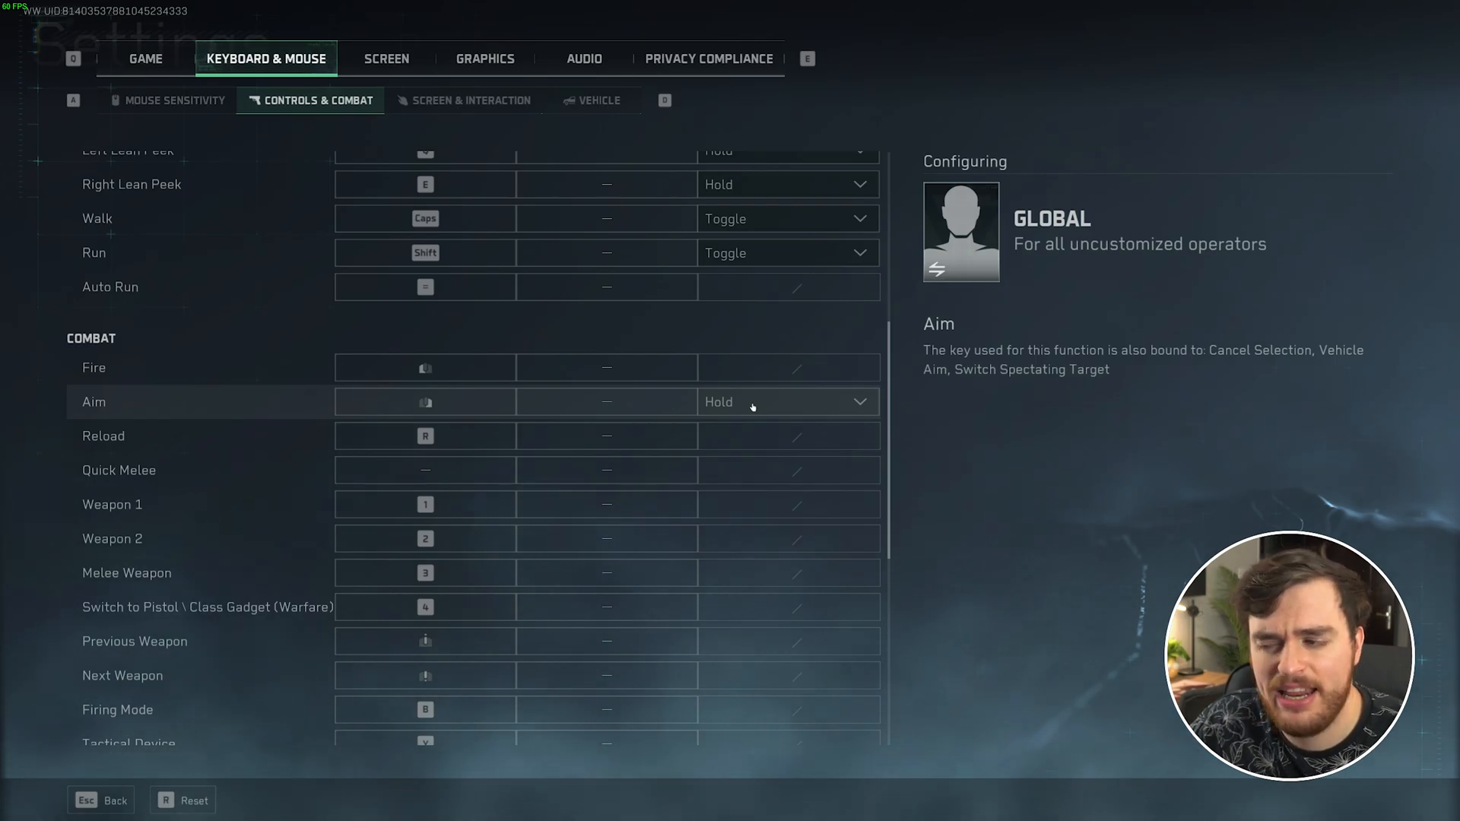
scroll("down", 3)
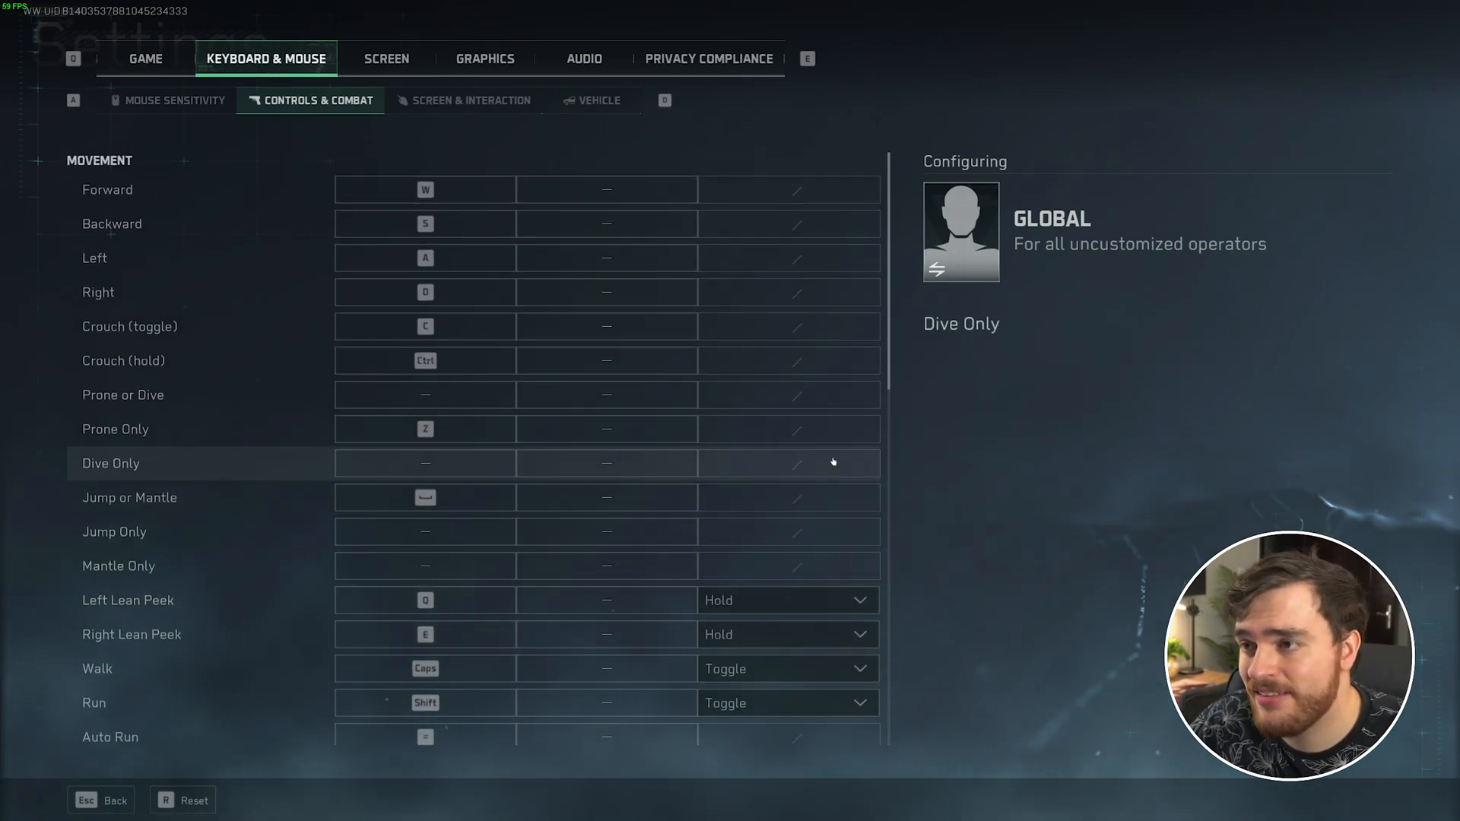
Switch to the Screen settings and confirm Show Performance Parameters is On.
left_click(386, 58)
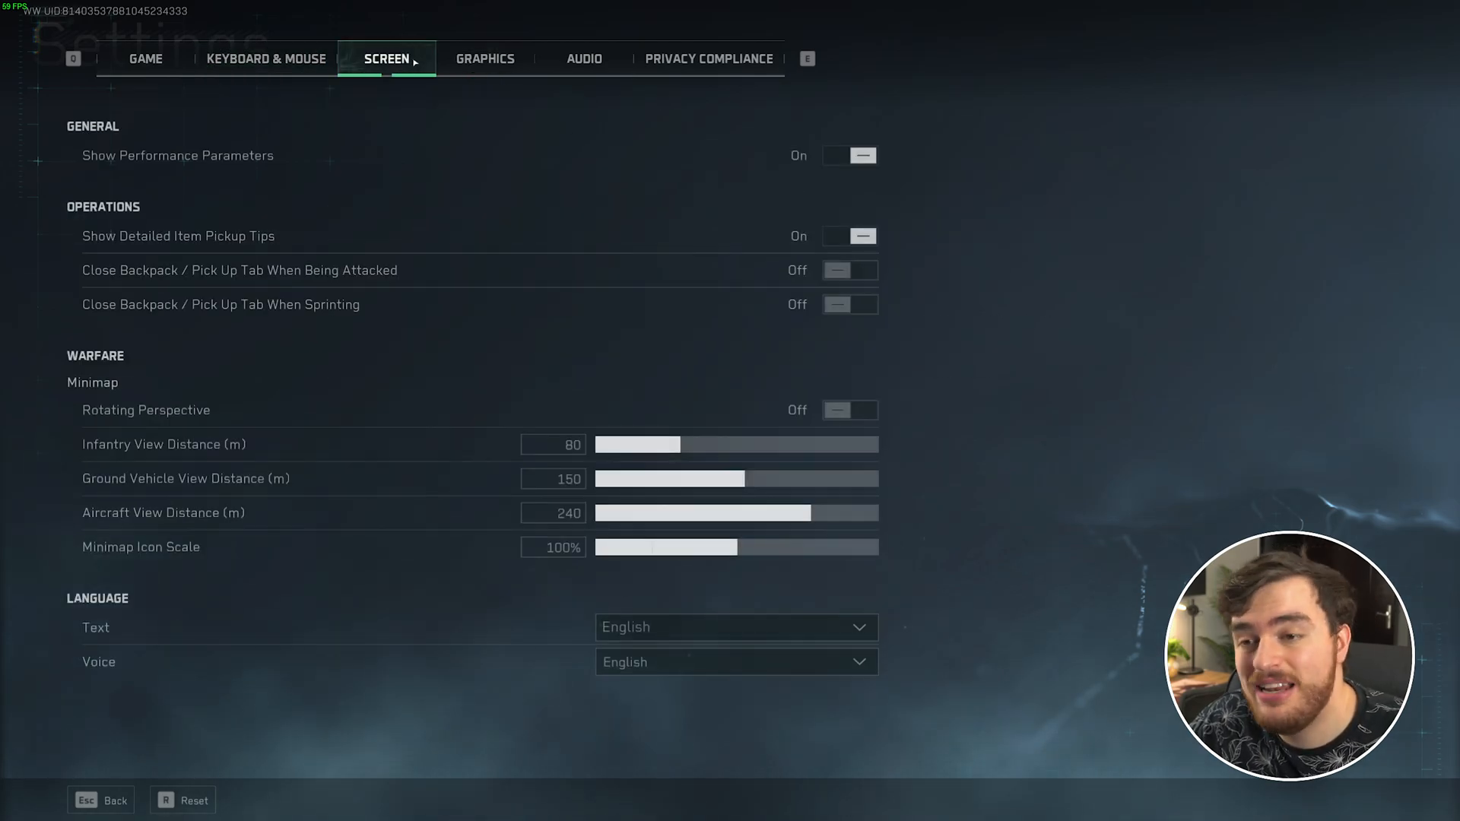
mouse_move(508, 194)
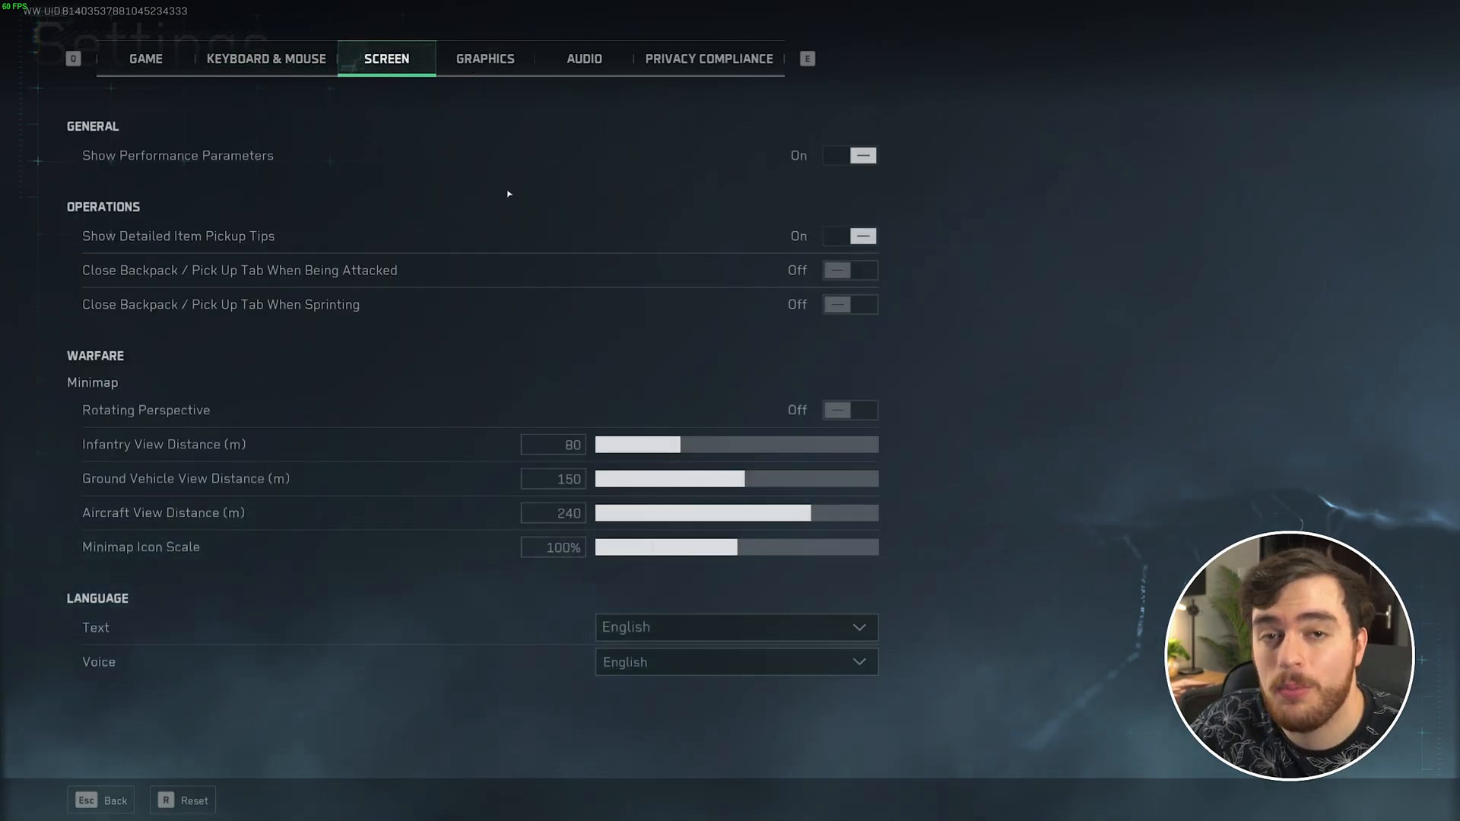
mouse_move(187, 164)
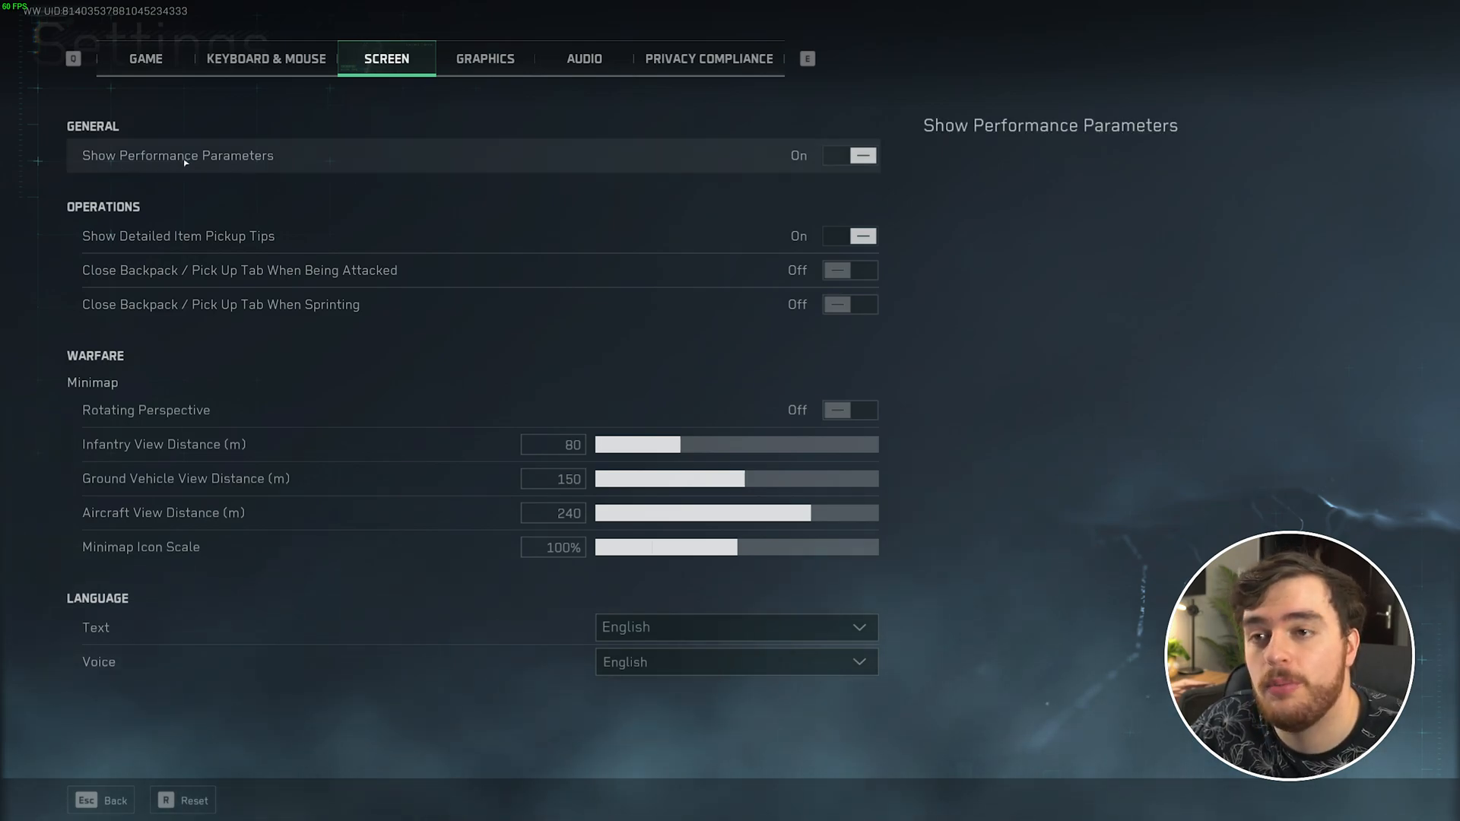
mouse_move(720, 149)
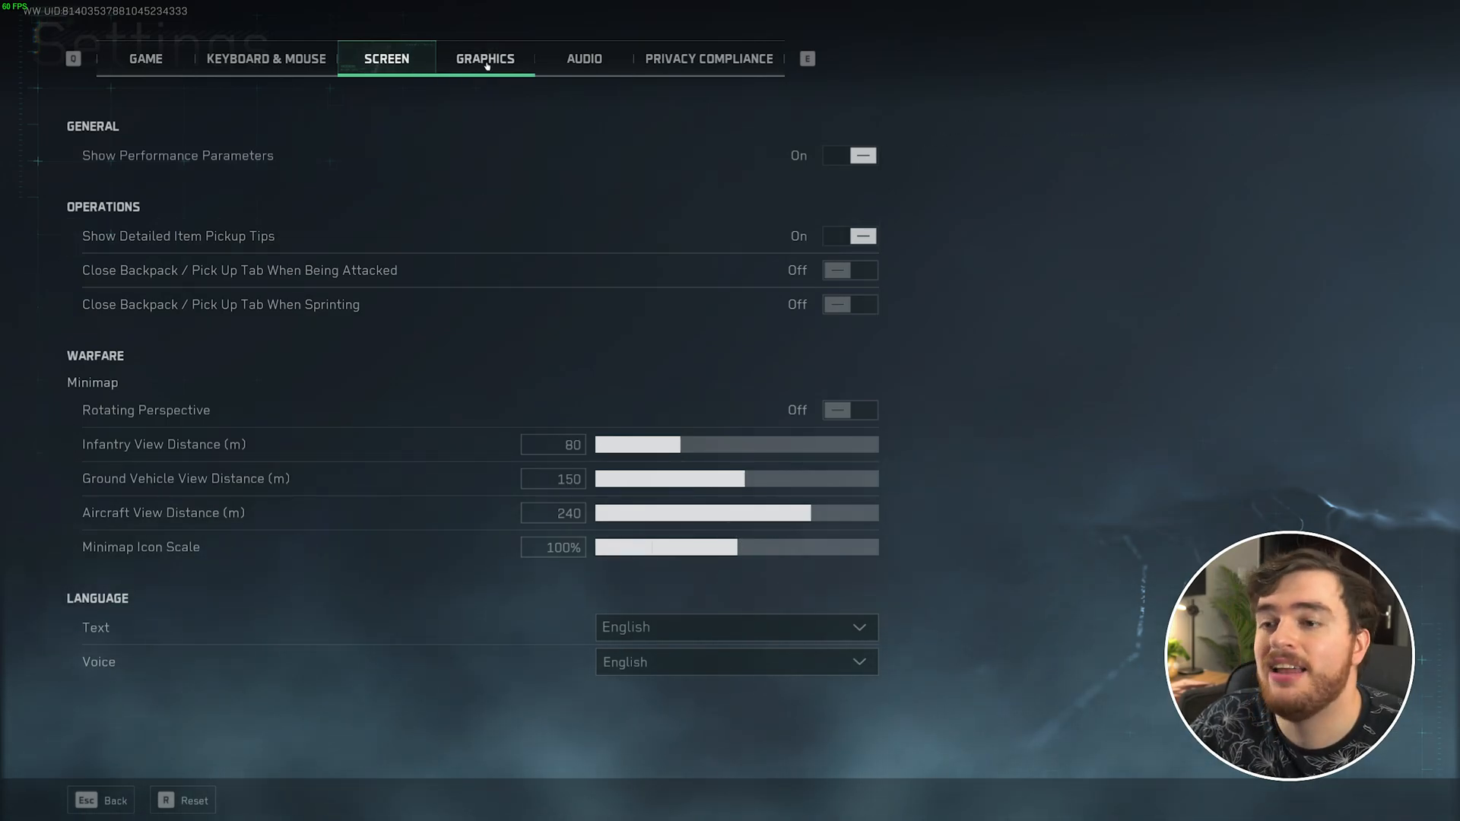
left_click(484, 58)
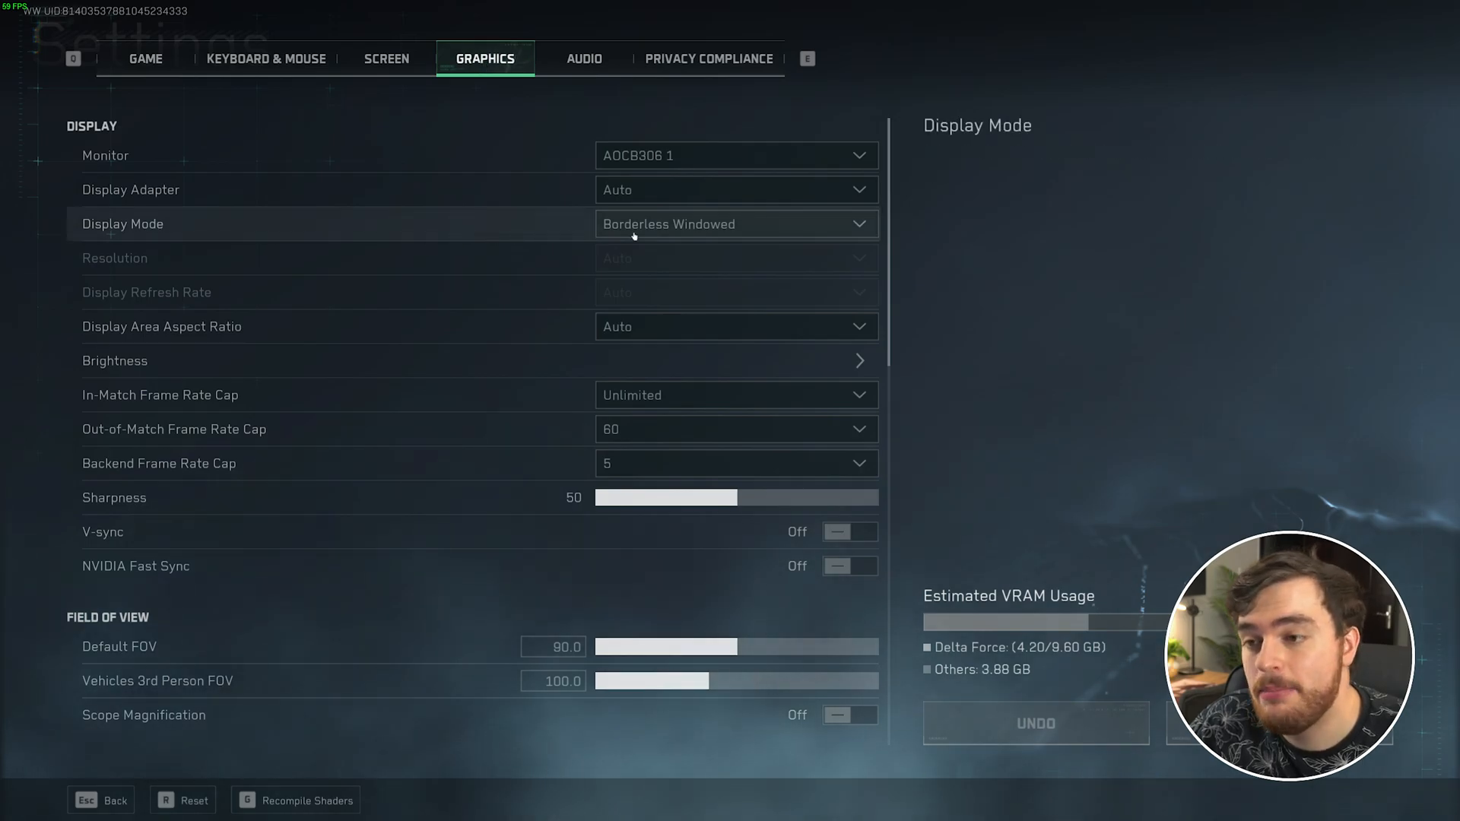
left_click(737, 224)
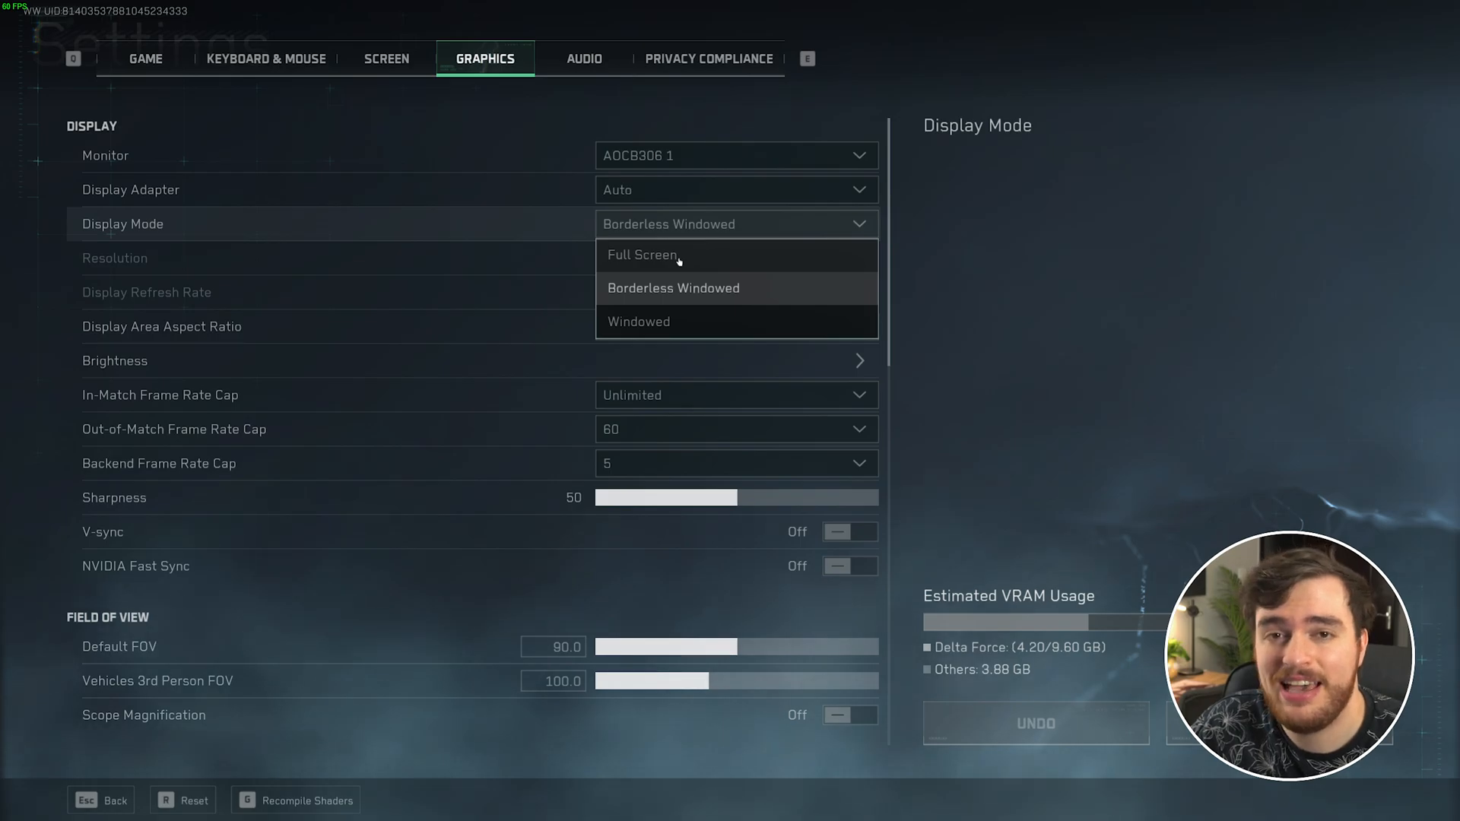
left_click(673, 288)
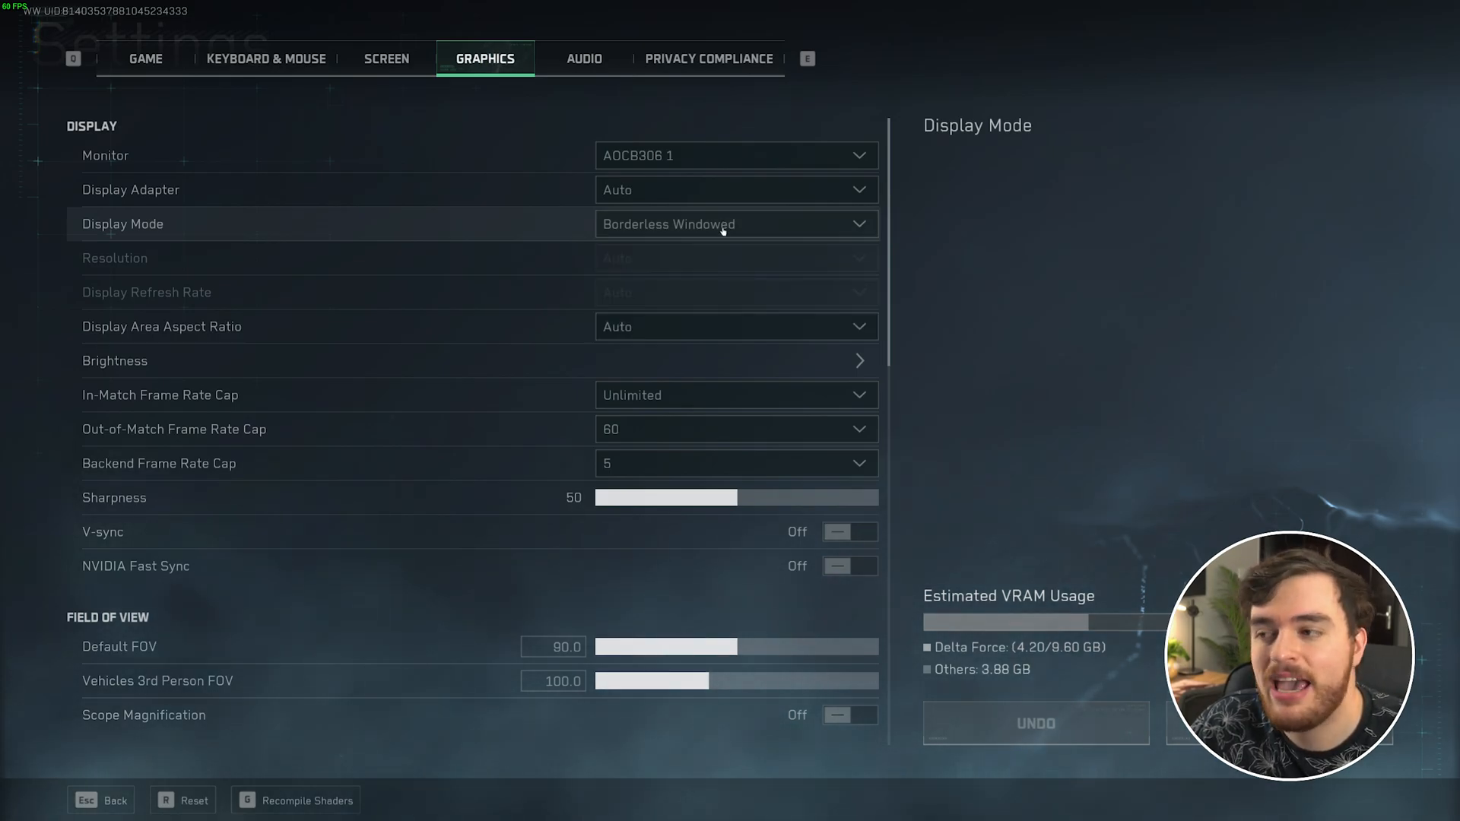
mouse_move(514, 265)
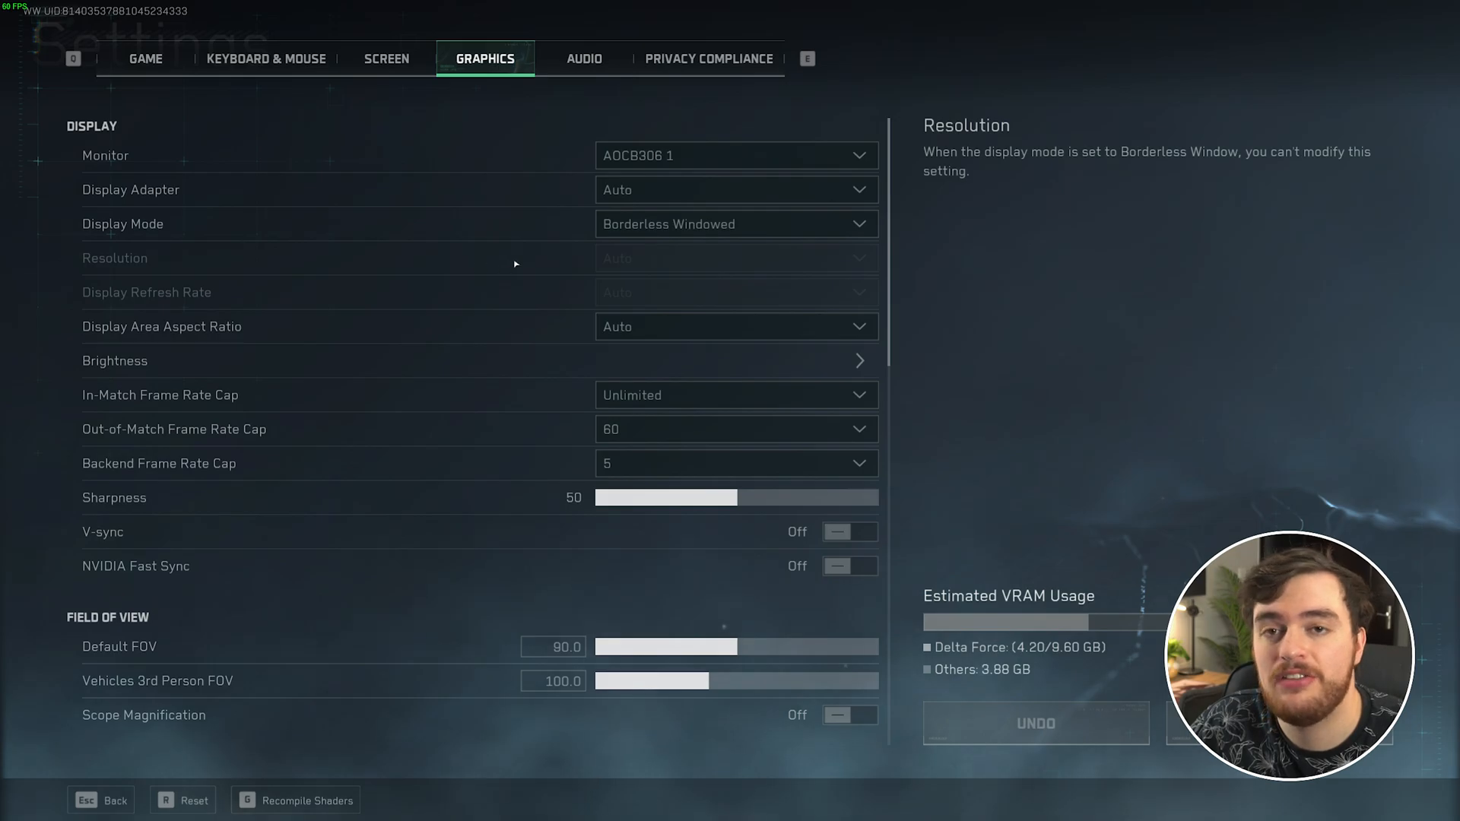
mouse_move(544, 305)
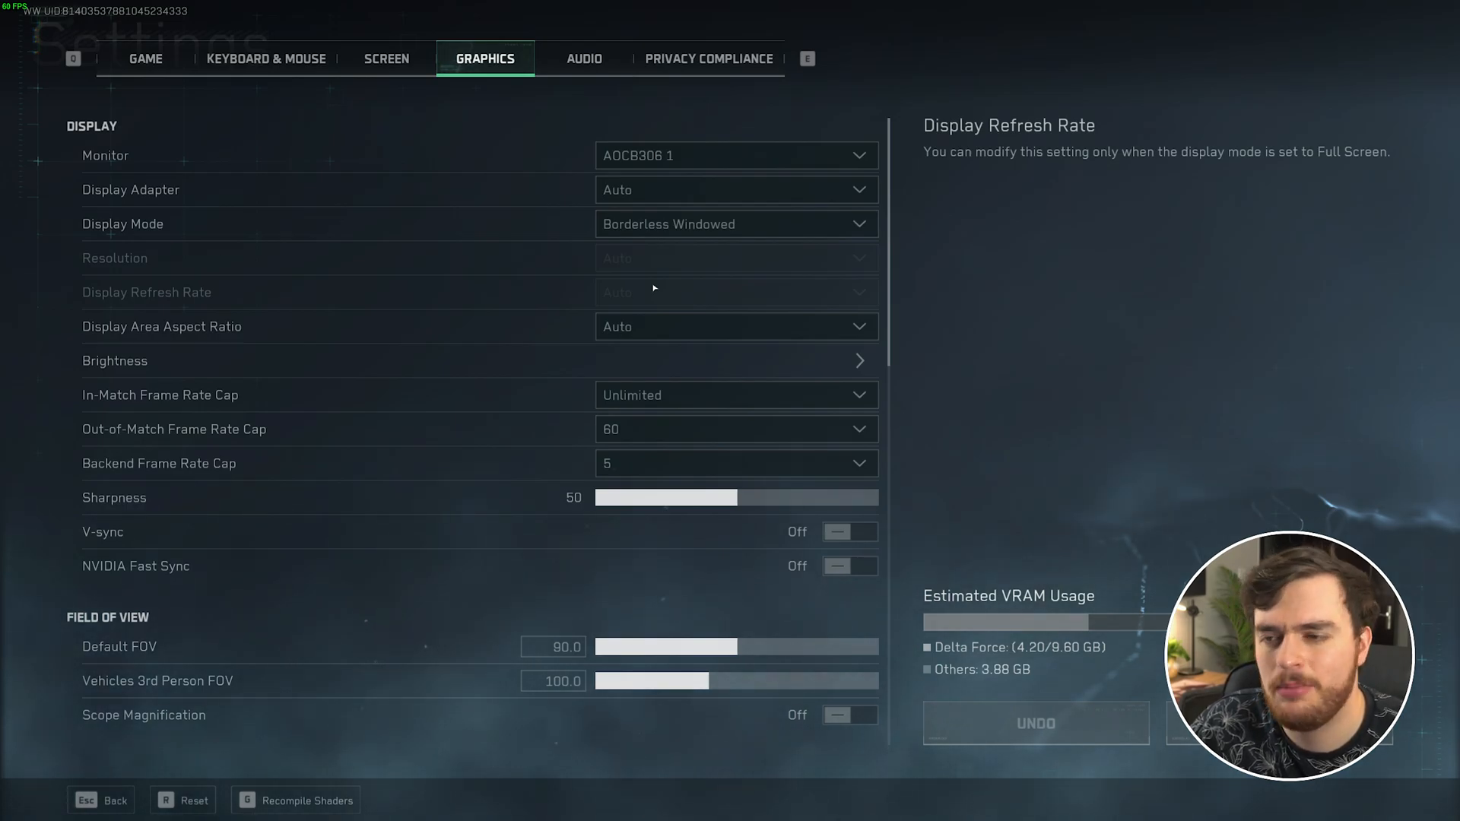
mouse_move(686, 365)
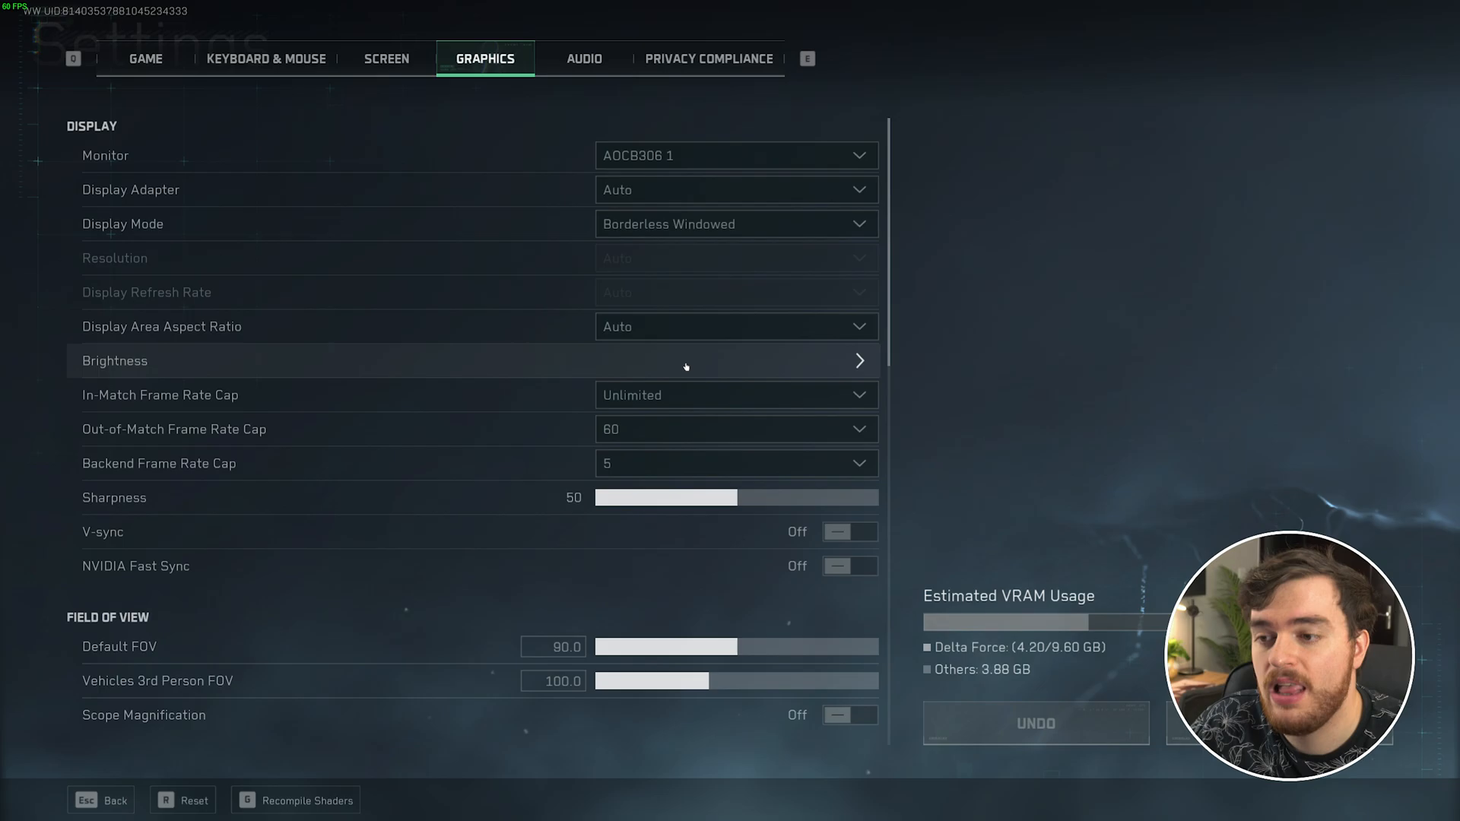
mouse_move(691, 399)
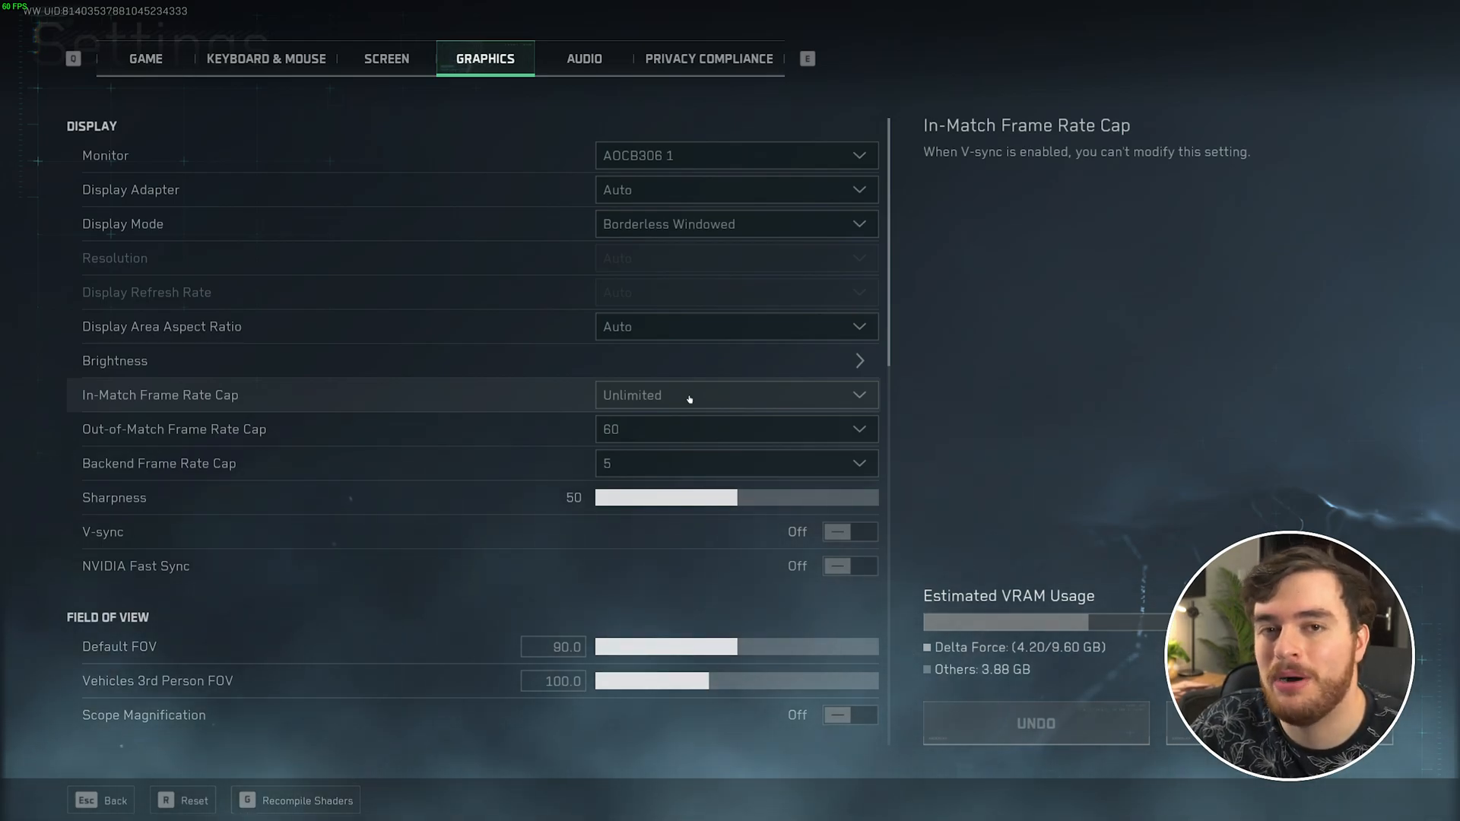
left_click(736, 396)
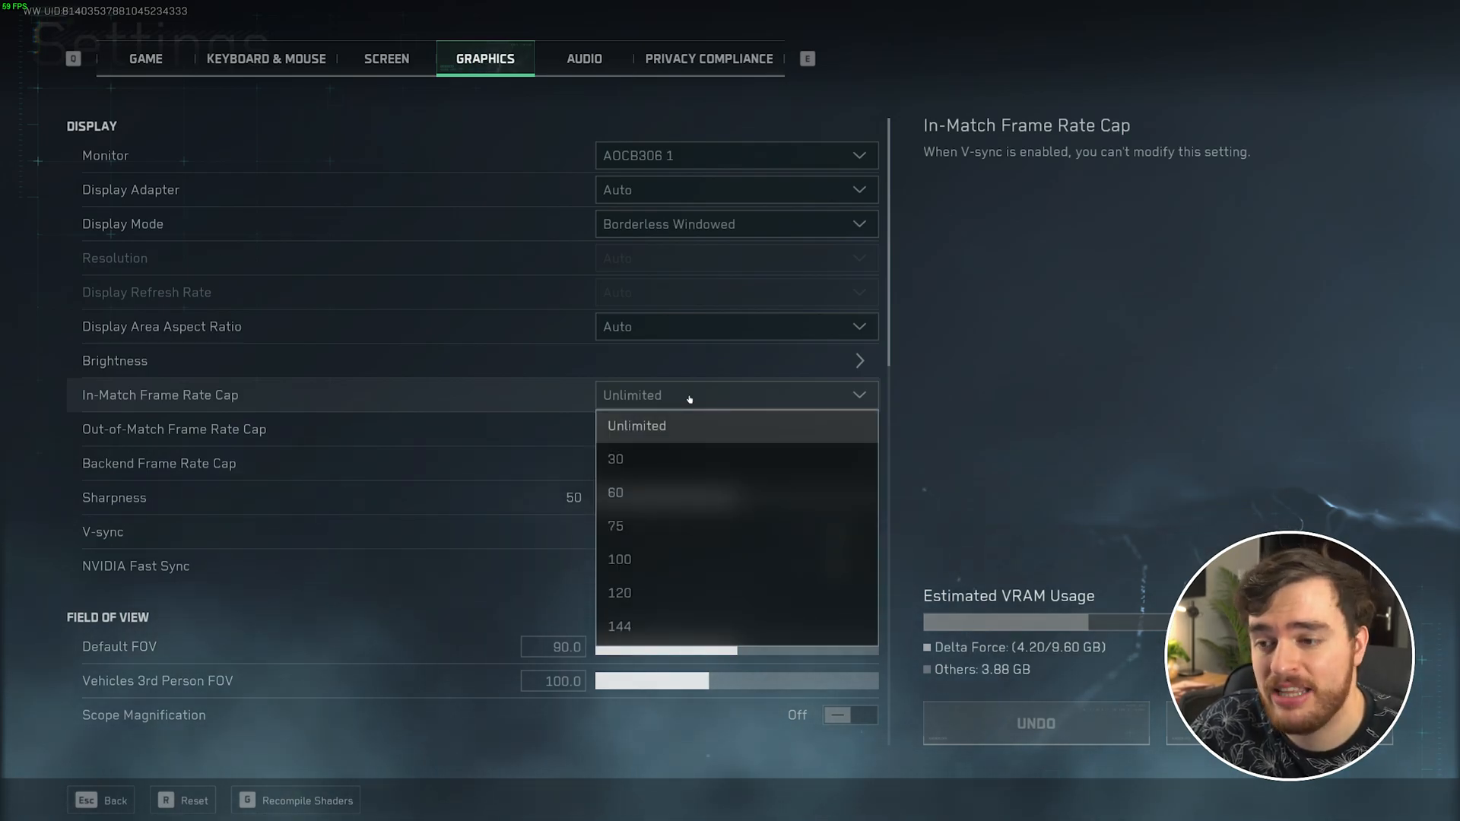
mouse_move(677, 593)
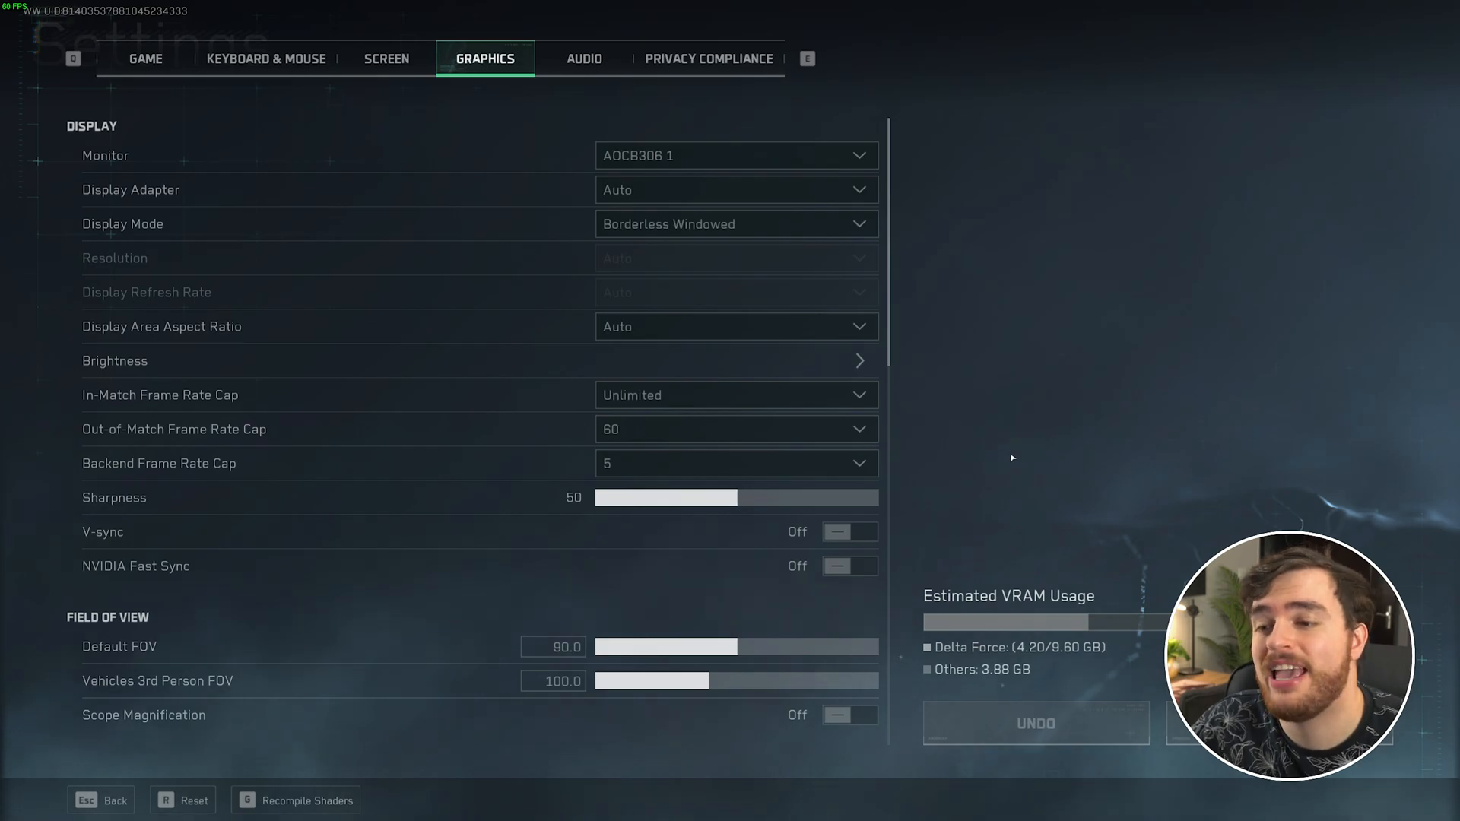
mouse_move(831, 443)
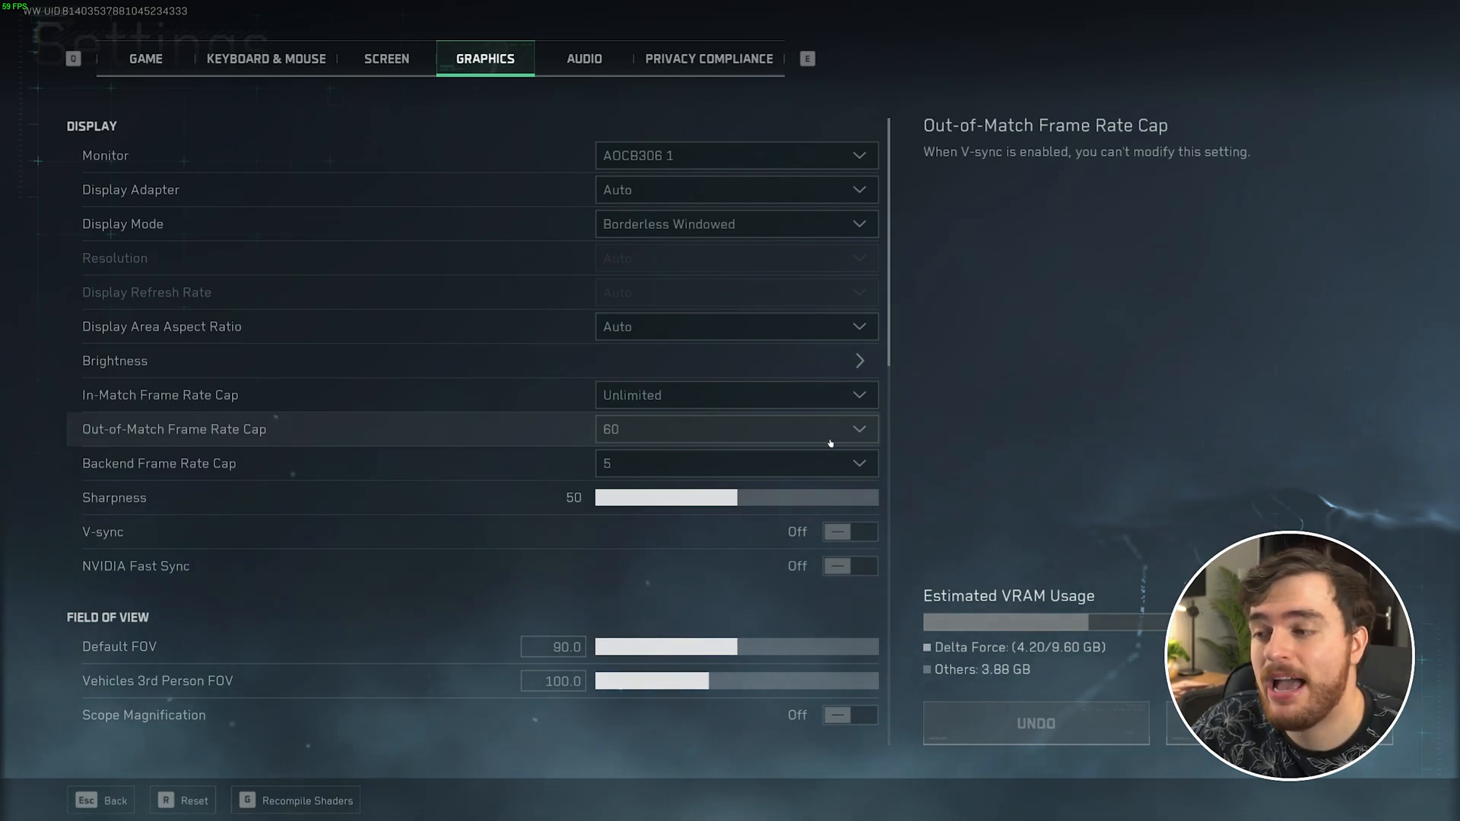
left_click(736, 429)
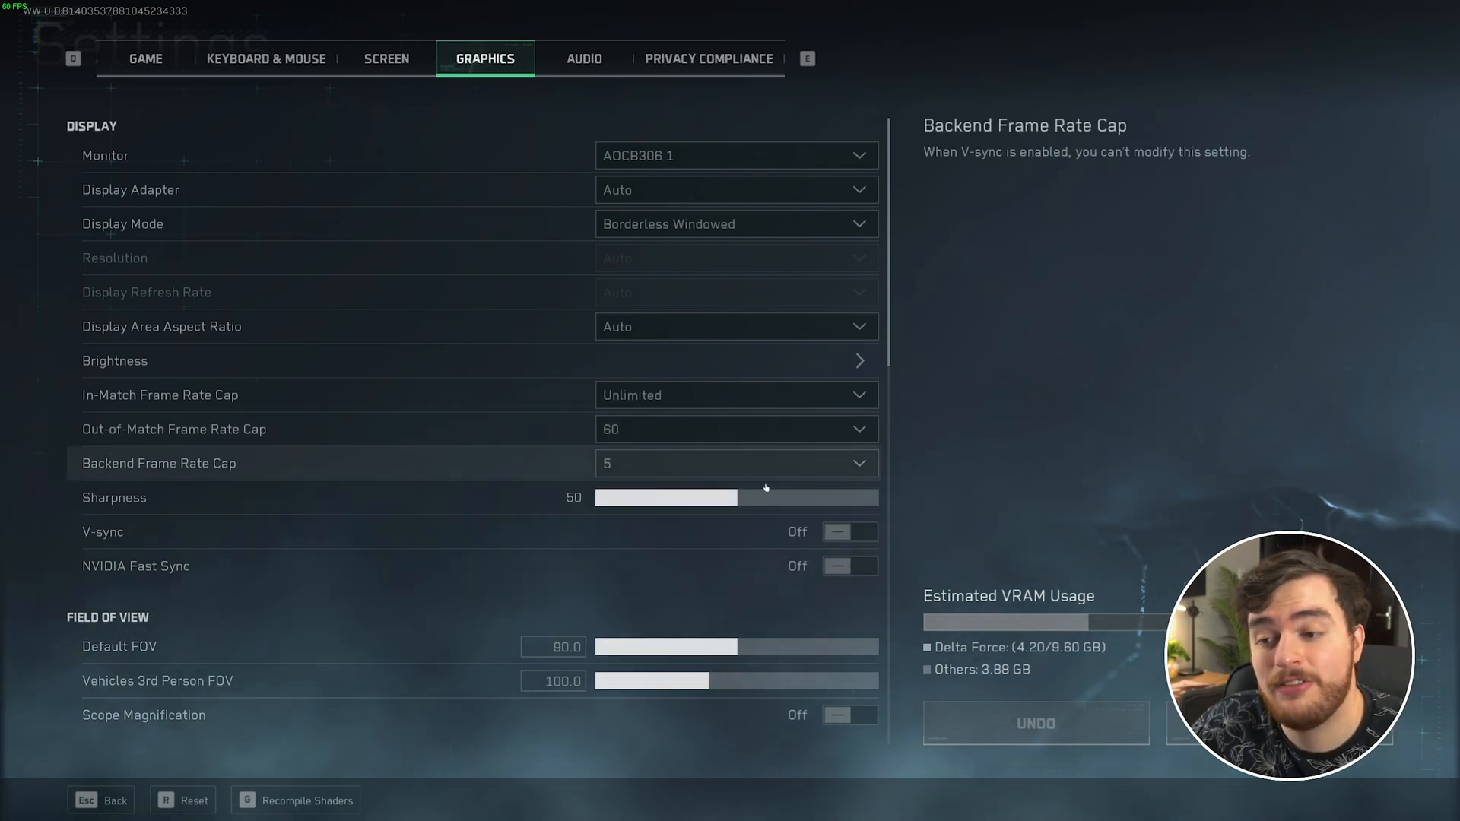
mouse_move(764, 502)
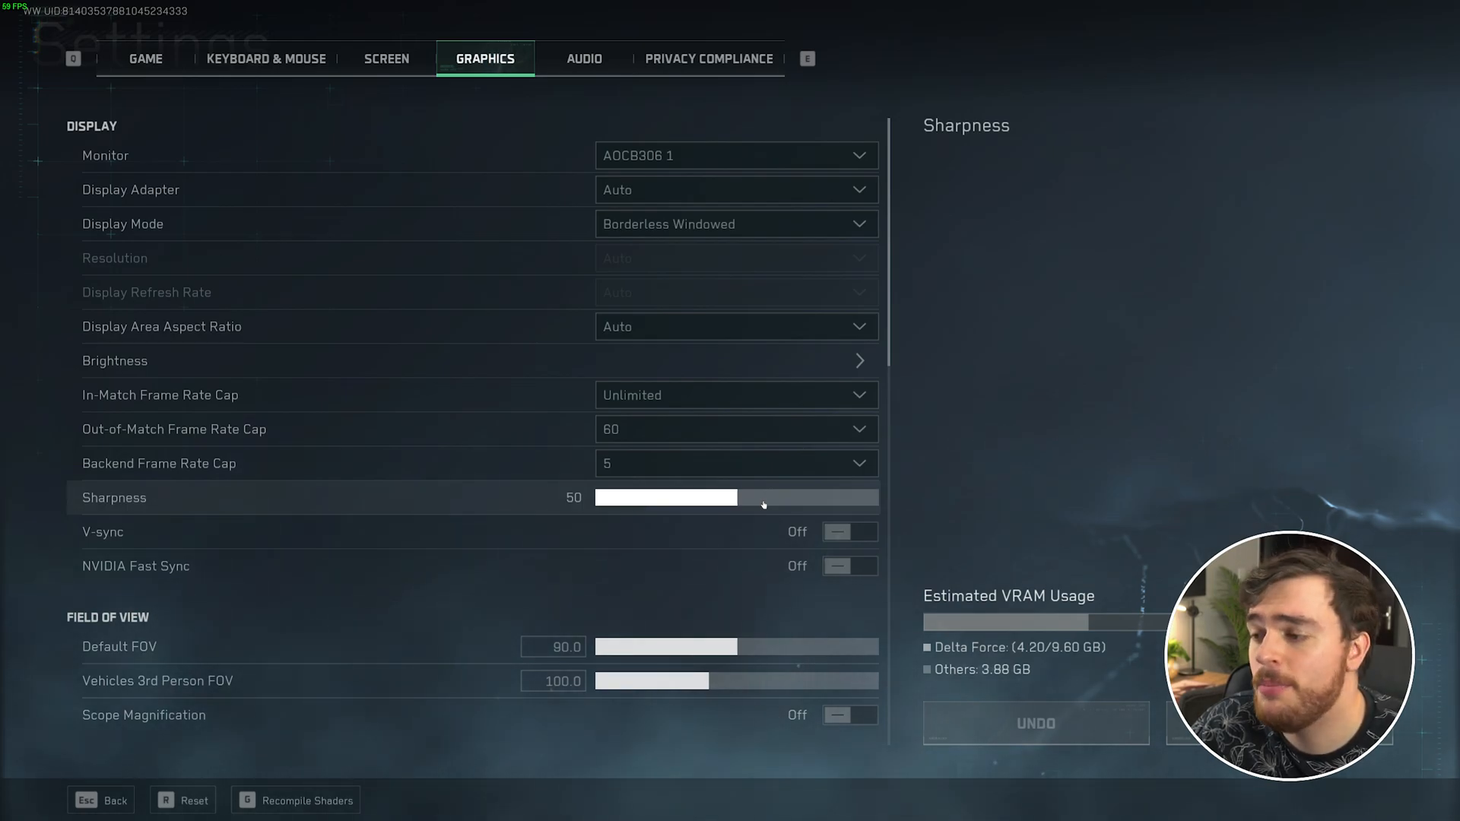
mouse_move(755, 562)
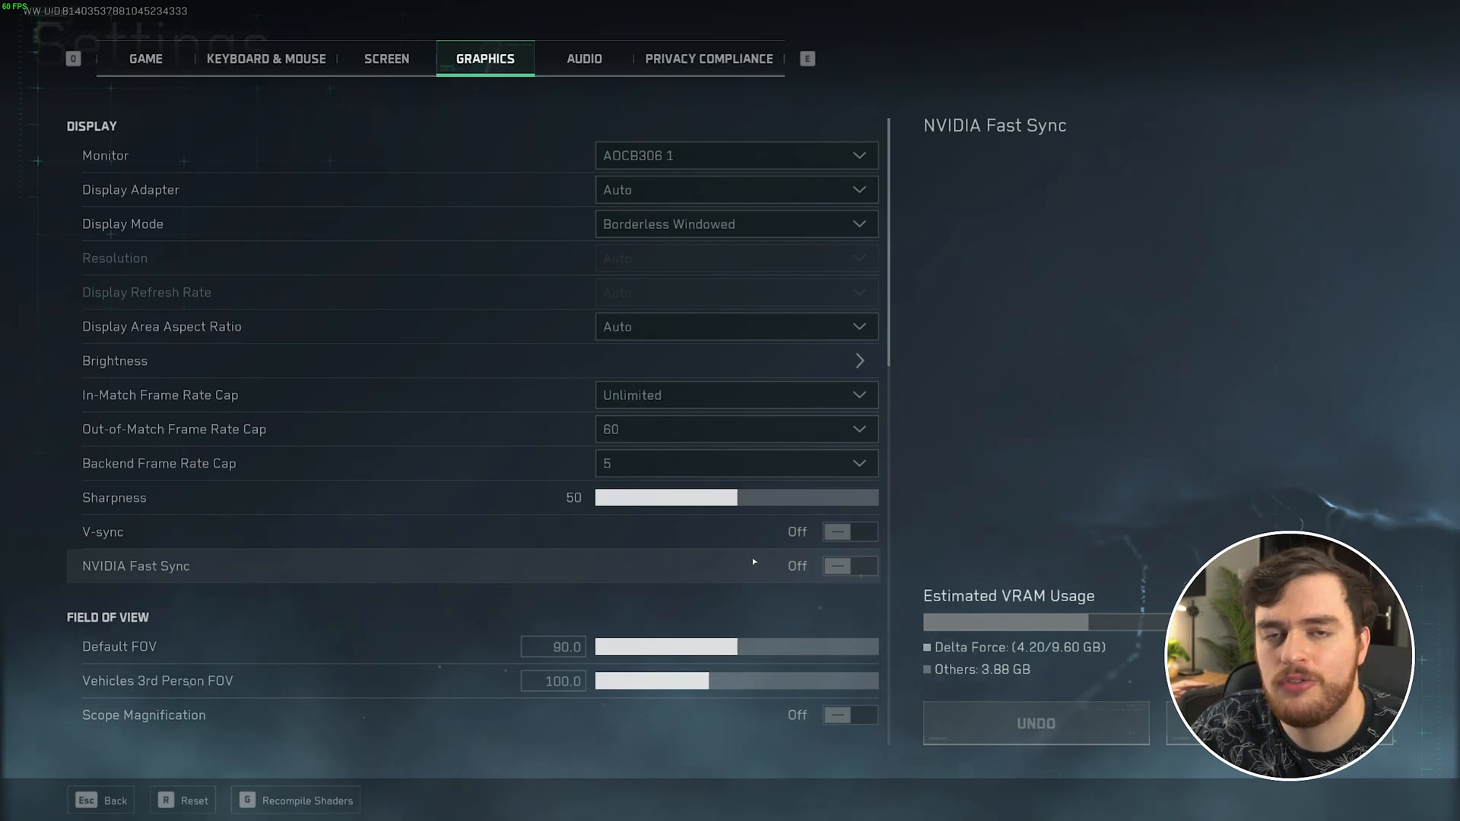
Scroll through the Graphics settings to Basic Graphics with the preset set to Low.
scroll("down", 3)
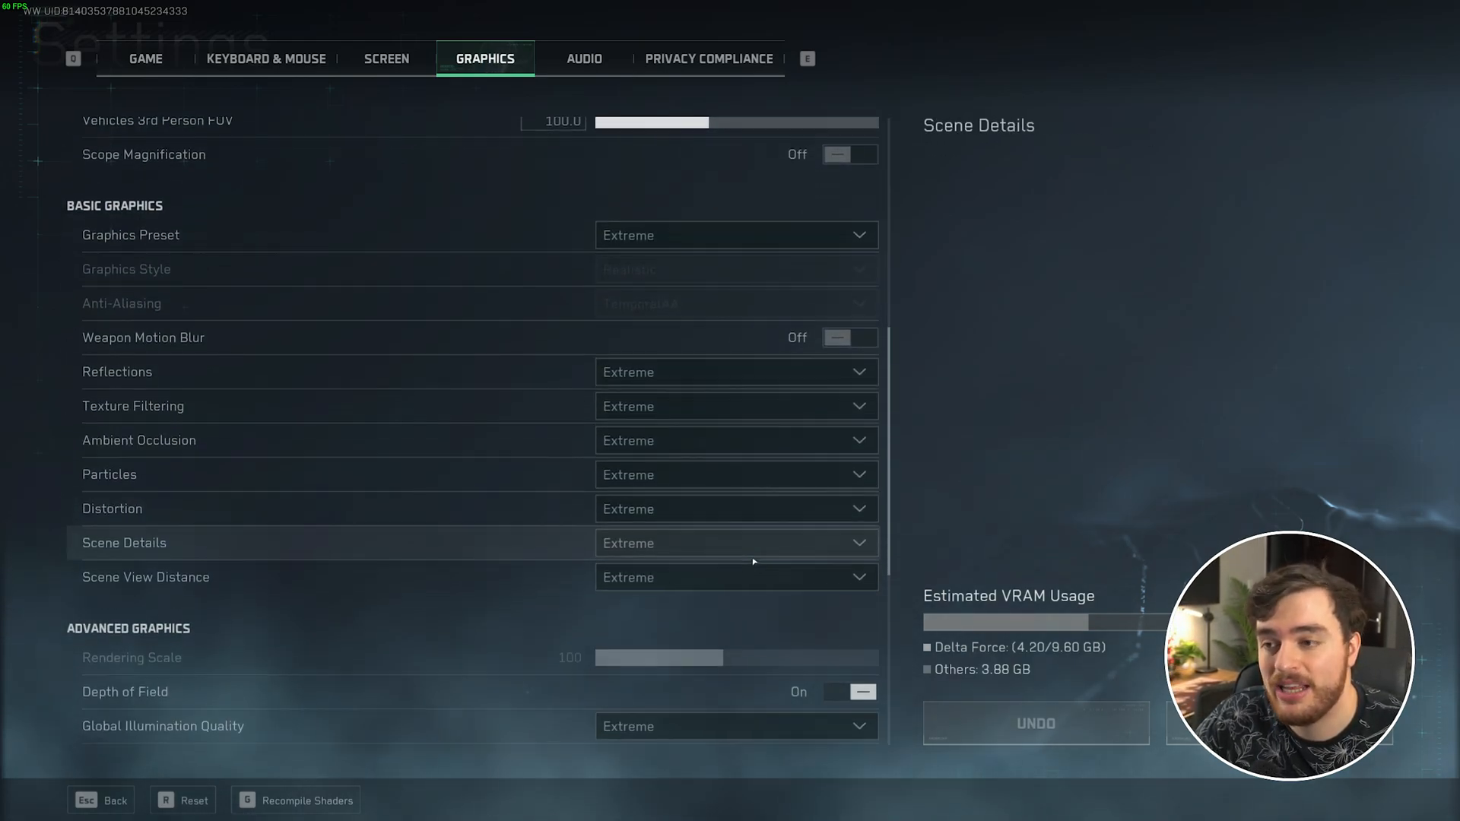
scroll("up", 3)
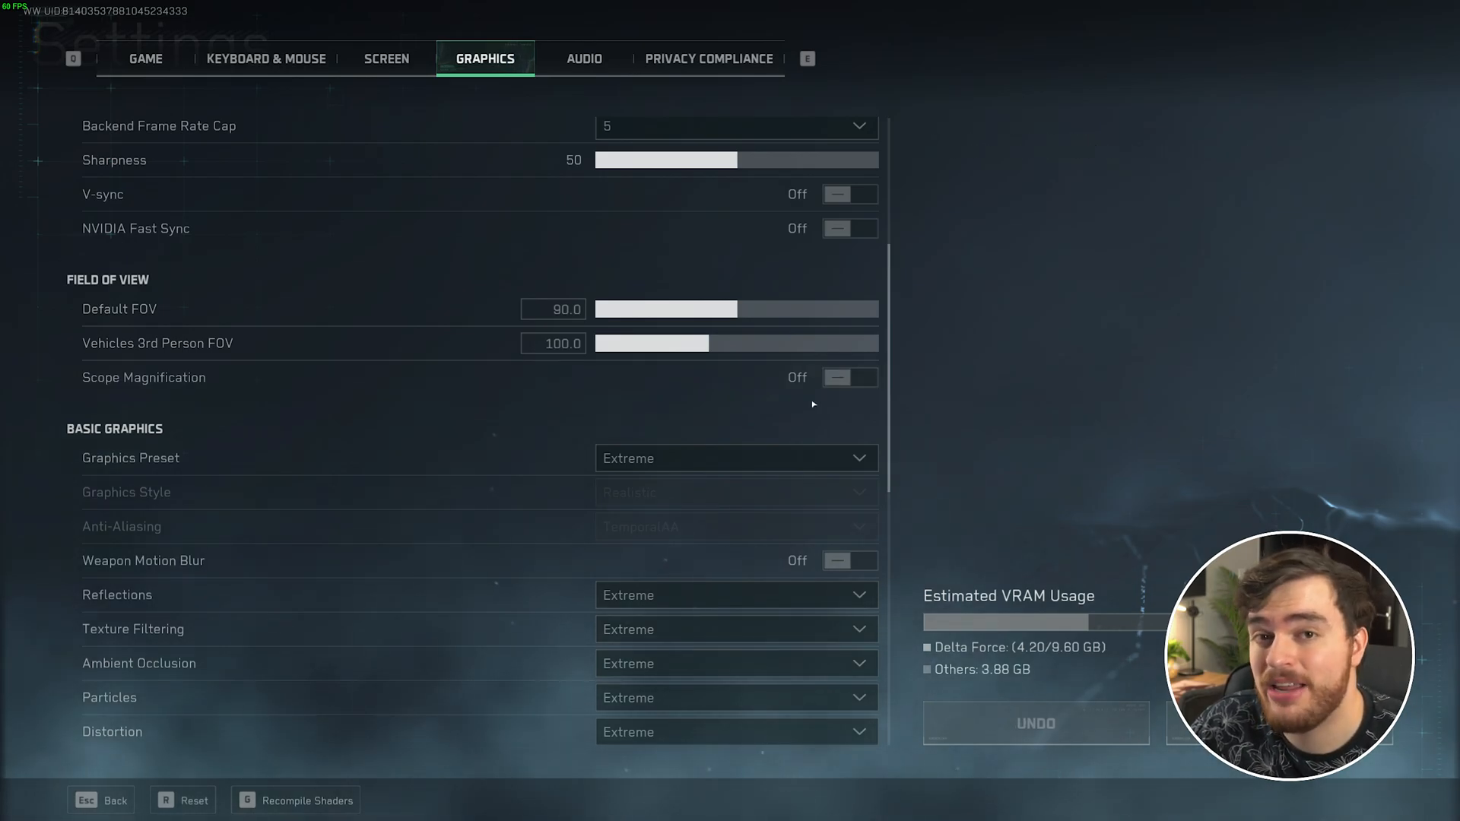
mouse_move(812, 383)
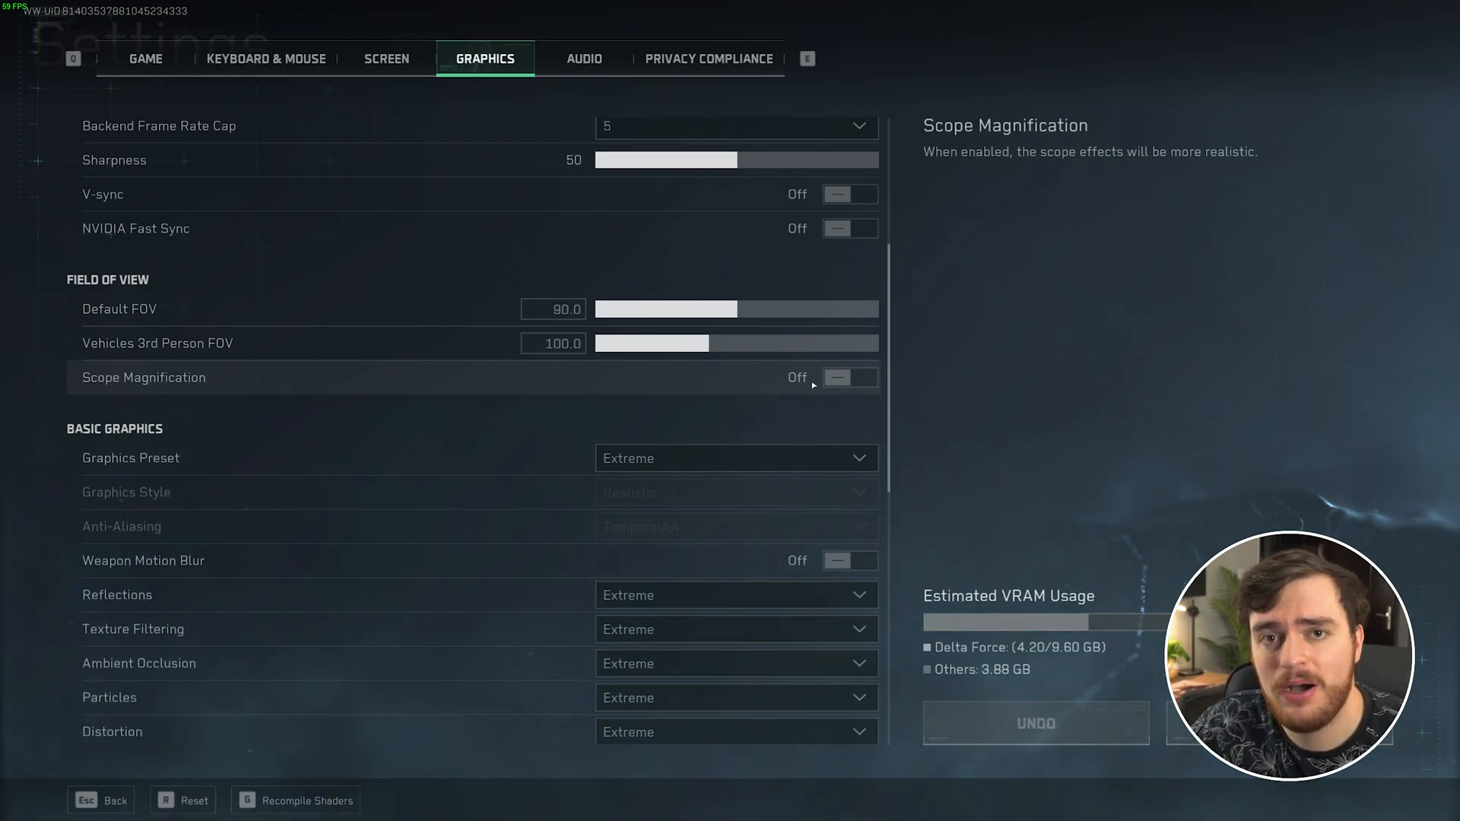
scroll("down", 3)
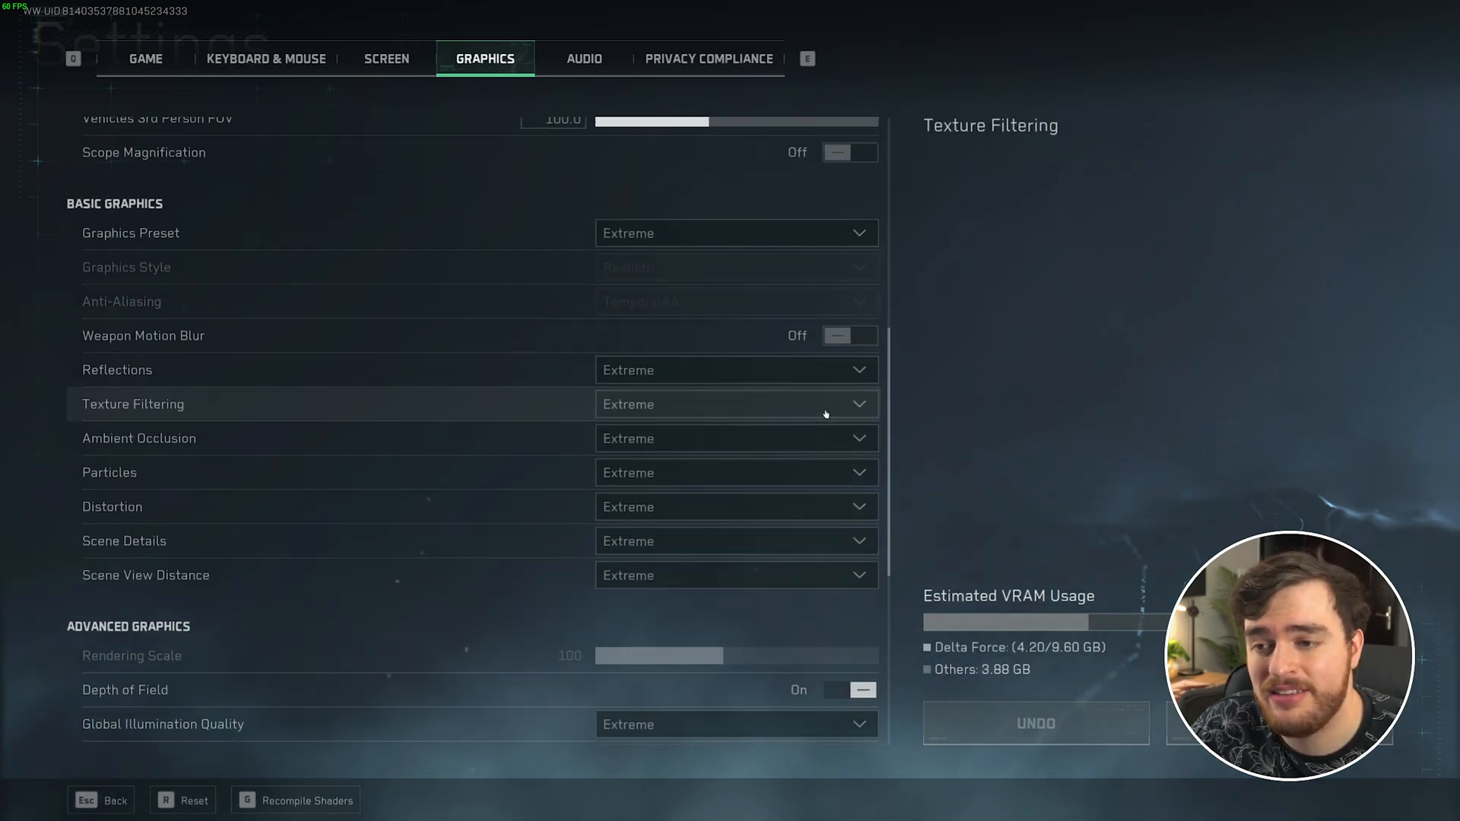
mouse_move(718, 234)
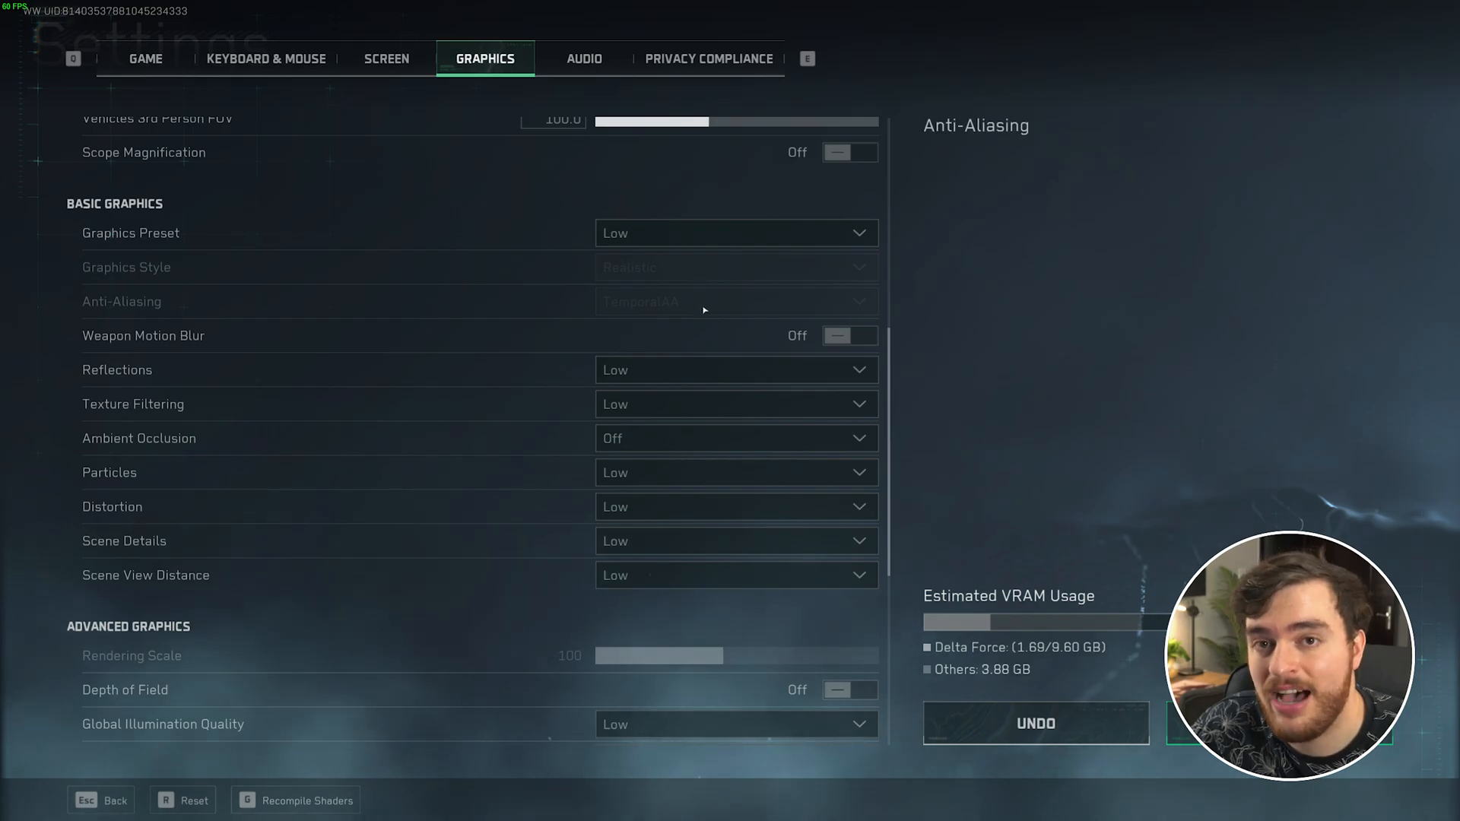
scroll("down", 3)
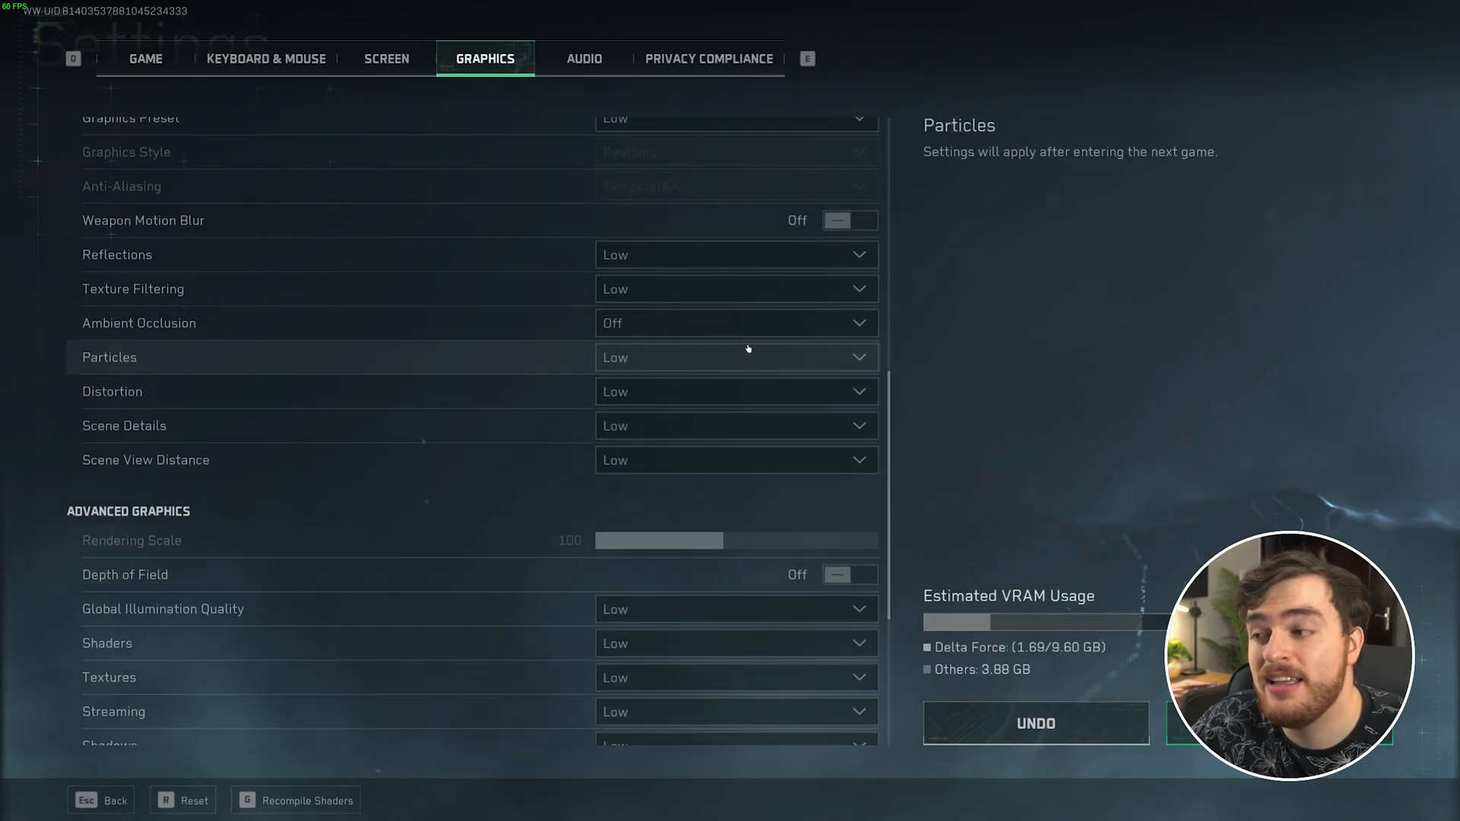
scroll("down", 3)
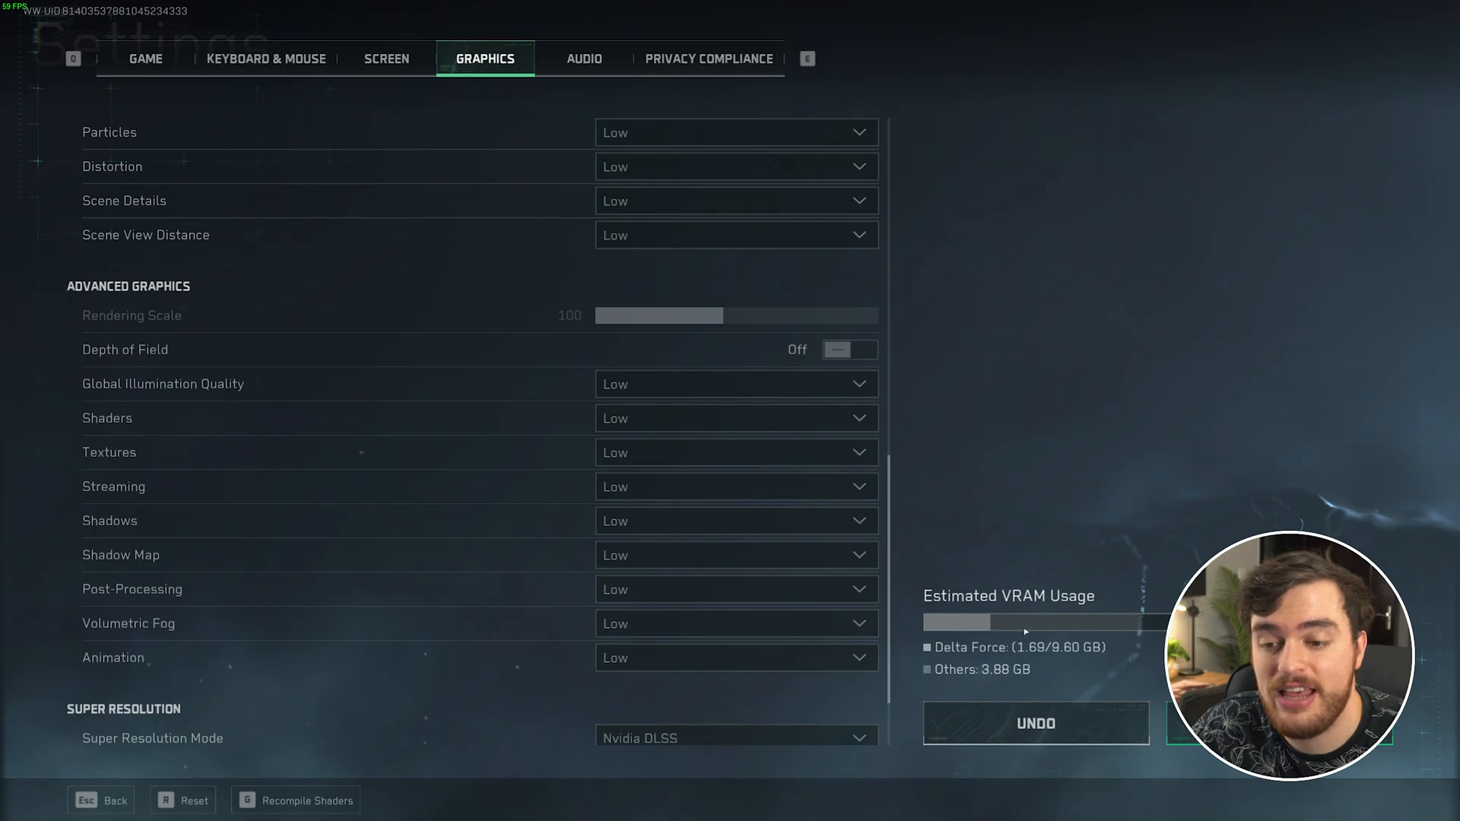
Set Textures to Extreme in Advanced Graphics, leaving the preset as Custom.
left_click(736, 453)
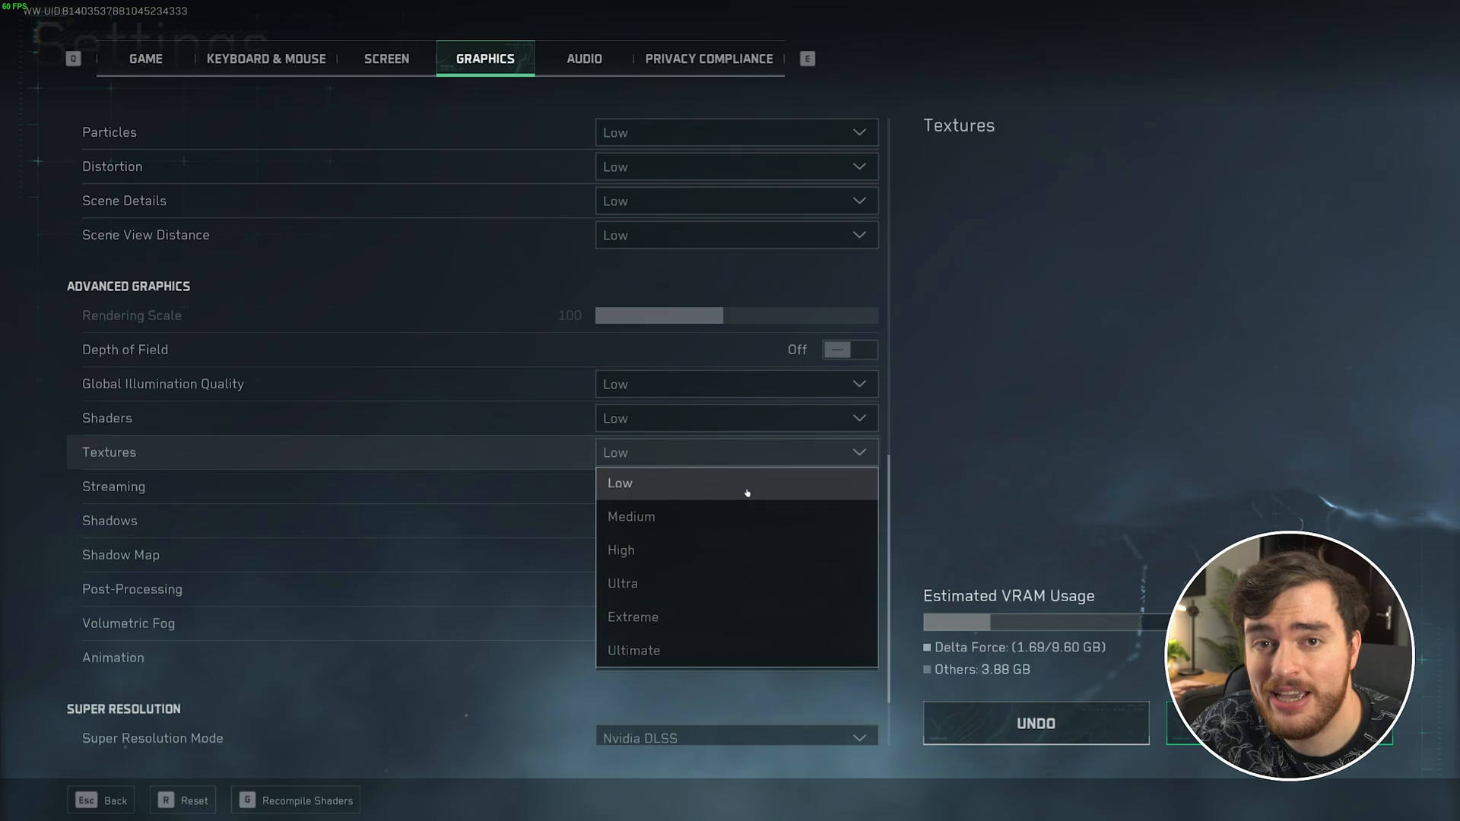
mouse_move(747, 508)
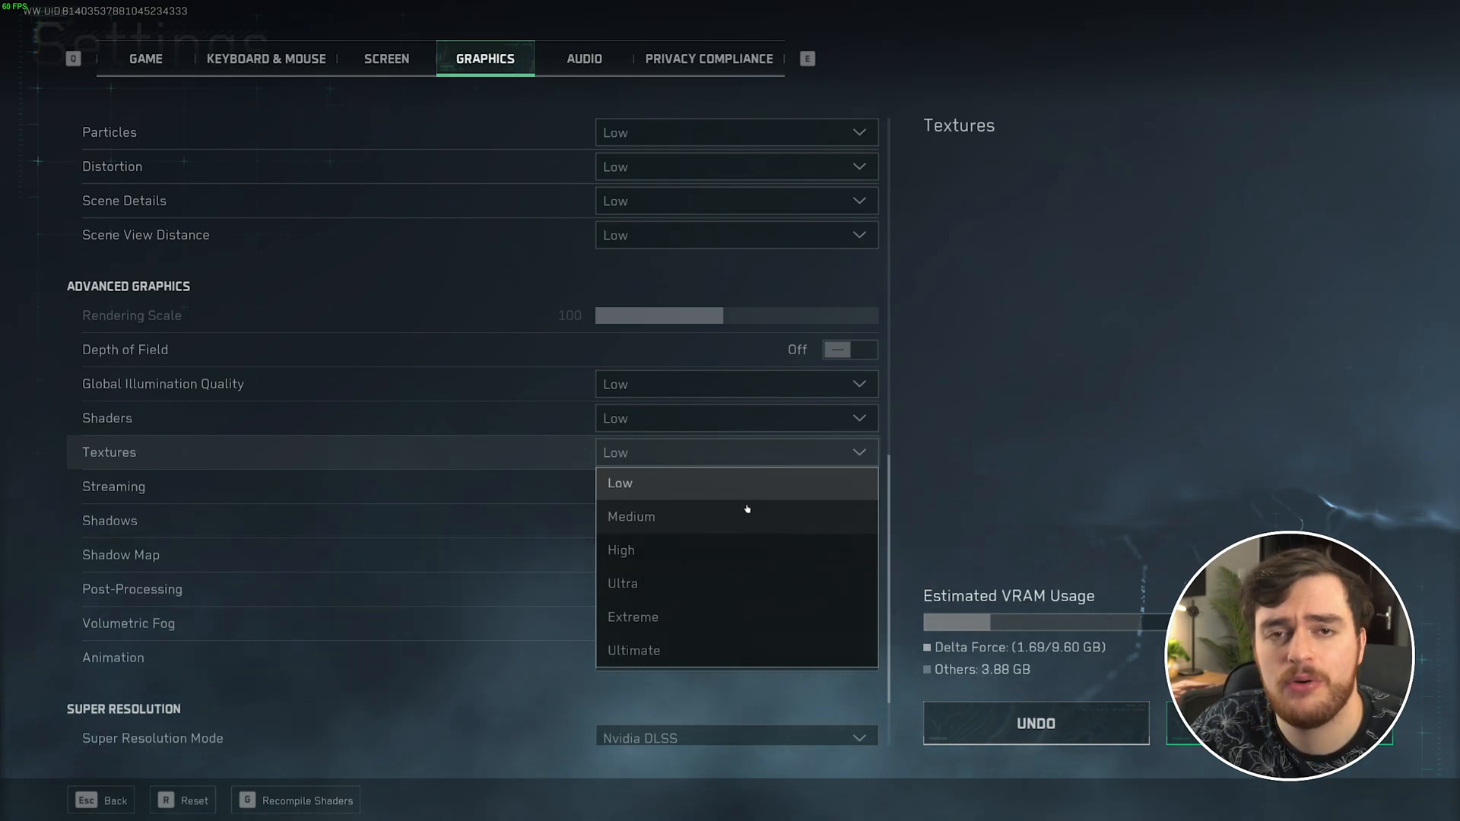
mouse_move(706, 543)
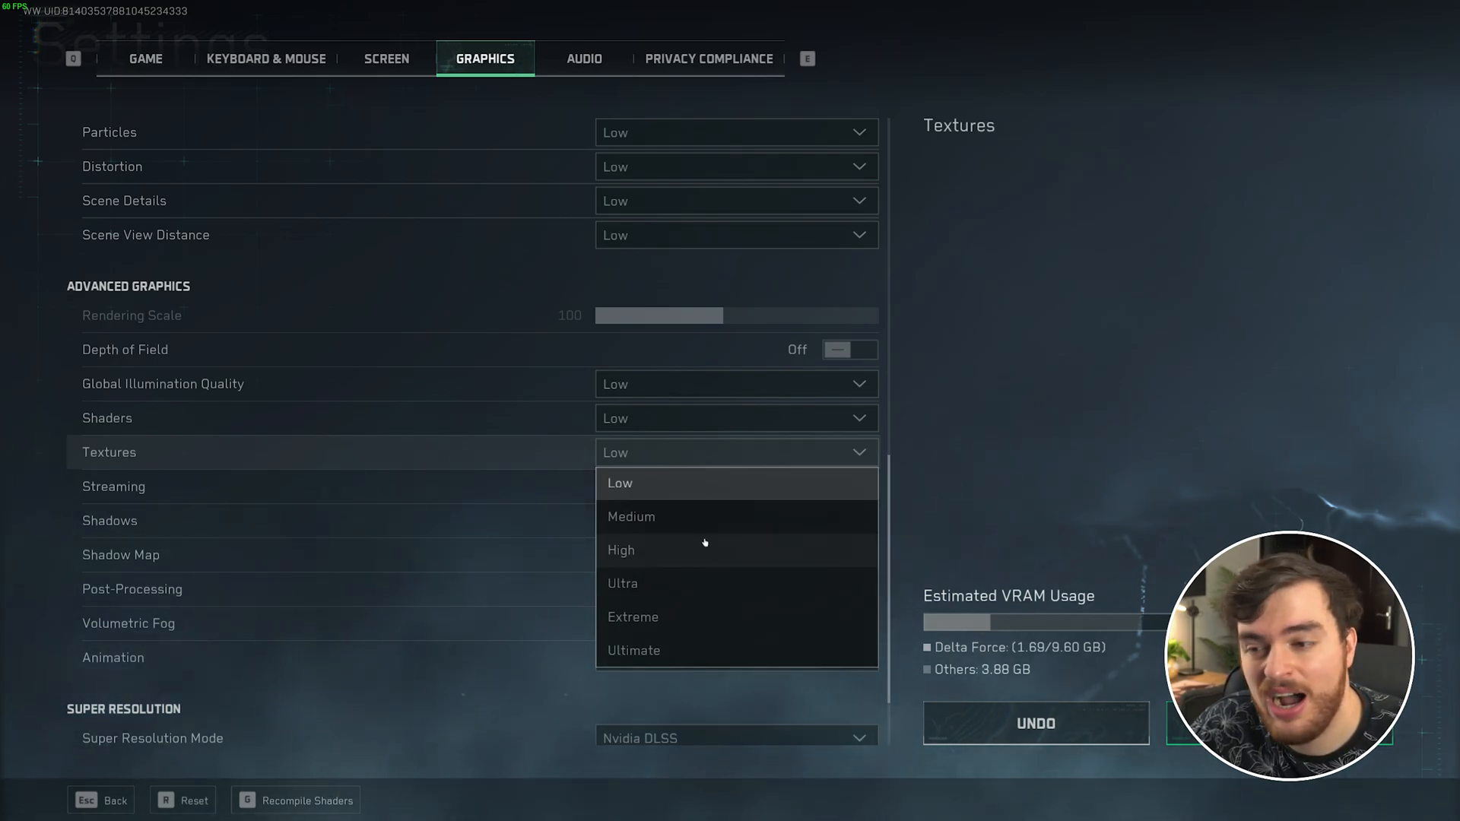
mouse_move(680, 546)
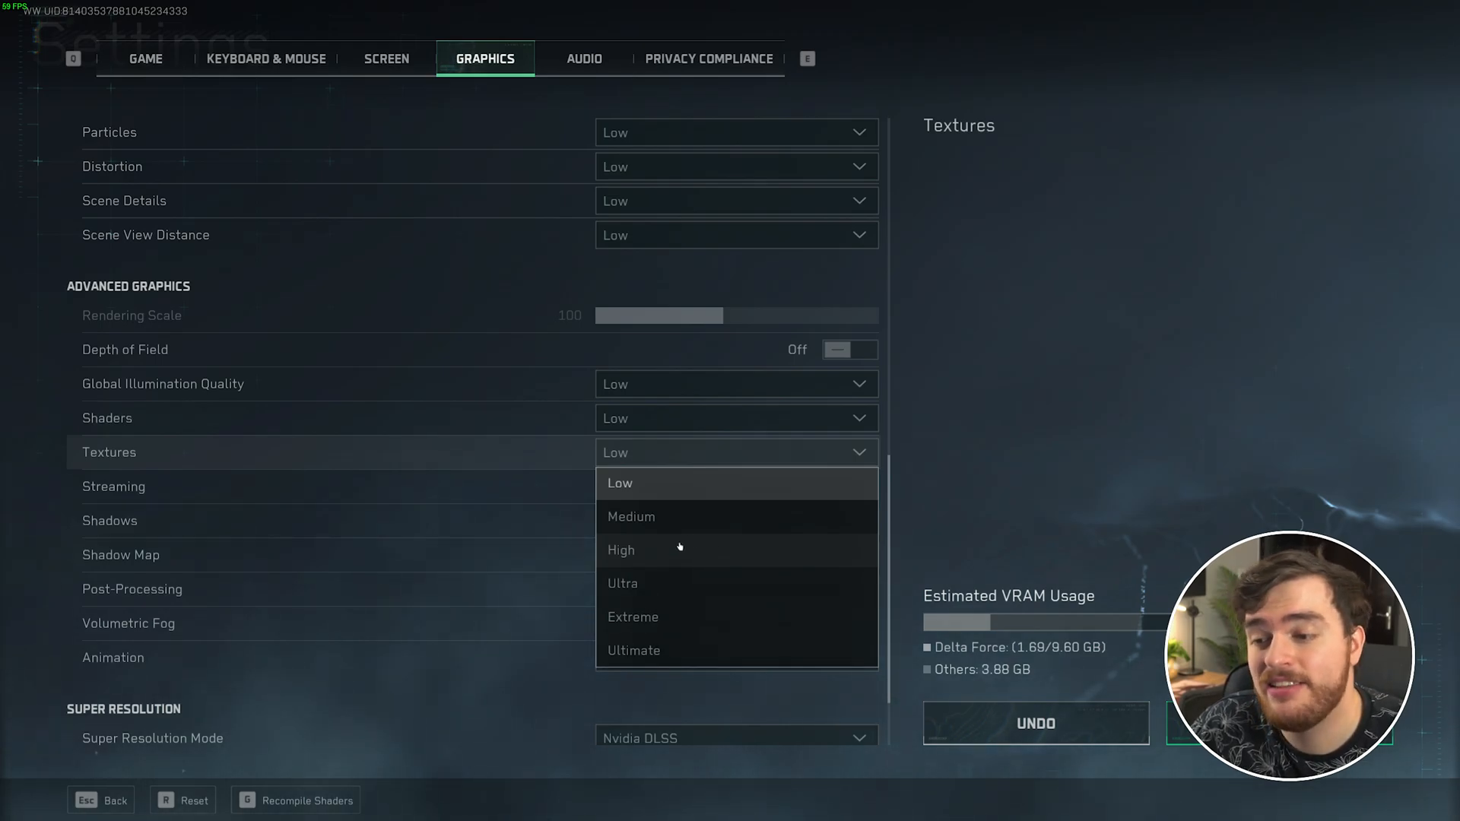
mouse_move(673, 592)
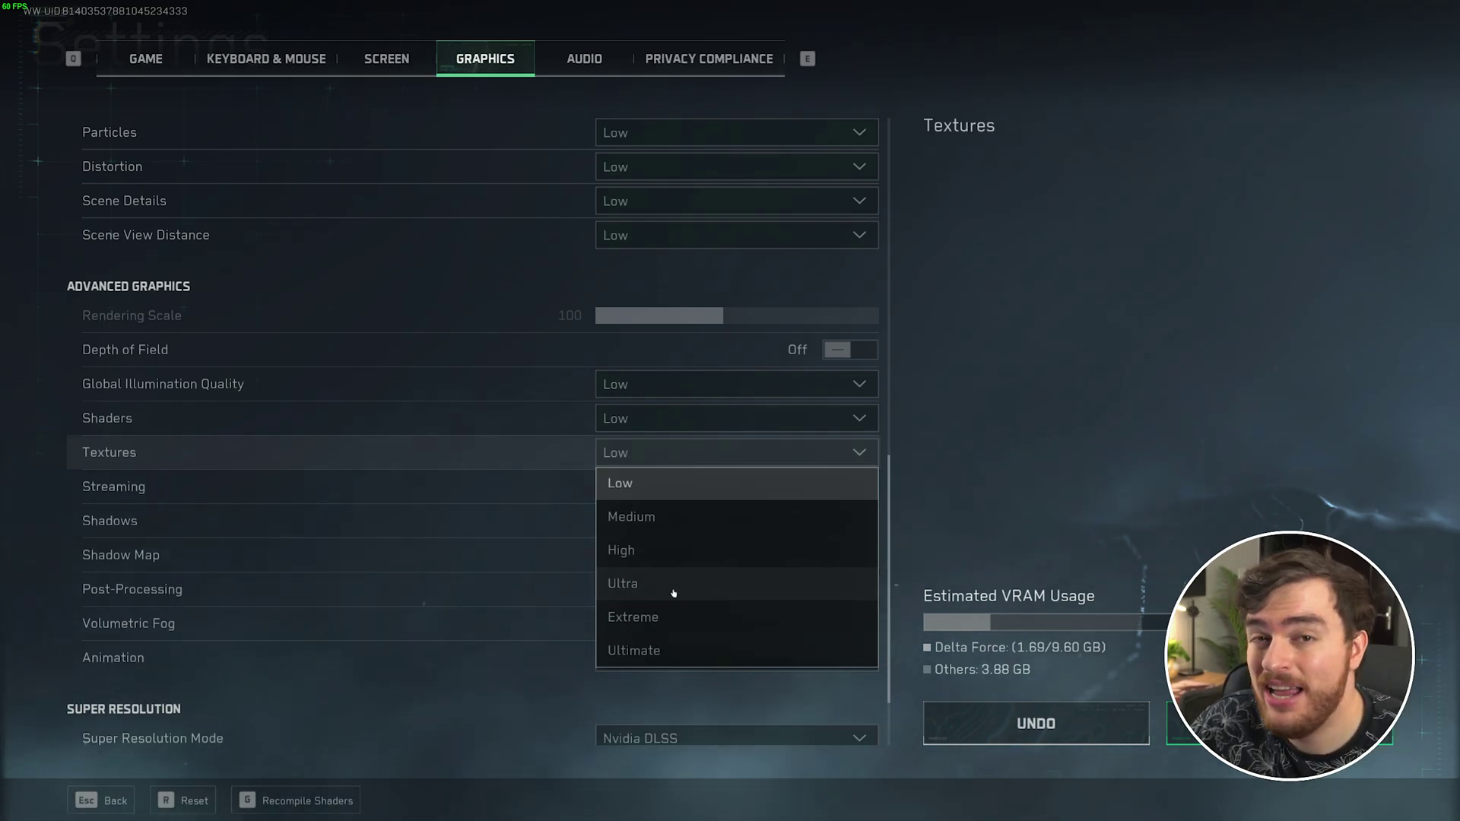
mouse_move(713, 631)
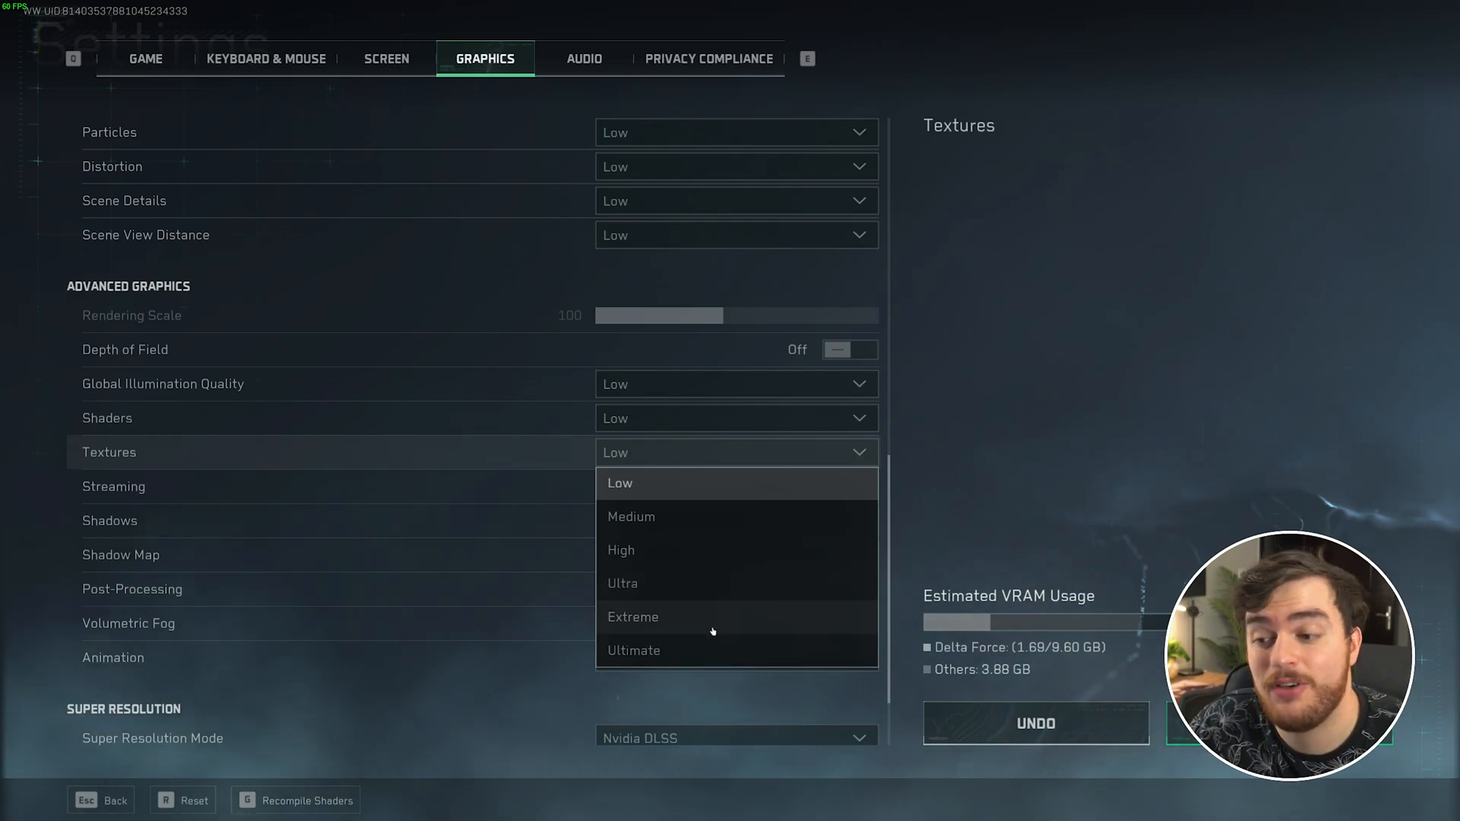
left_click(632, 617)
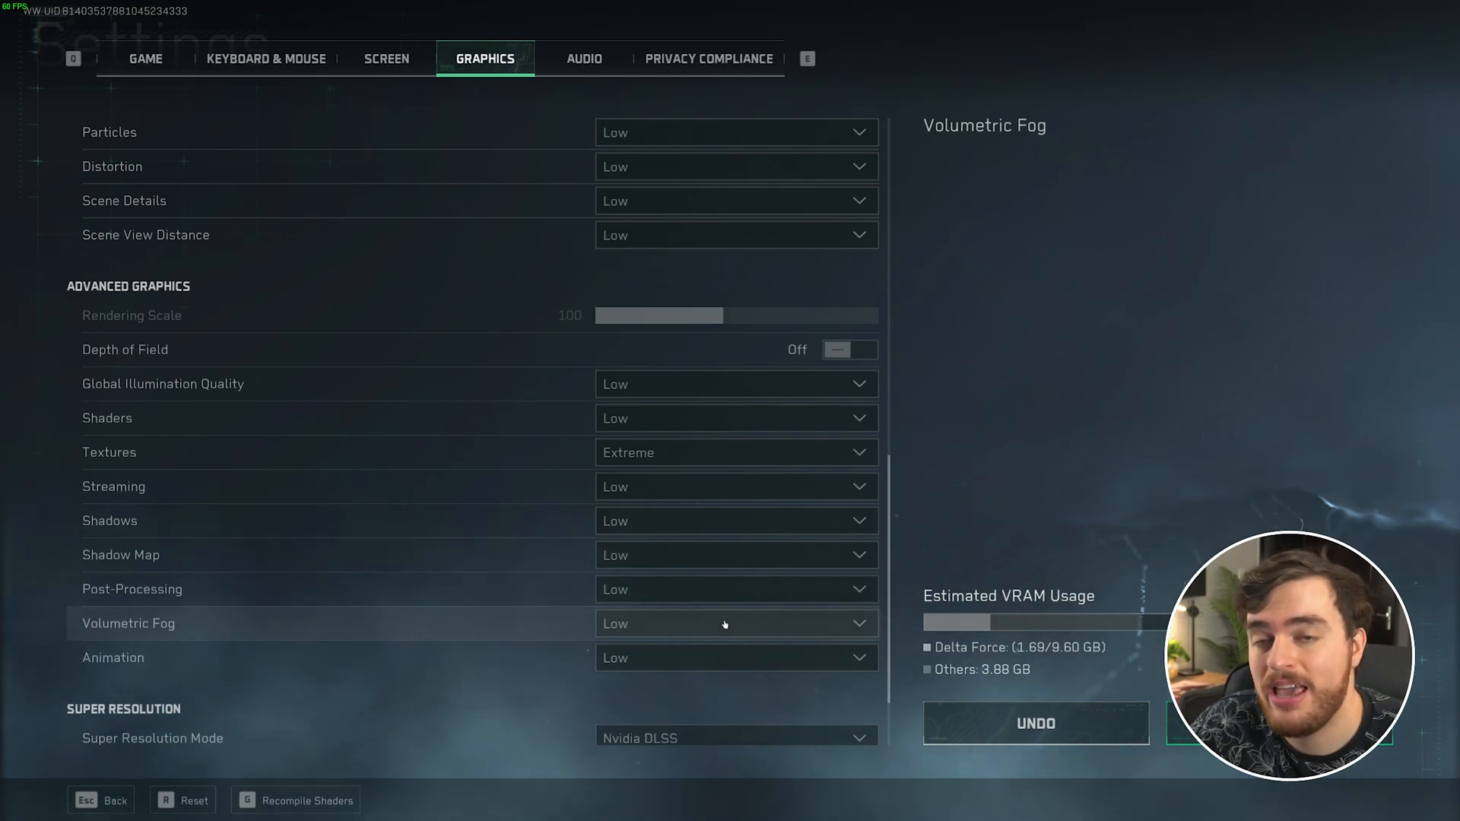
left_click(738, 454)
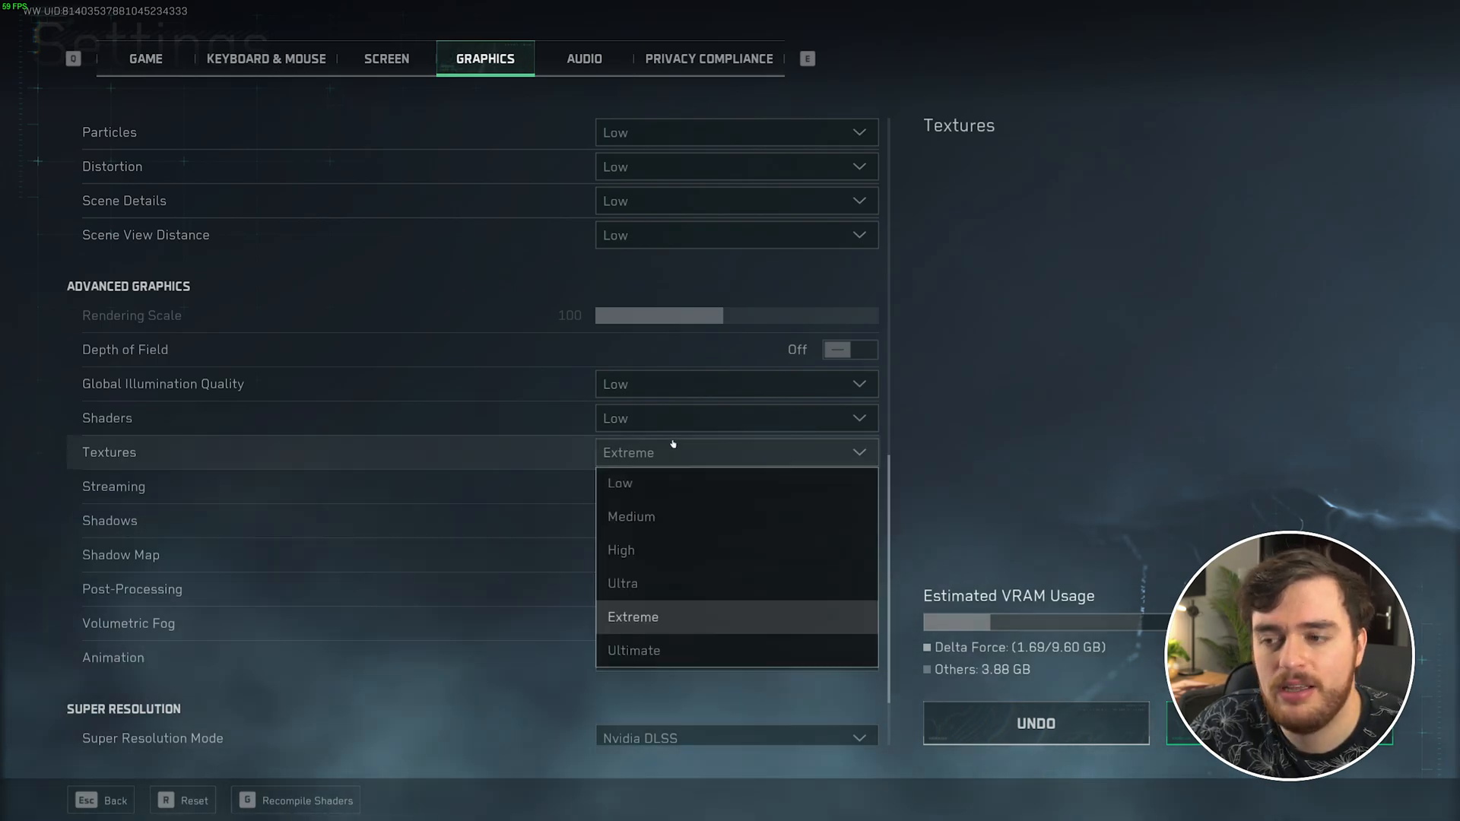
left_click(632, 617)
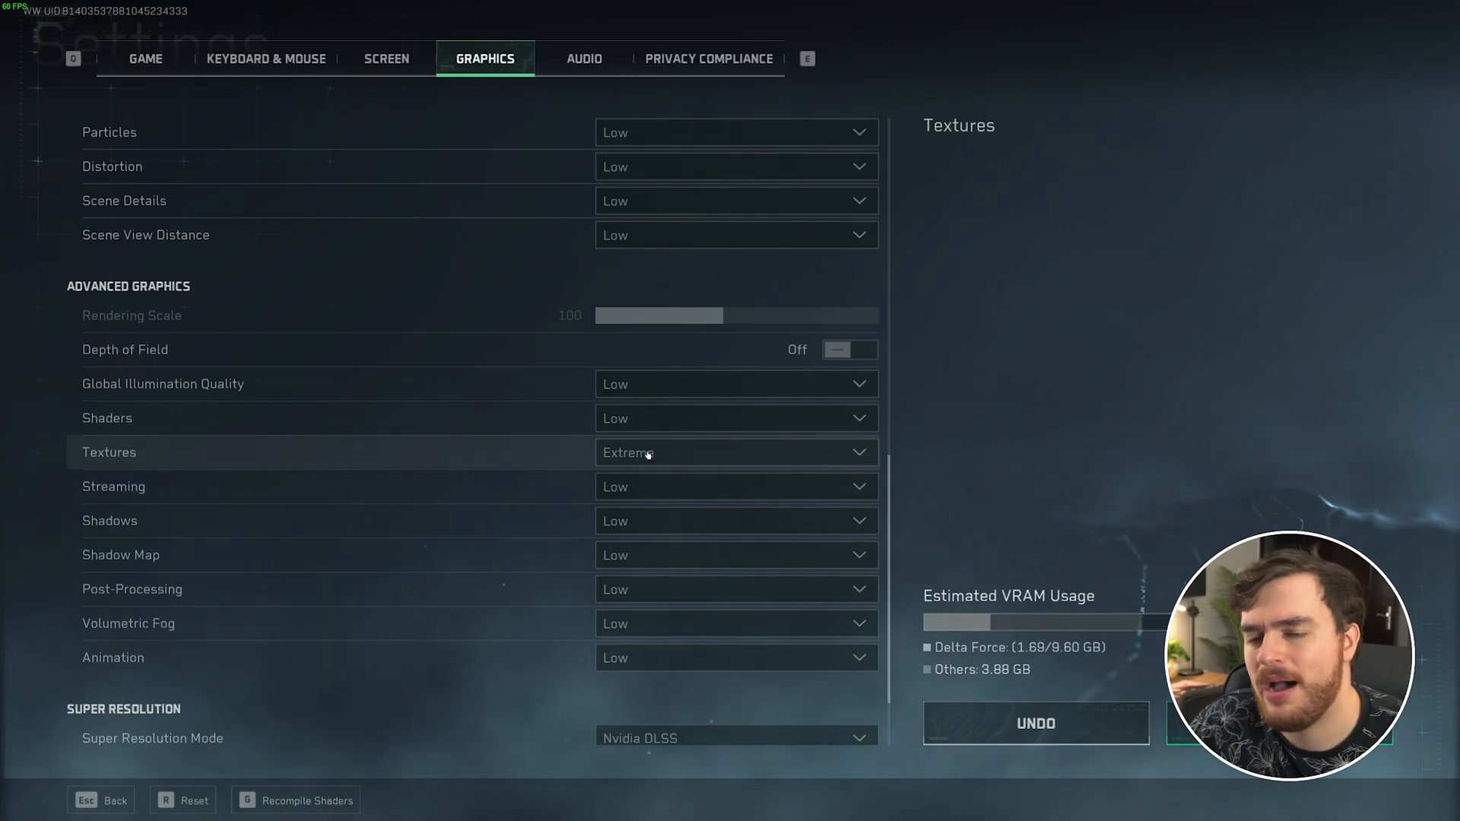
scroll("up", 3)
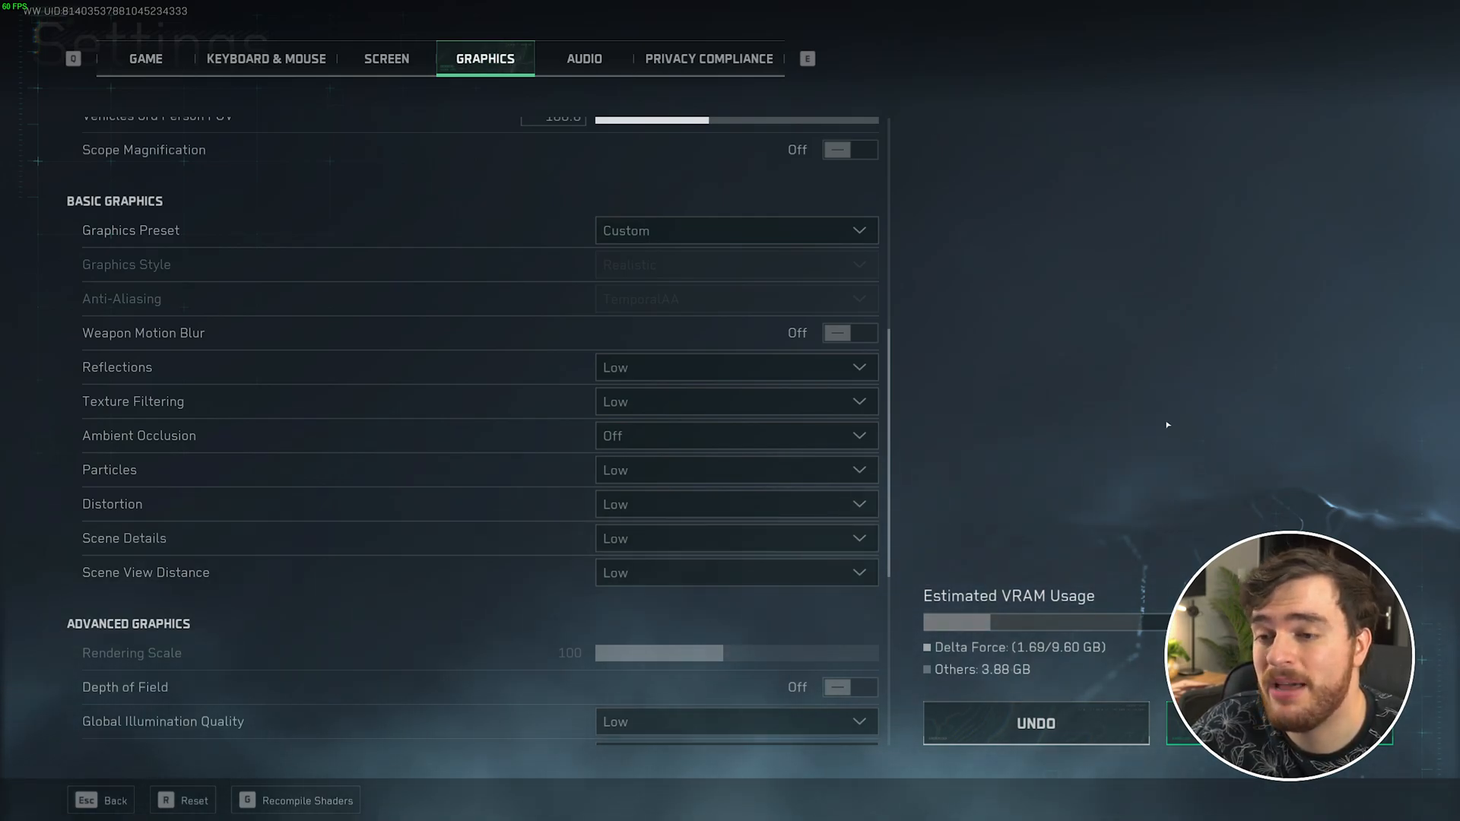
mouse_move(826, 231)
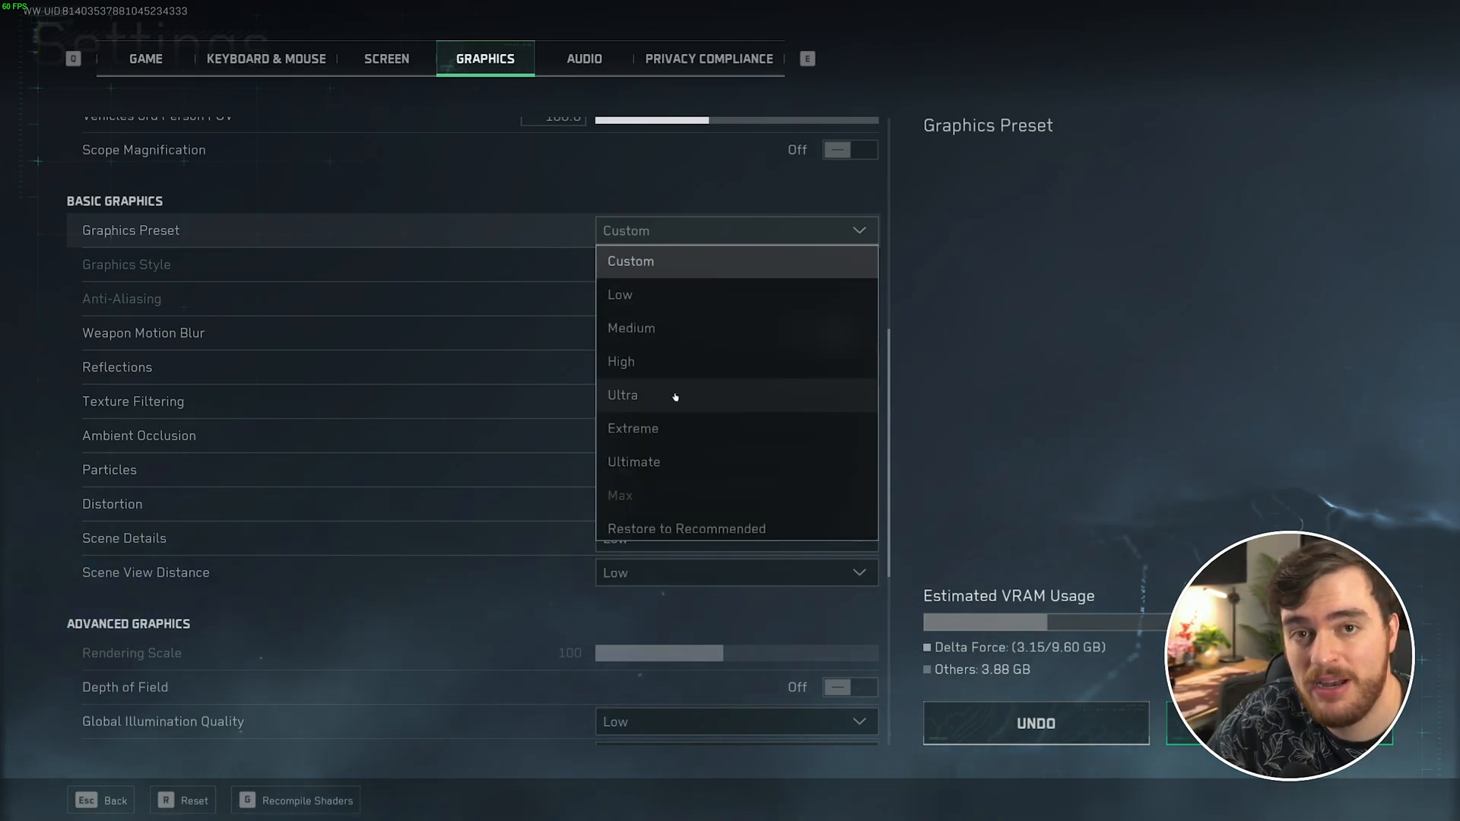
Apply the Ultra graphics preset and lower Ambient Occlusion to Medium.
left_click(622, 396)
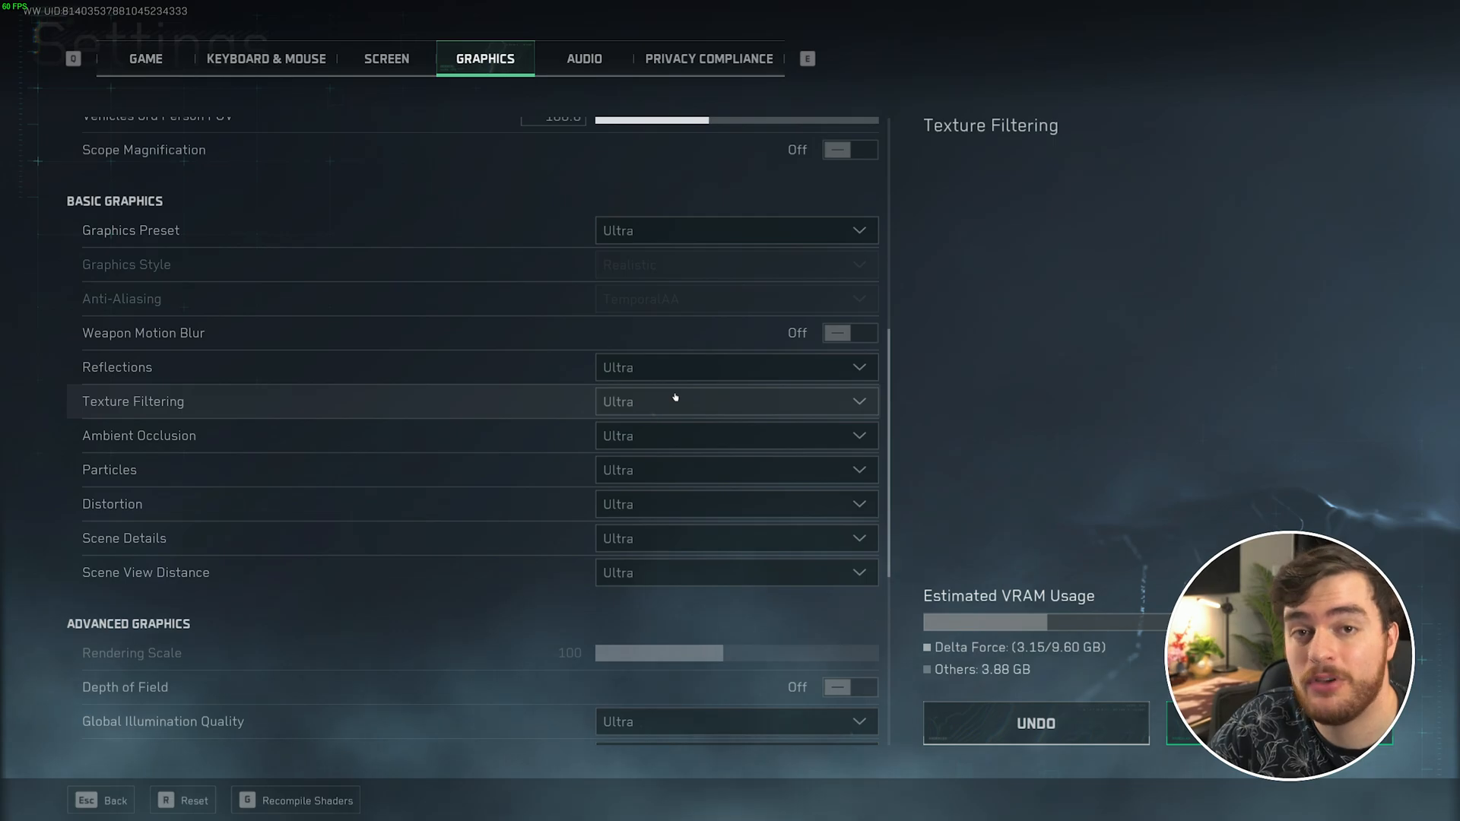
mouse_move(660, 386)
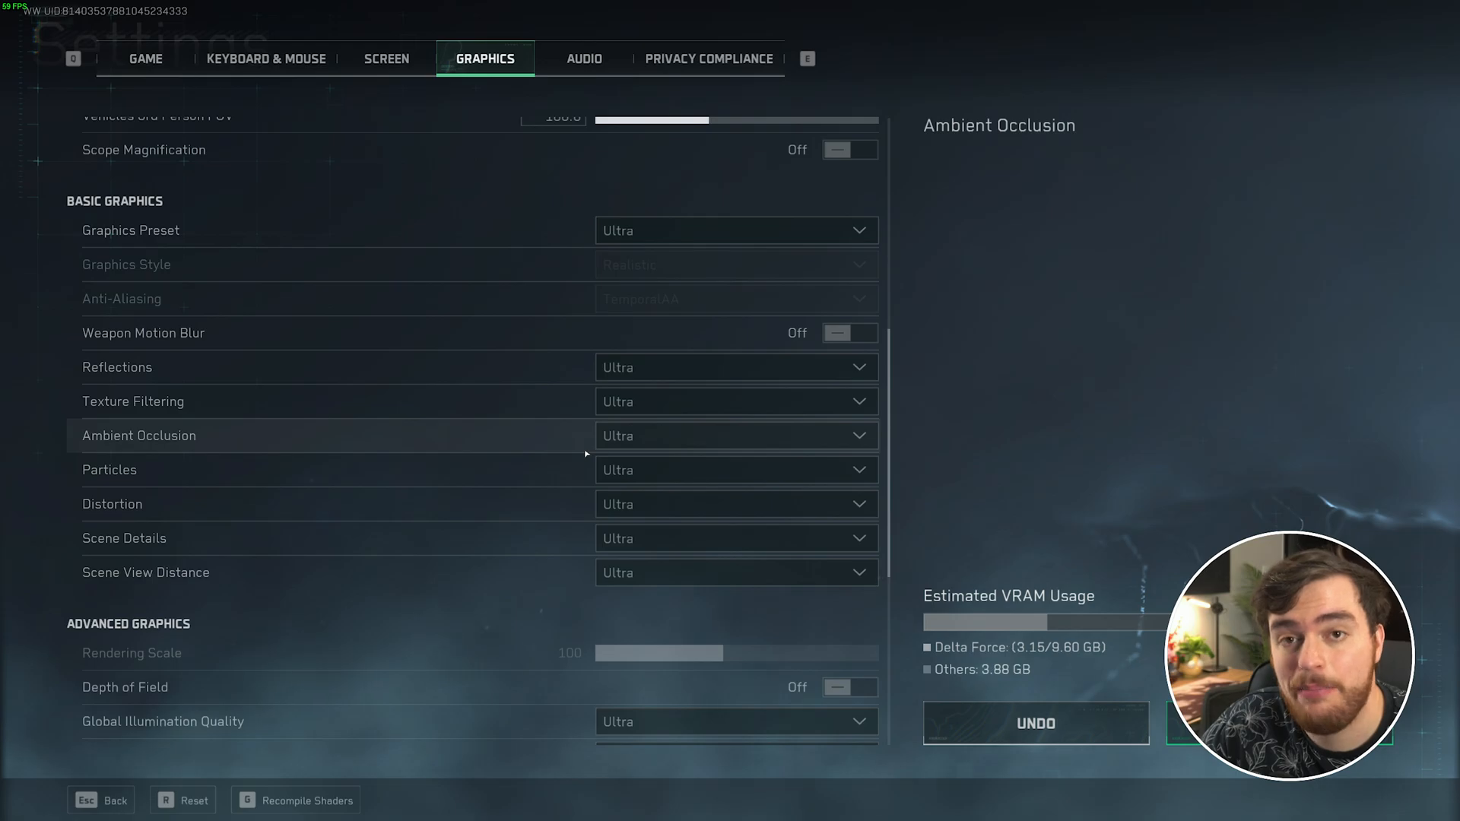
left_click(738, 435)
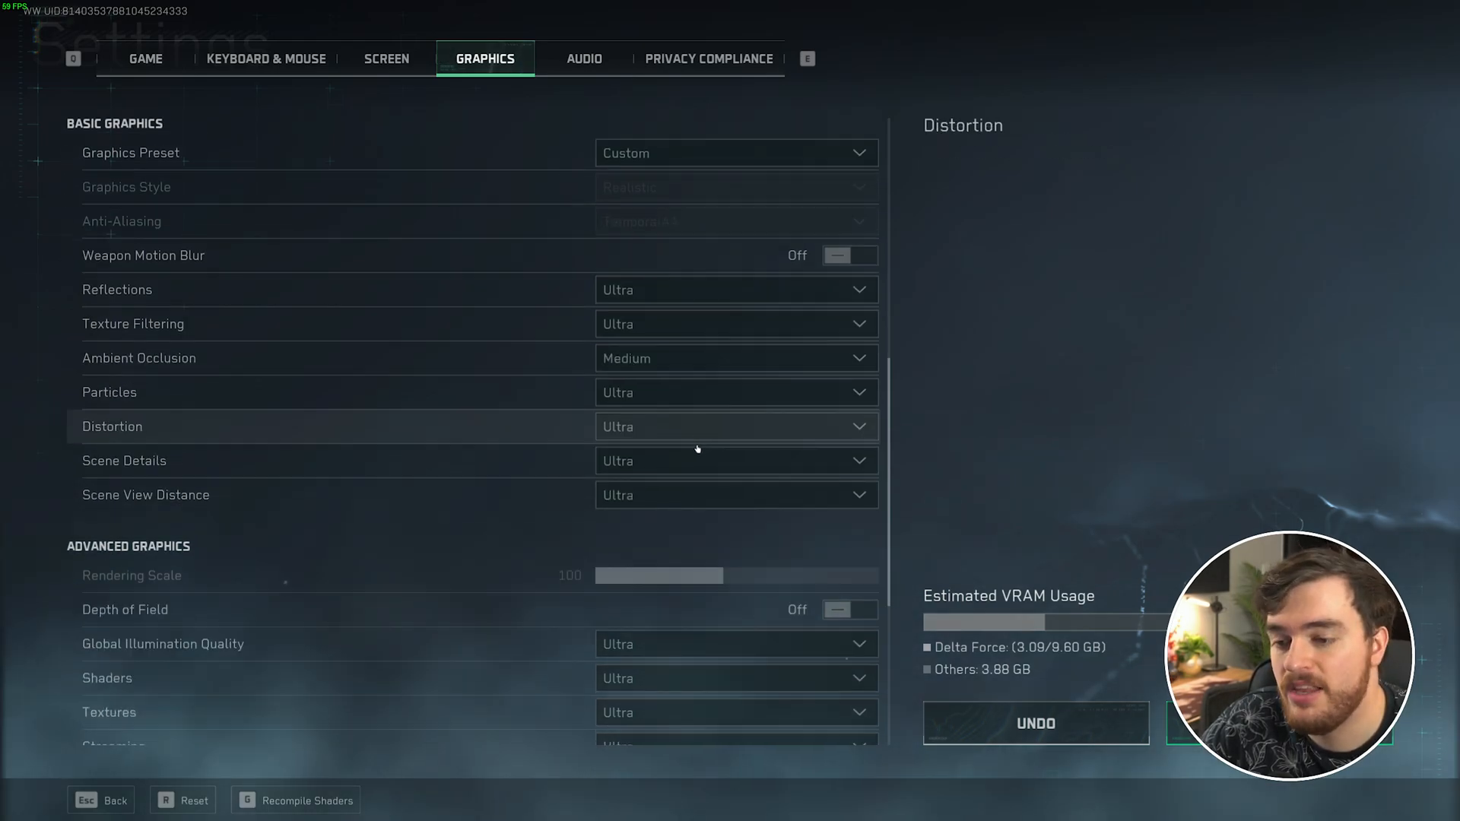
scroll("down", 3)
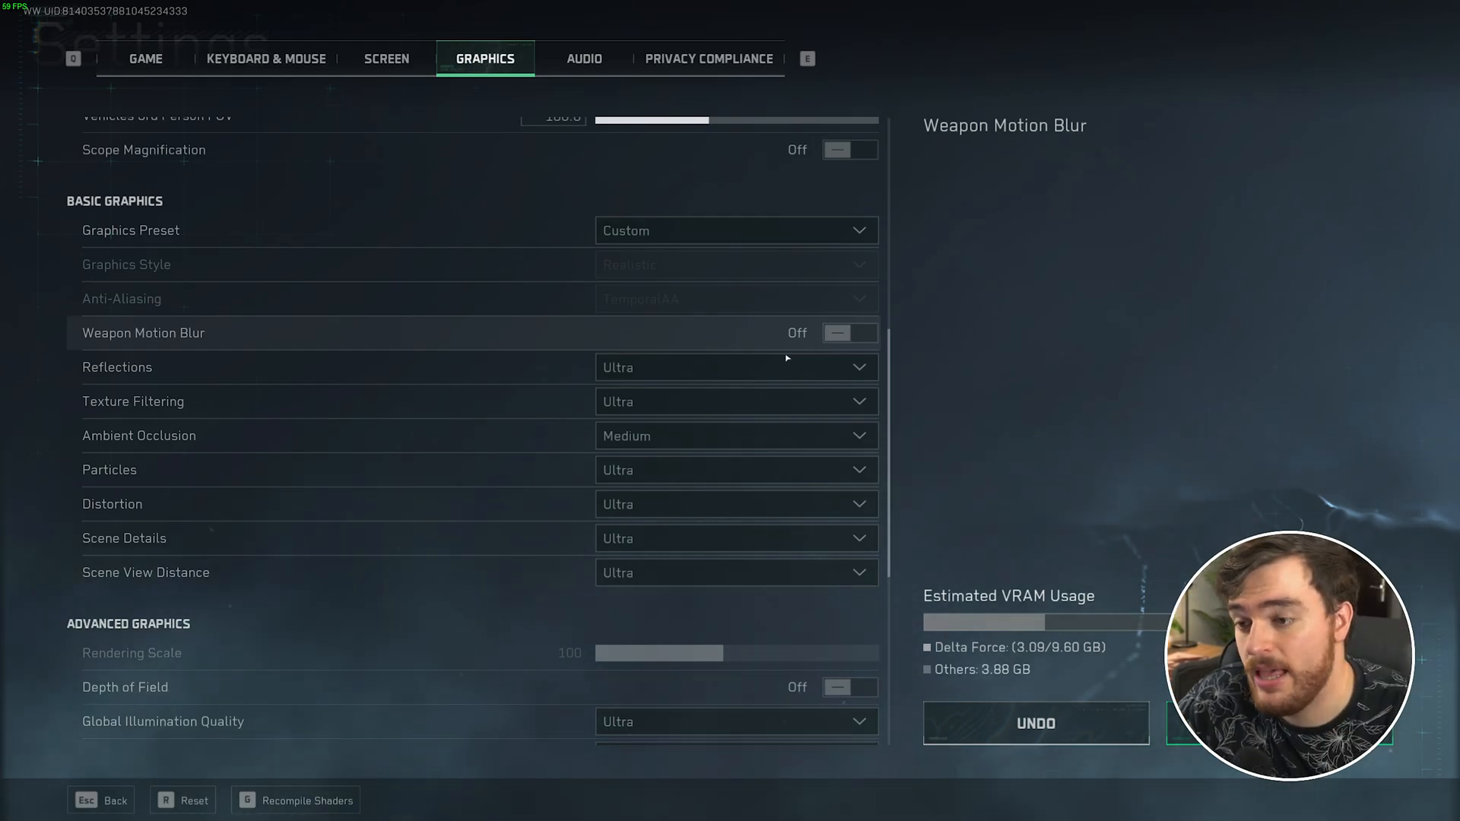
scroll("down", 3)
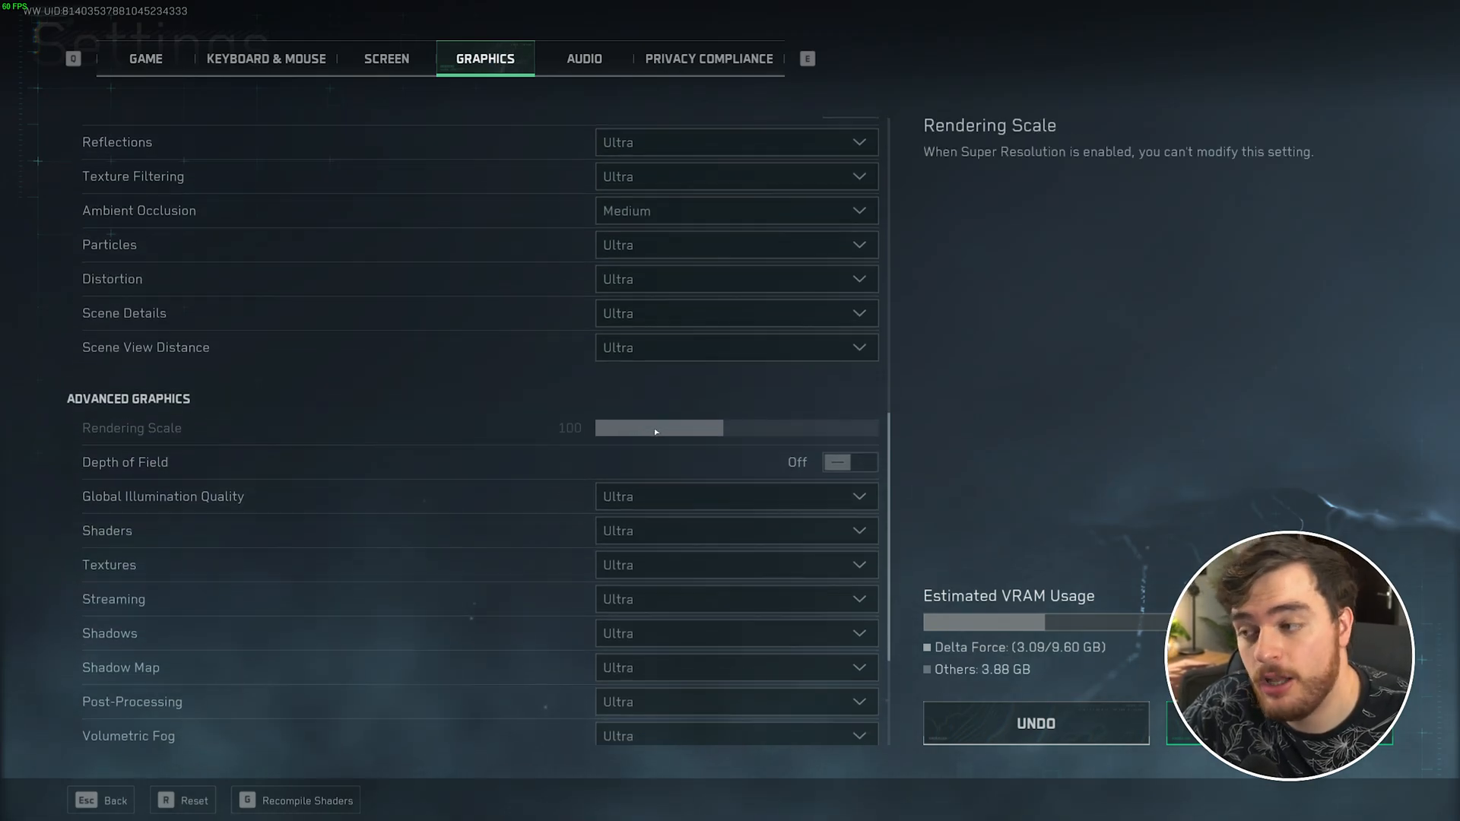
scroll("down", 3)
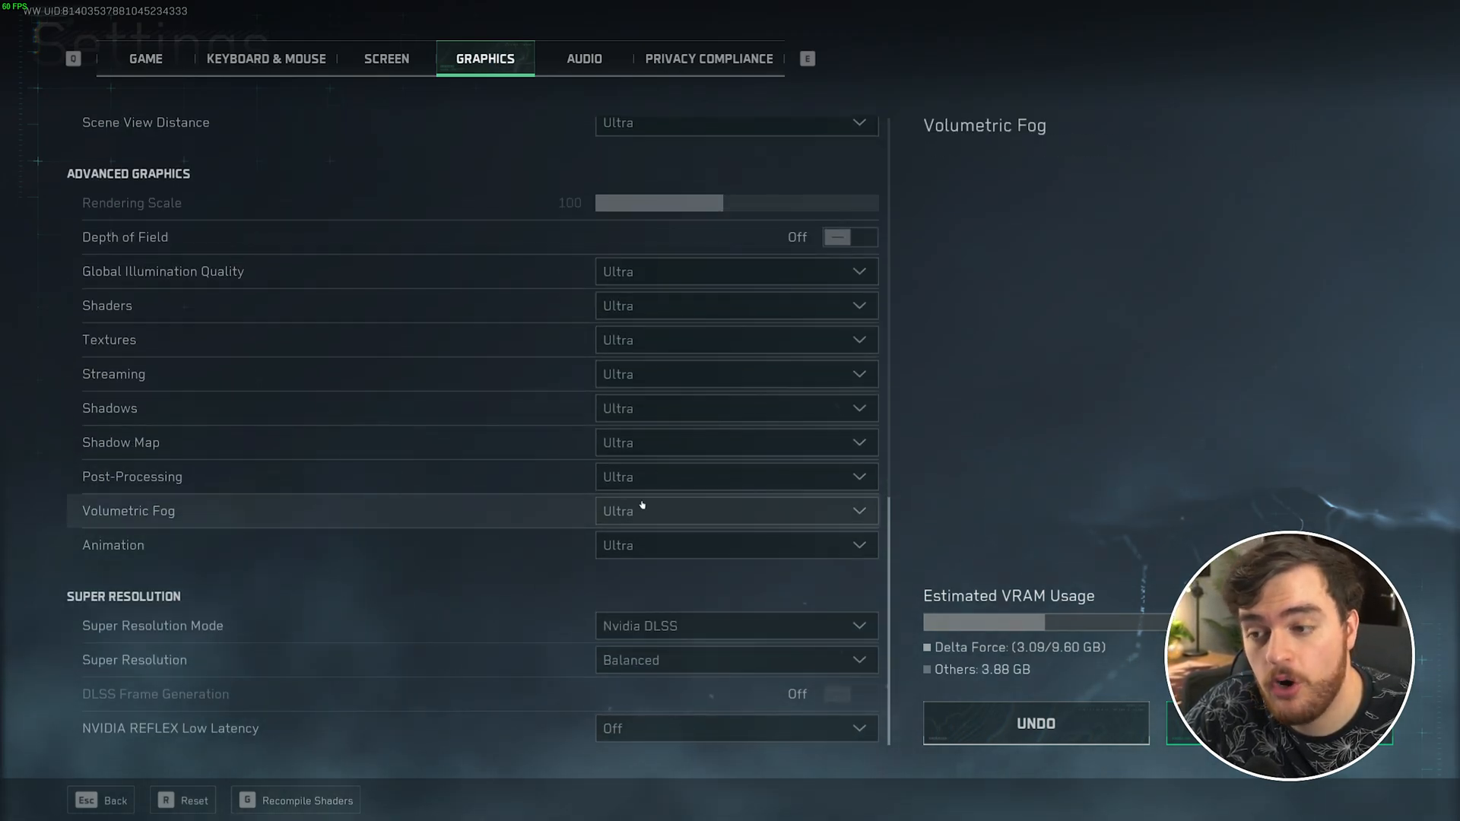
Set Volumetric Fog to Low, leaving the Graphics Preset list unchanged.
left_click(736, 511)
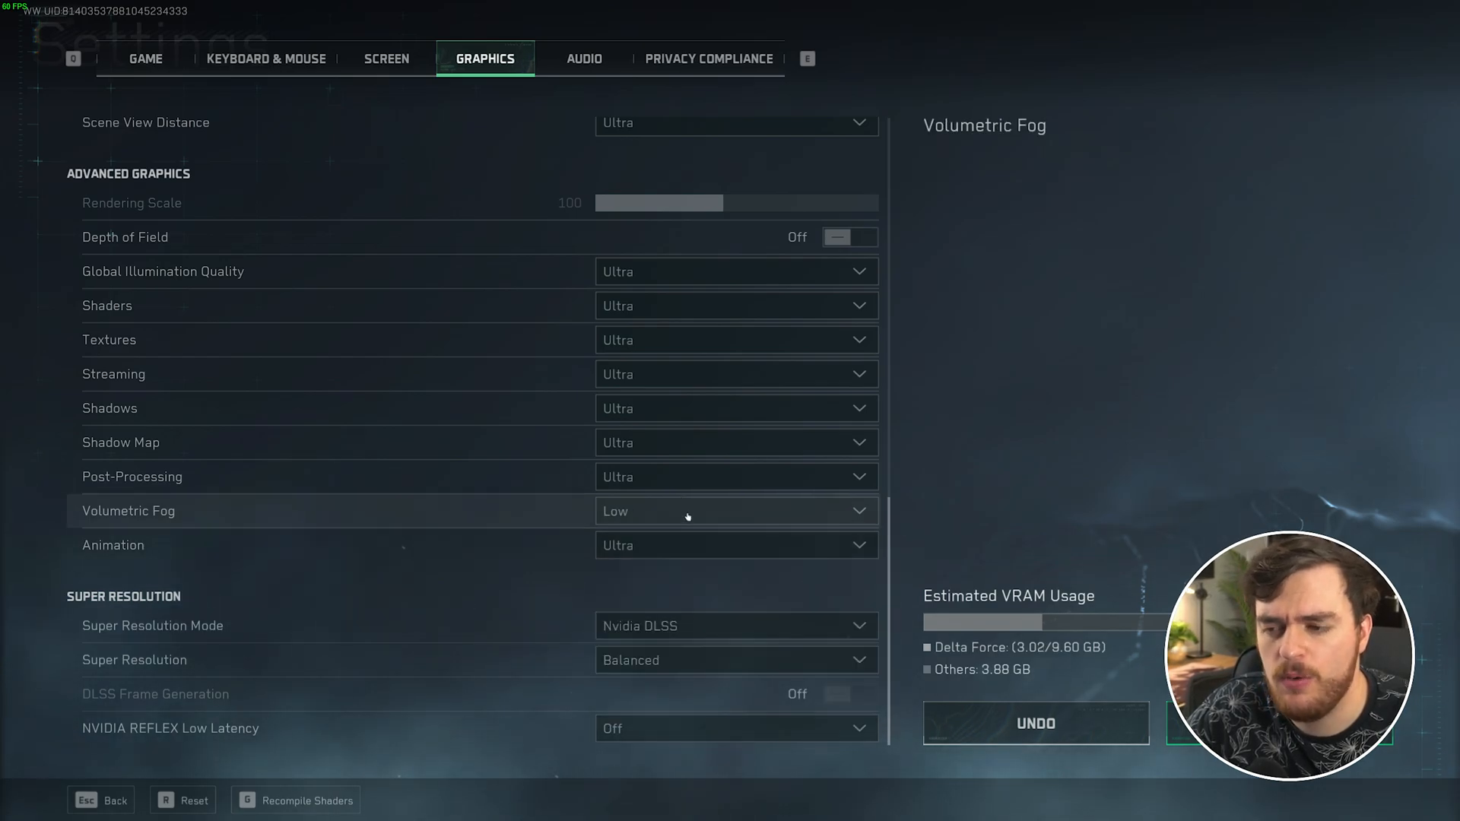
mouse_move(694, 520)
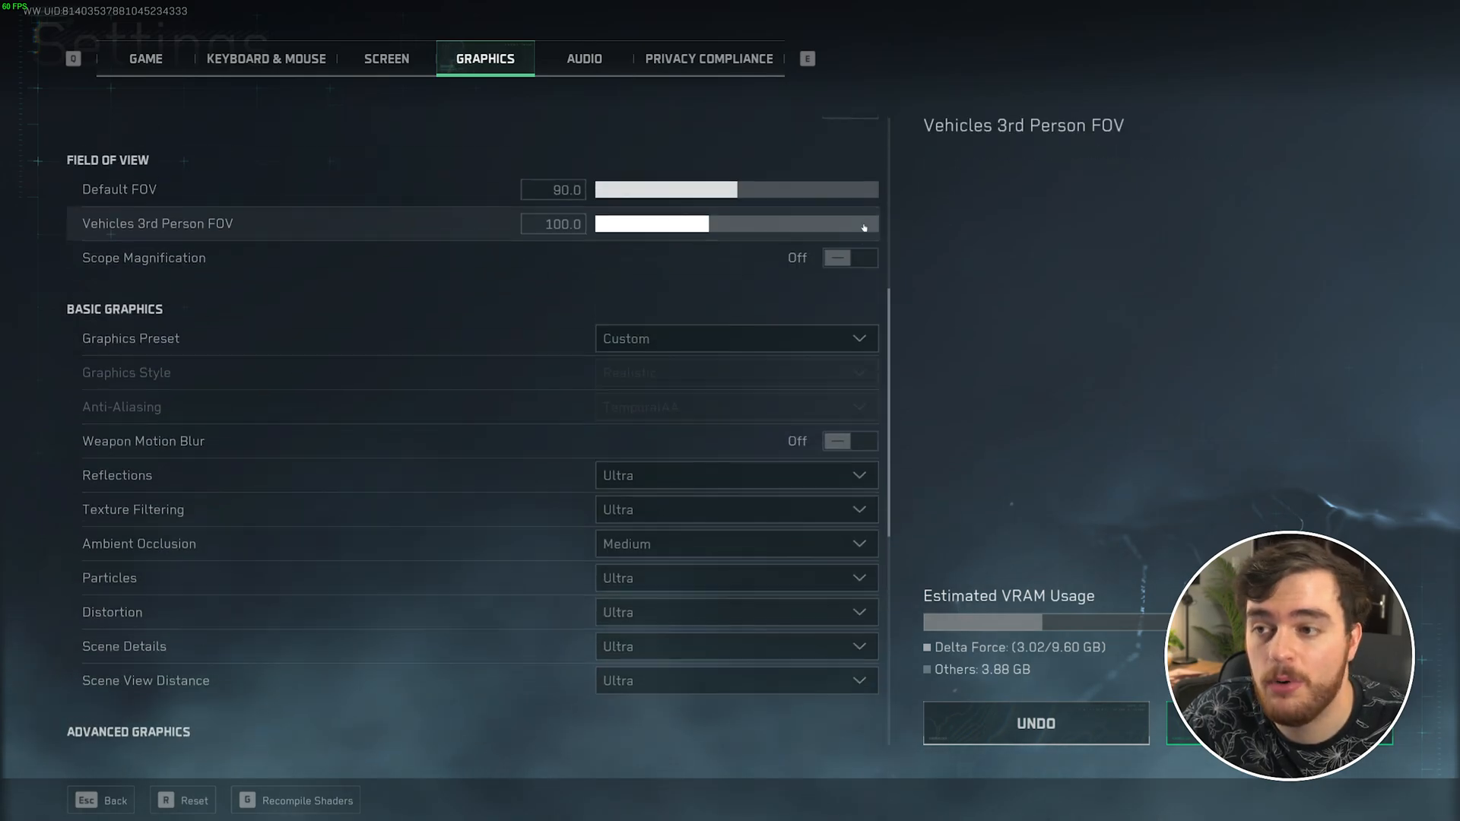
left_click(736, 337)
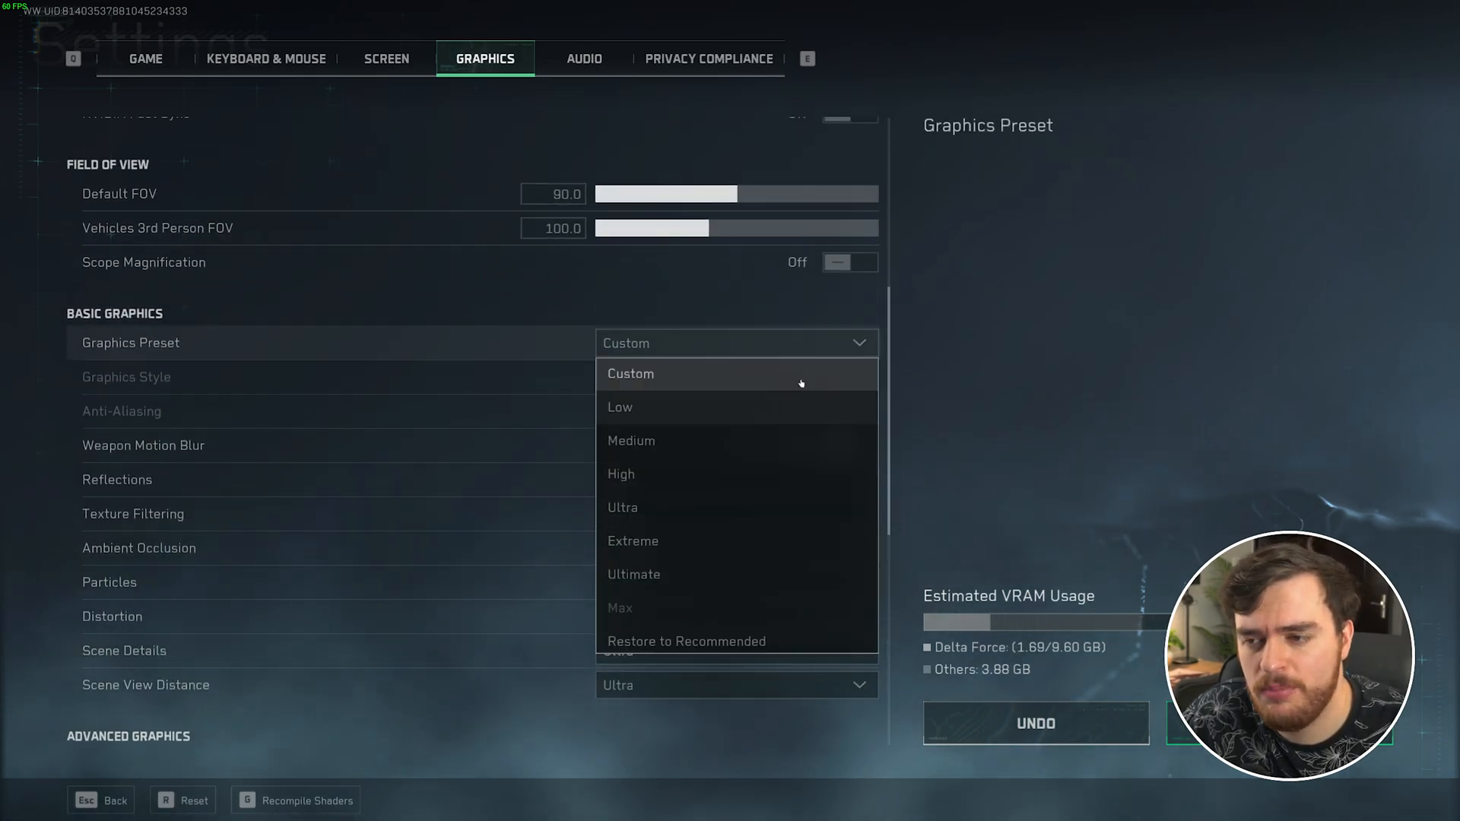
left_click(630, 375)
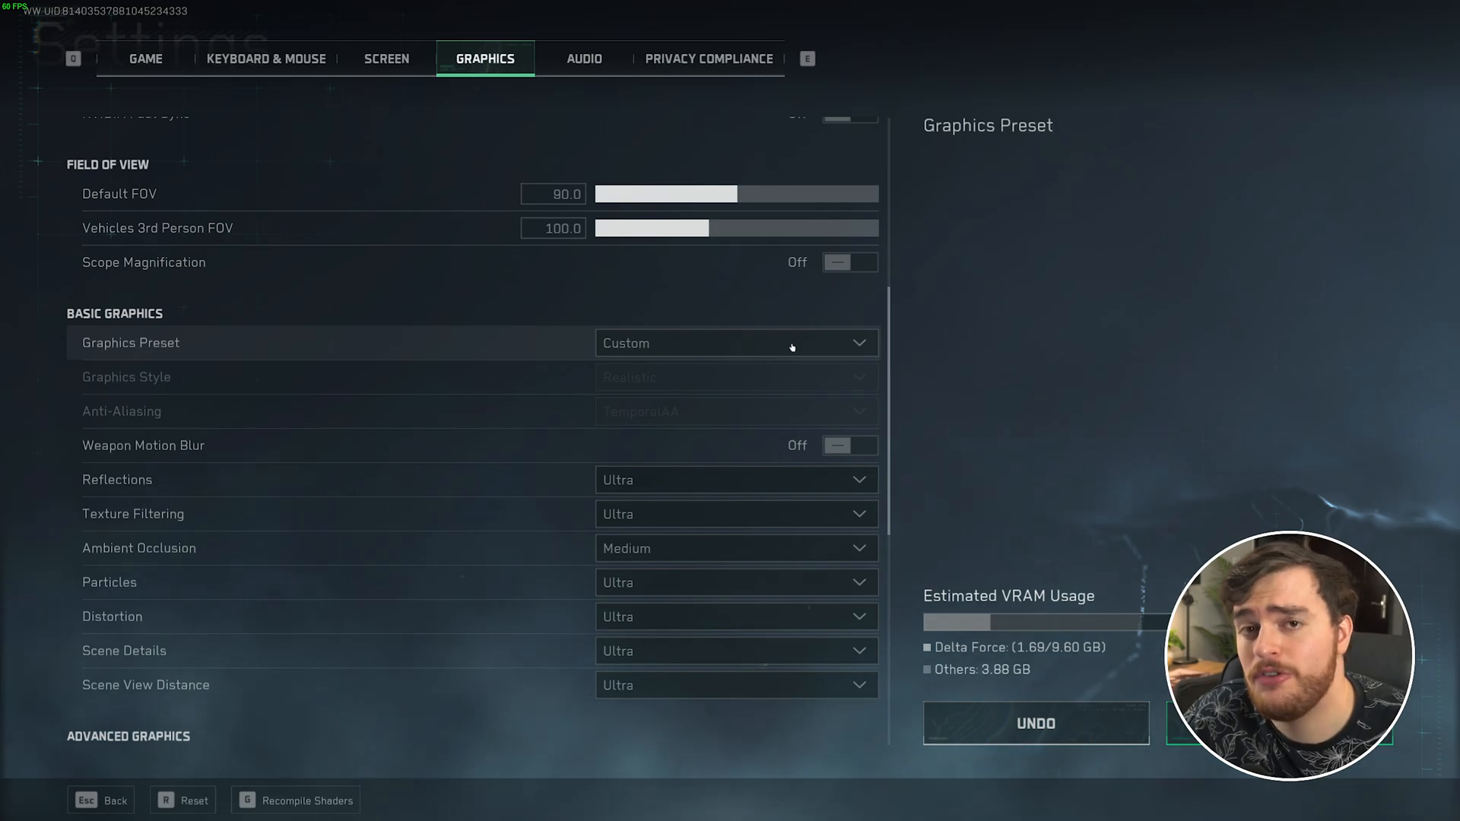
scroll("down", 3)
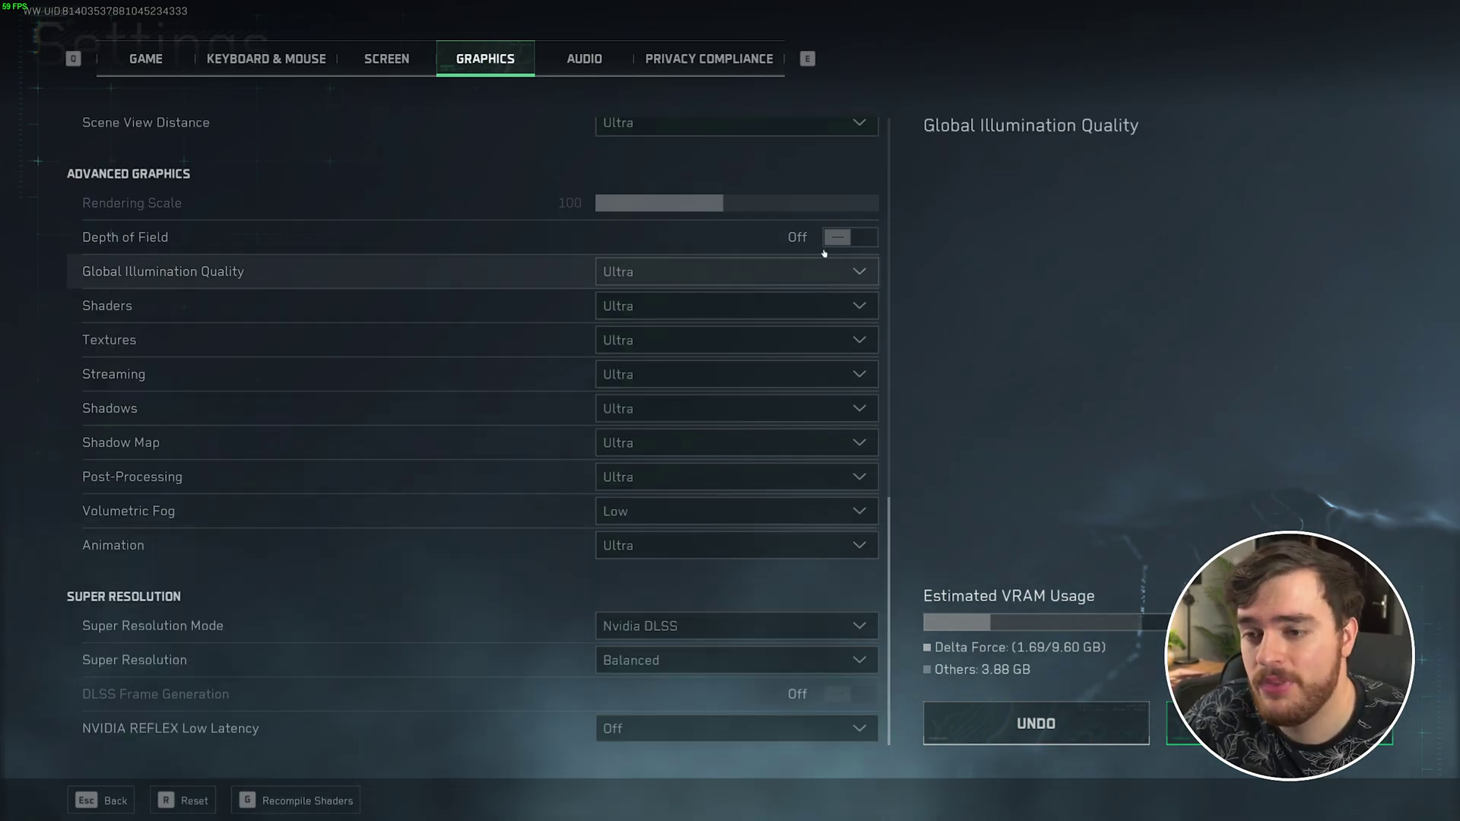
mouse_move(388, 626)
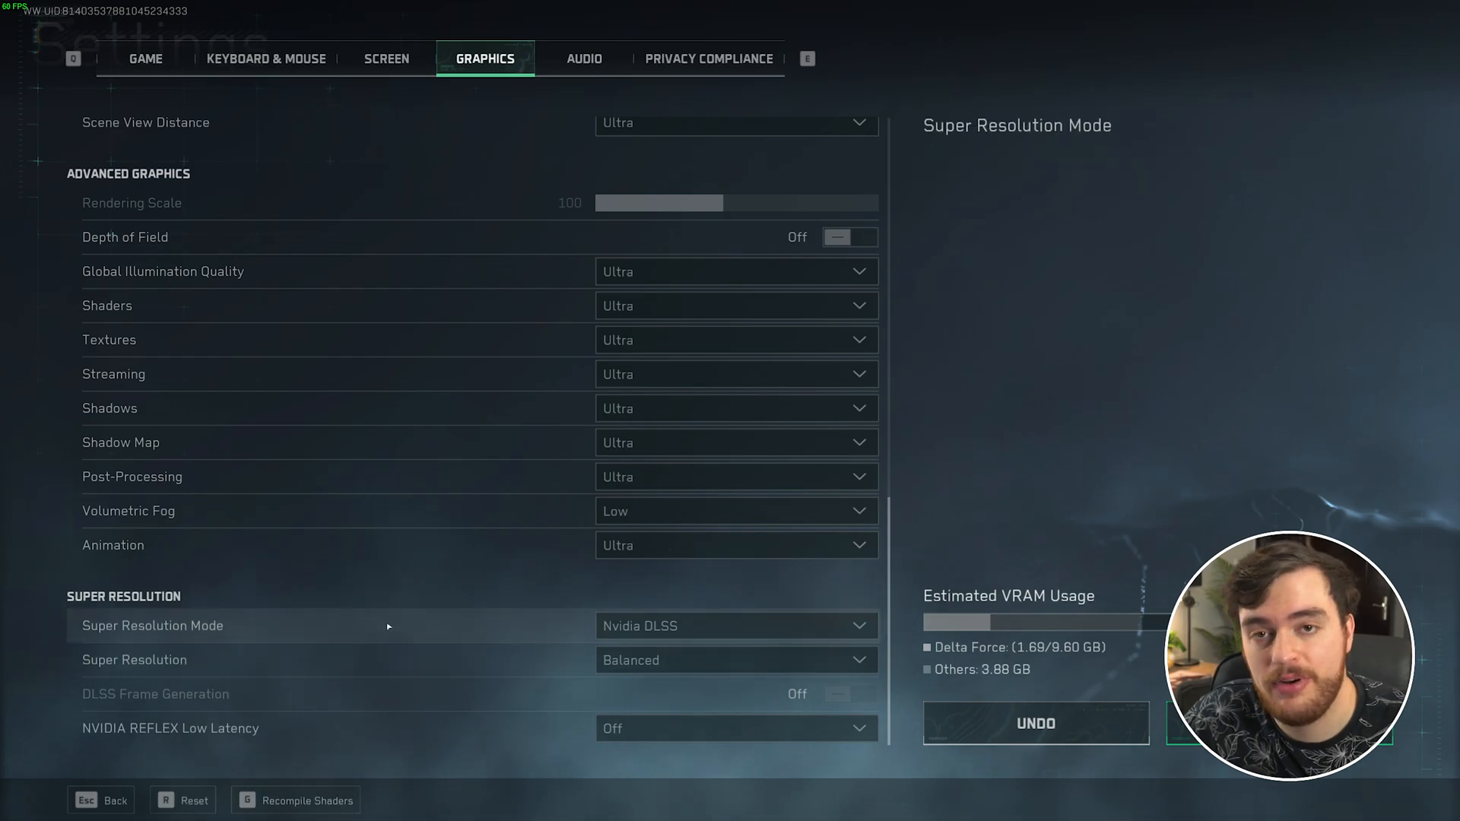
Keep NVIDIA DLSS as the upscaler and set Super Resolution mode to Quality.
left_click(736, 626)
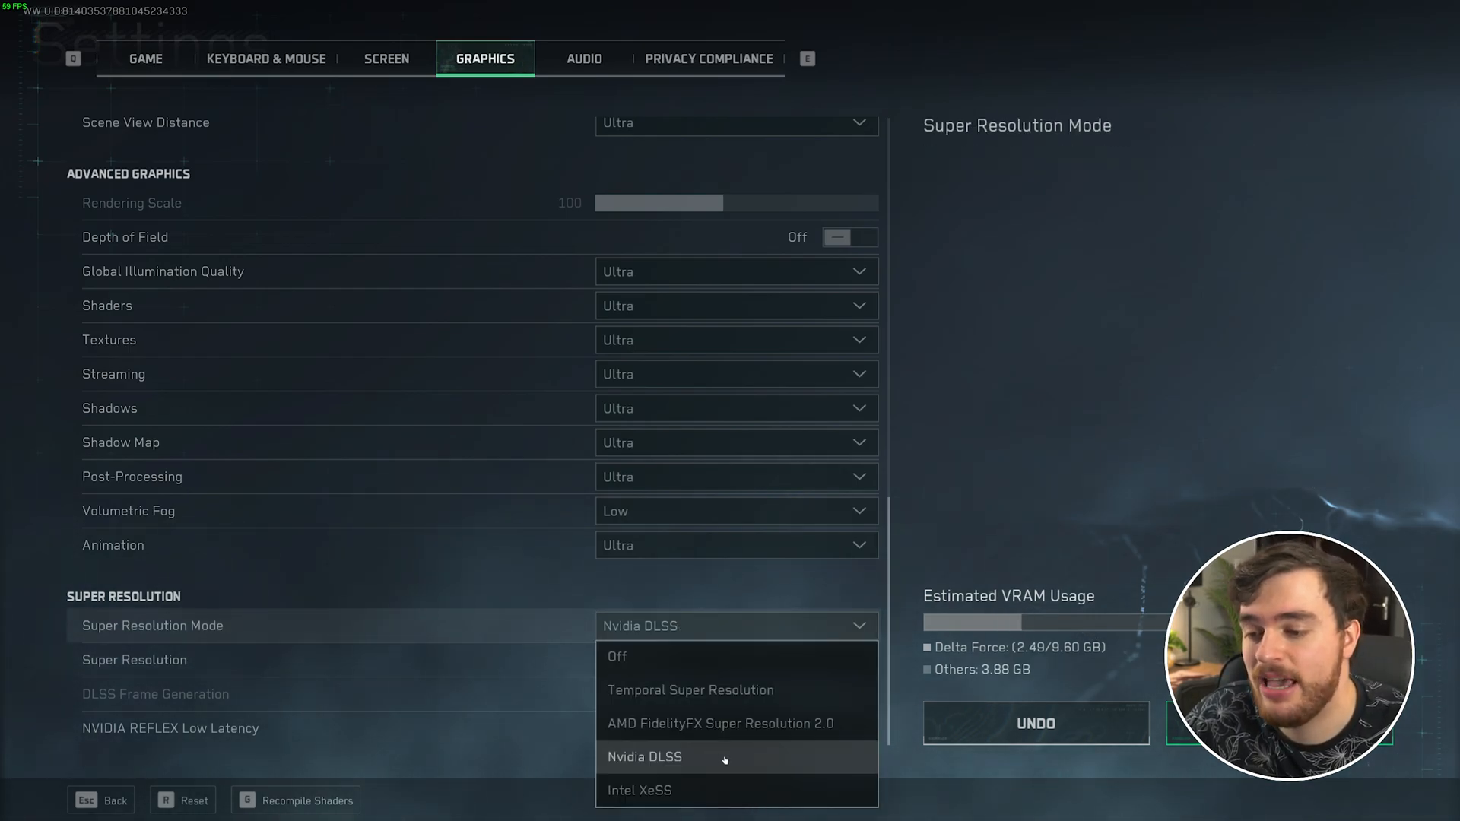
mouse_move(787, 706)
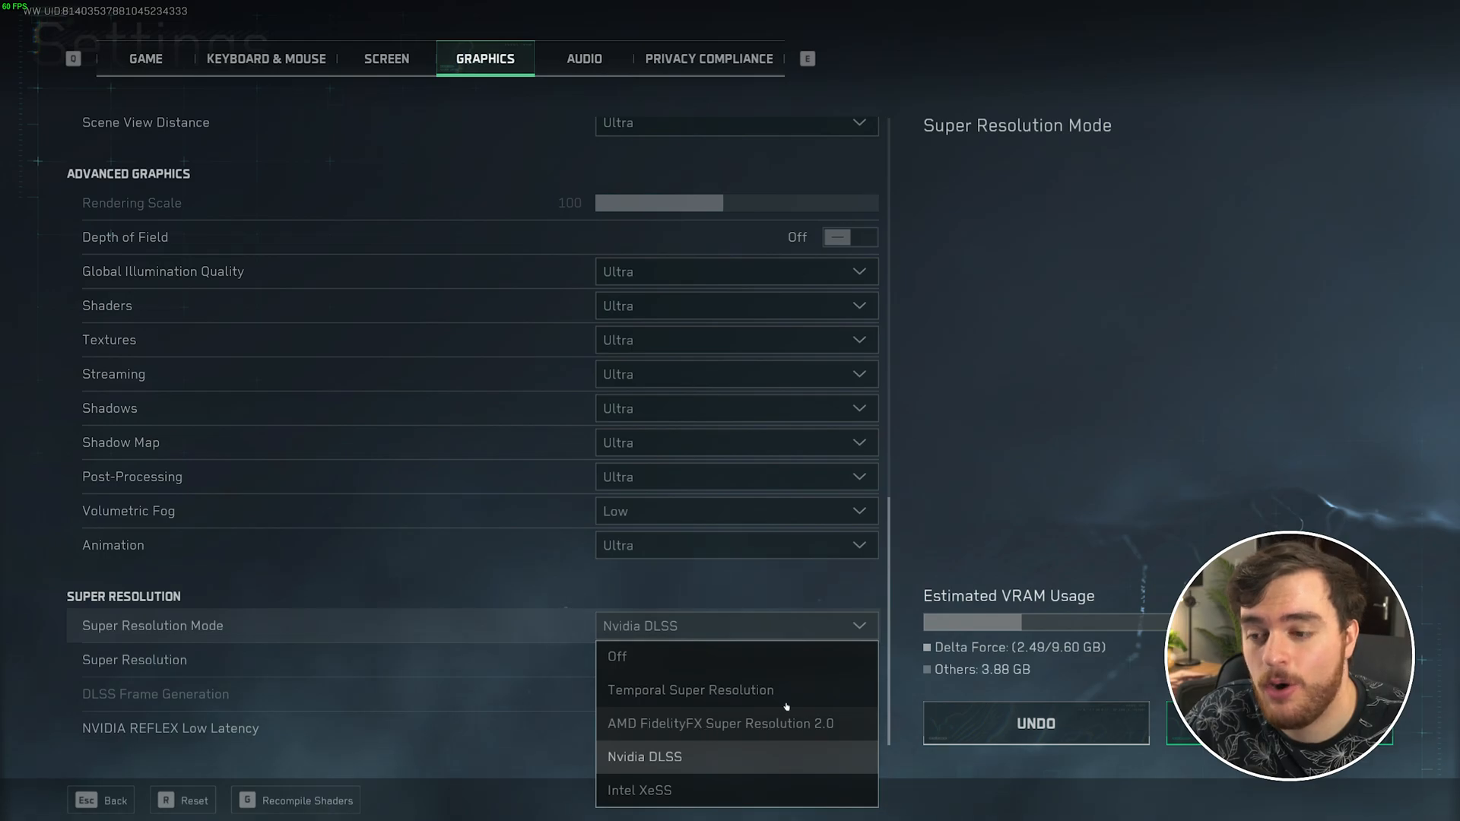
left_click(666, 758)
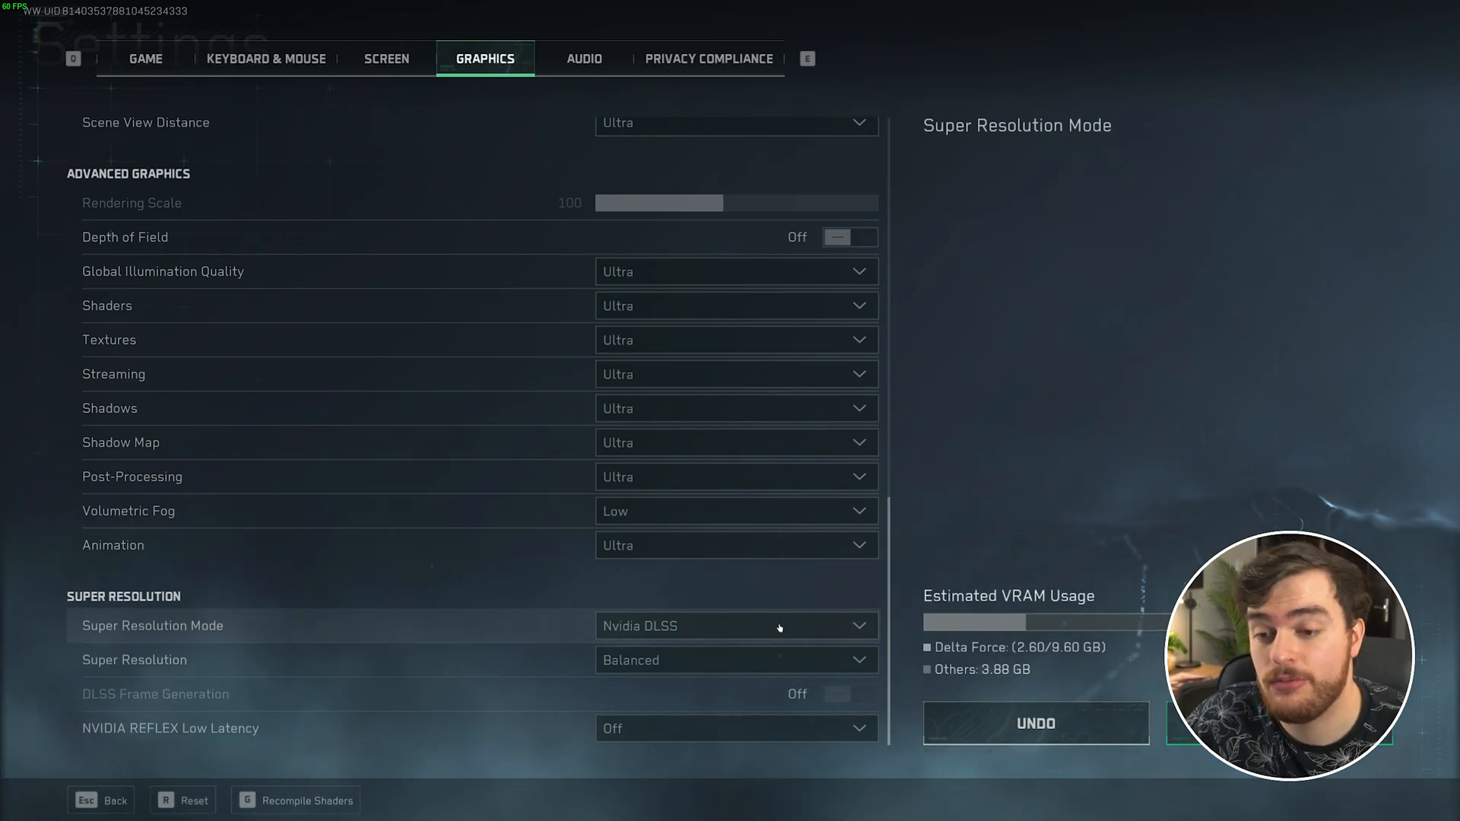
left_click(737, 660)
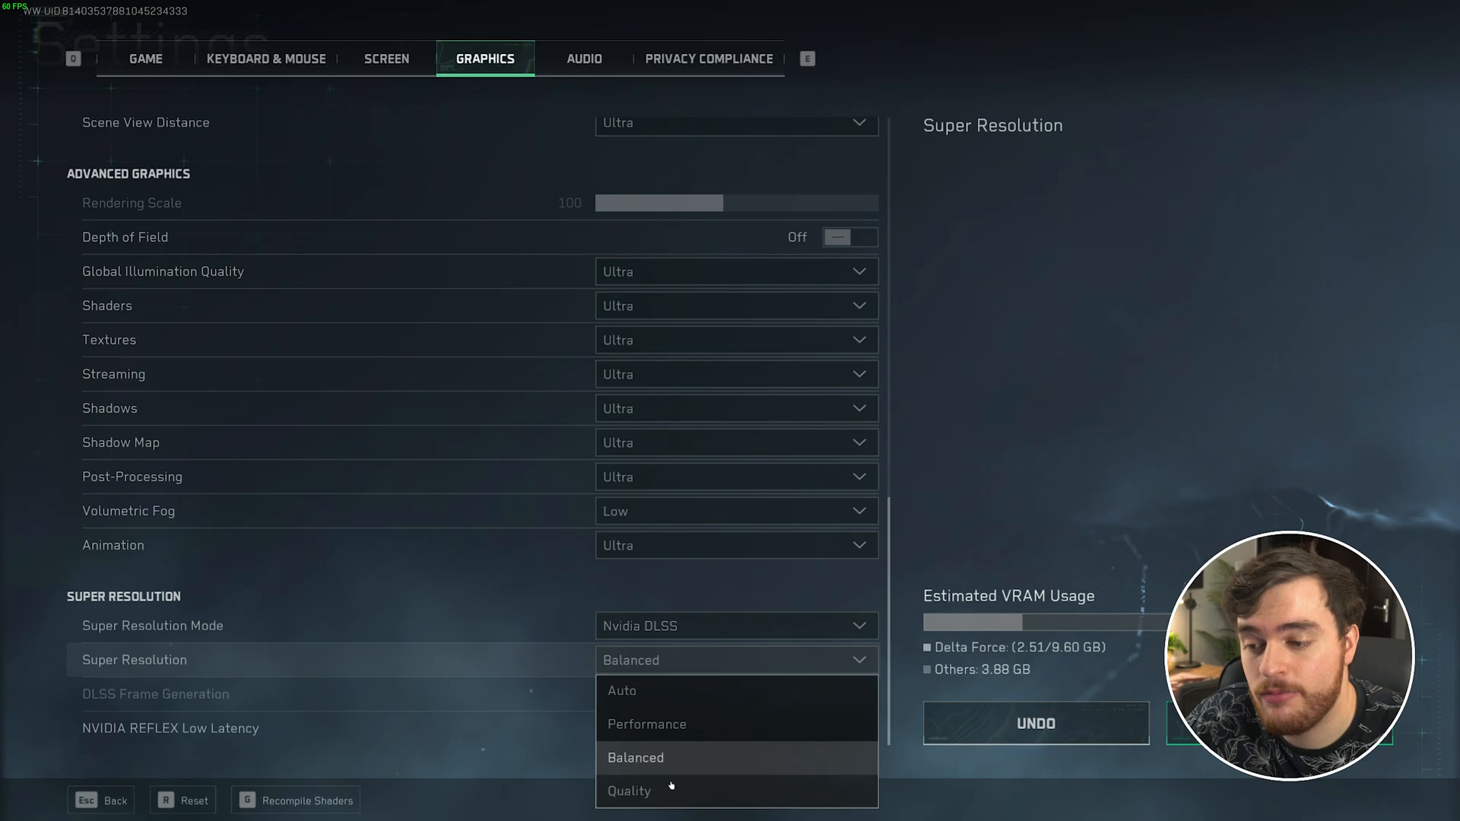
left_click(630, 791)
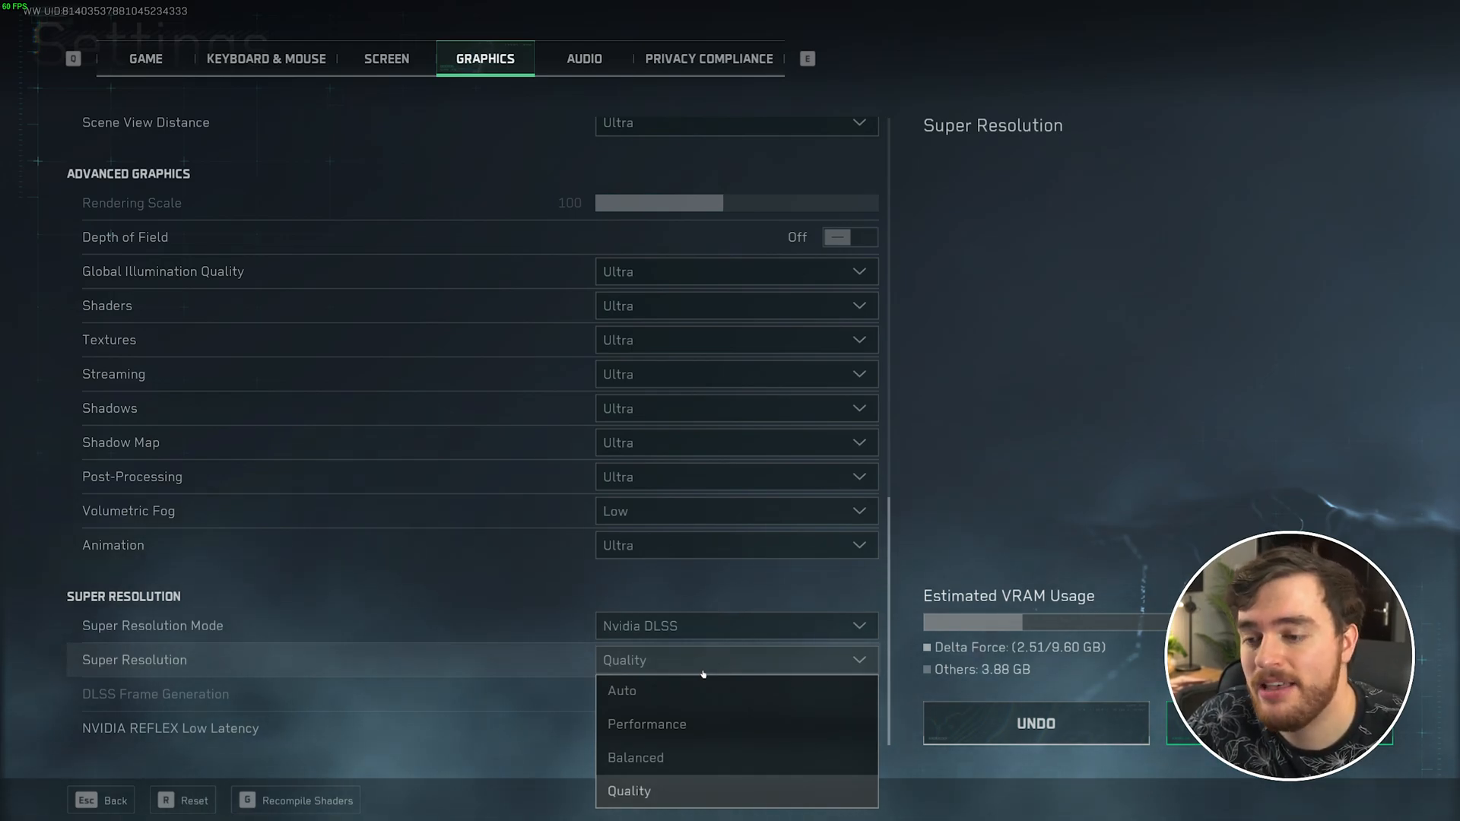
left_click(630, 791)
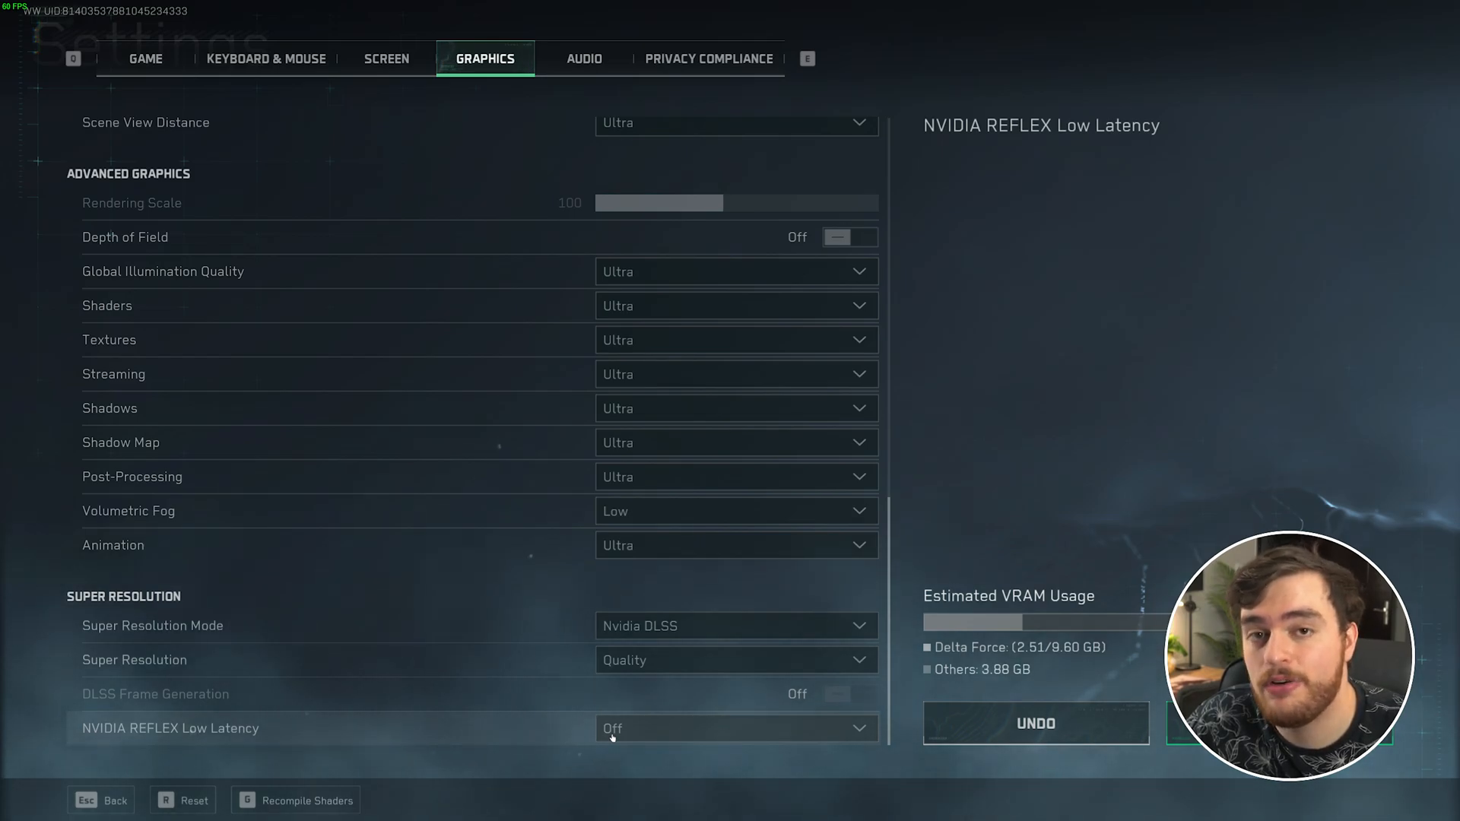
Set NVIDIA Reflex to Low Latency and bring up the apply-settings prompt.
left_click(738, 729)
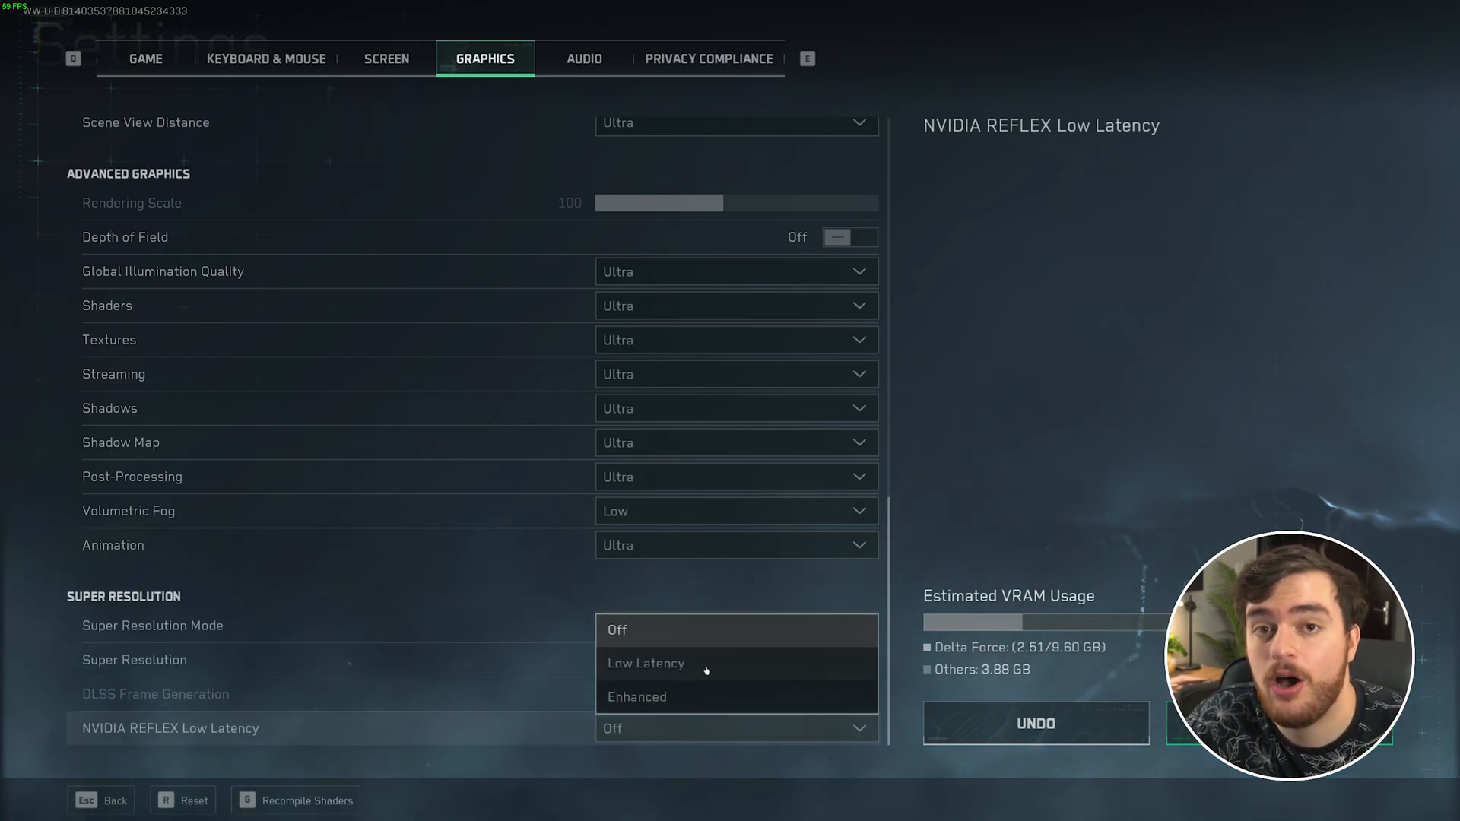
left_click(645, 663)
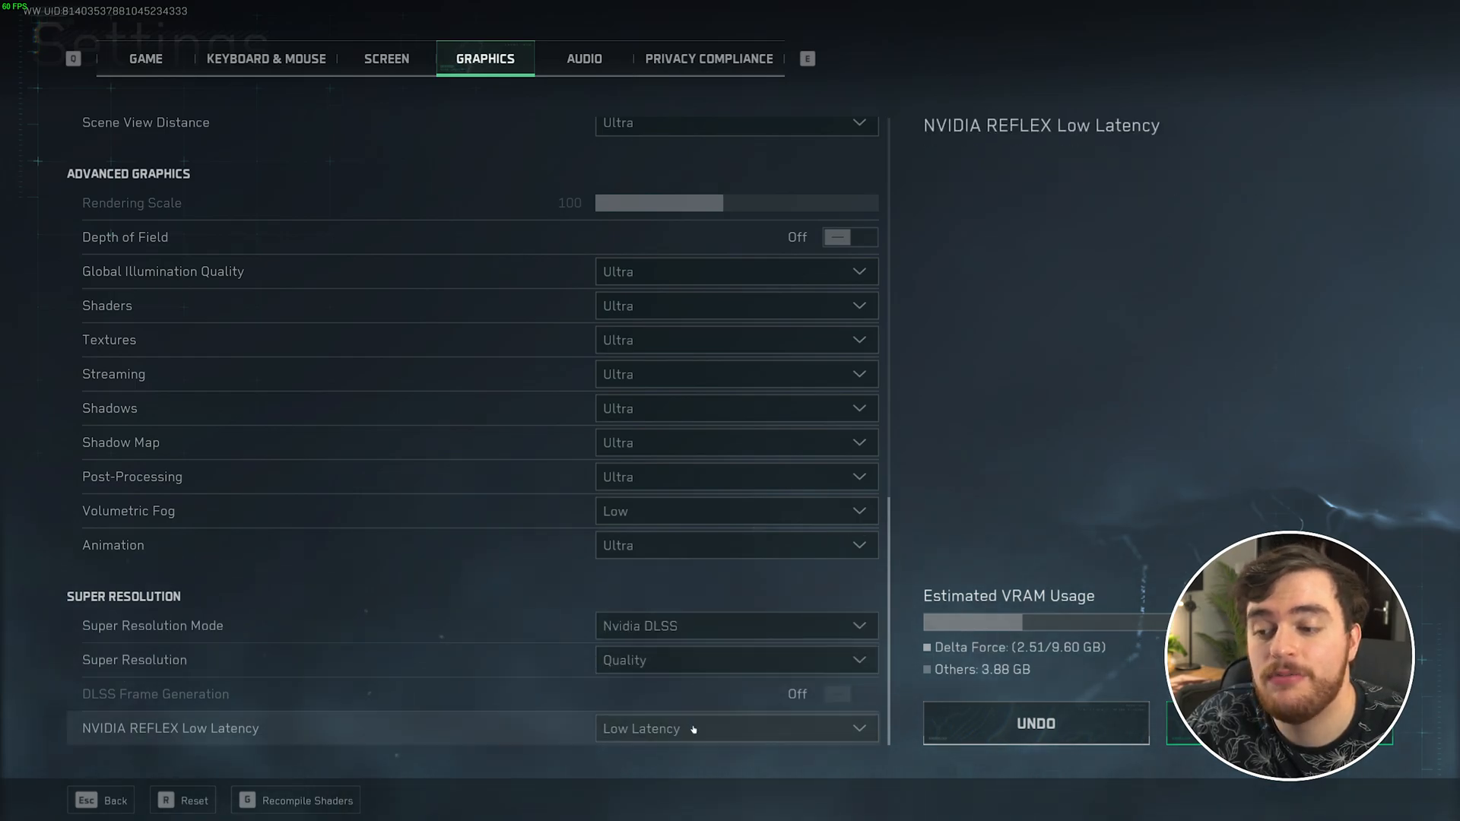
left_click(738, 728)
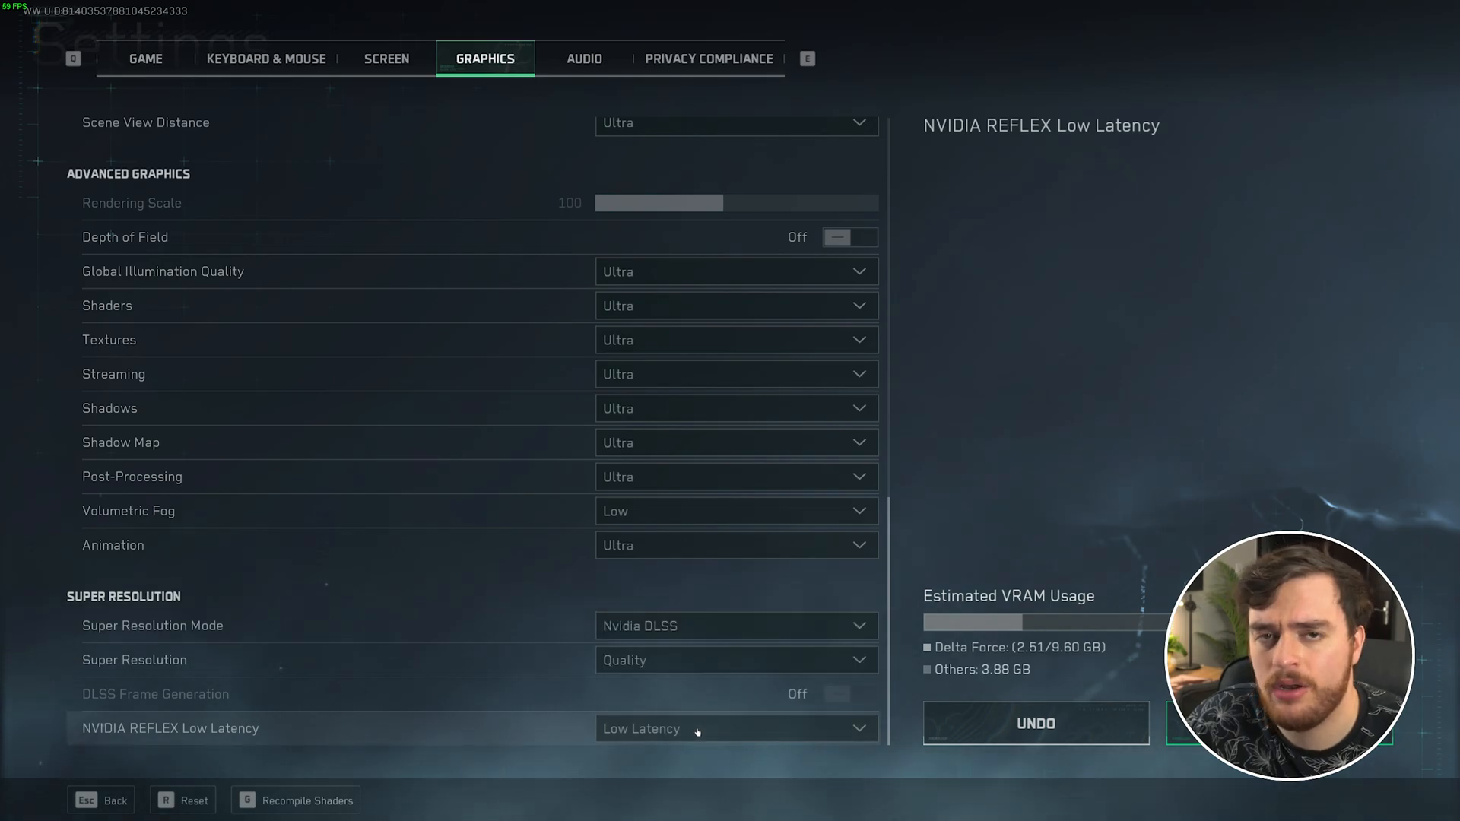
mouse_move(566, 693)
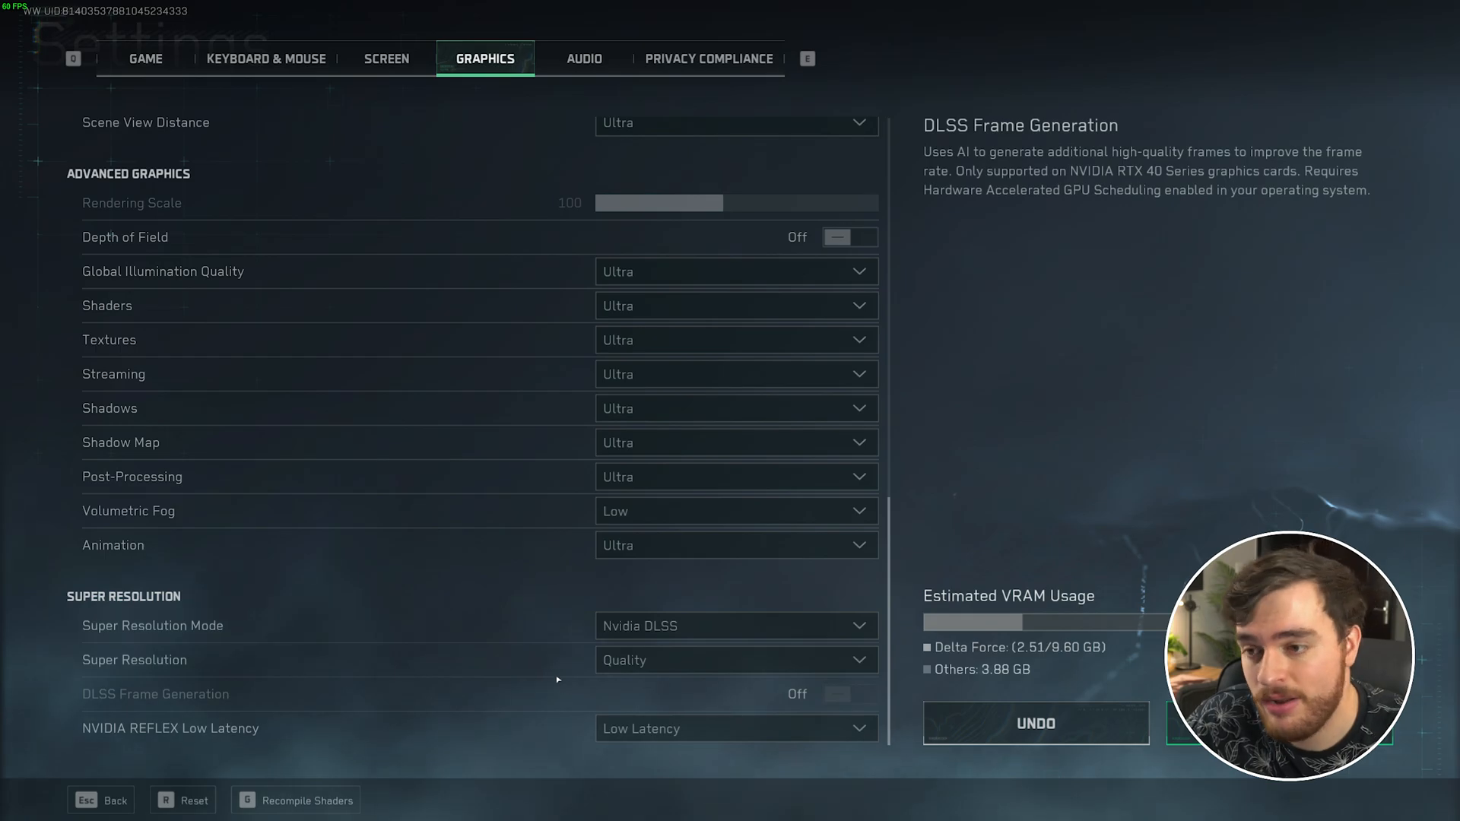
scroll("up", 3)
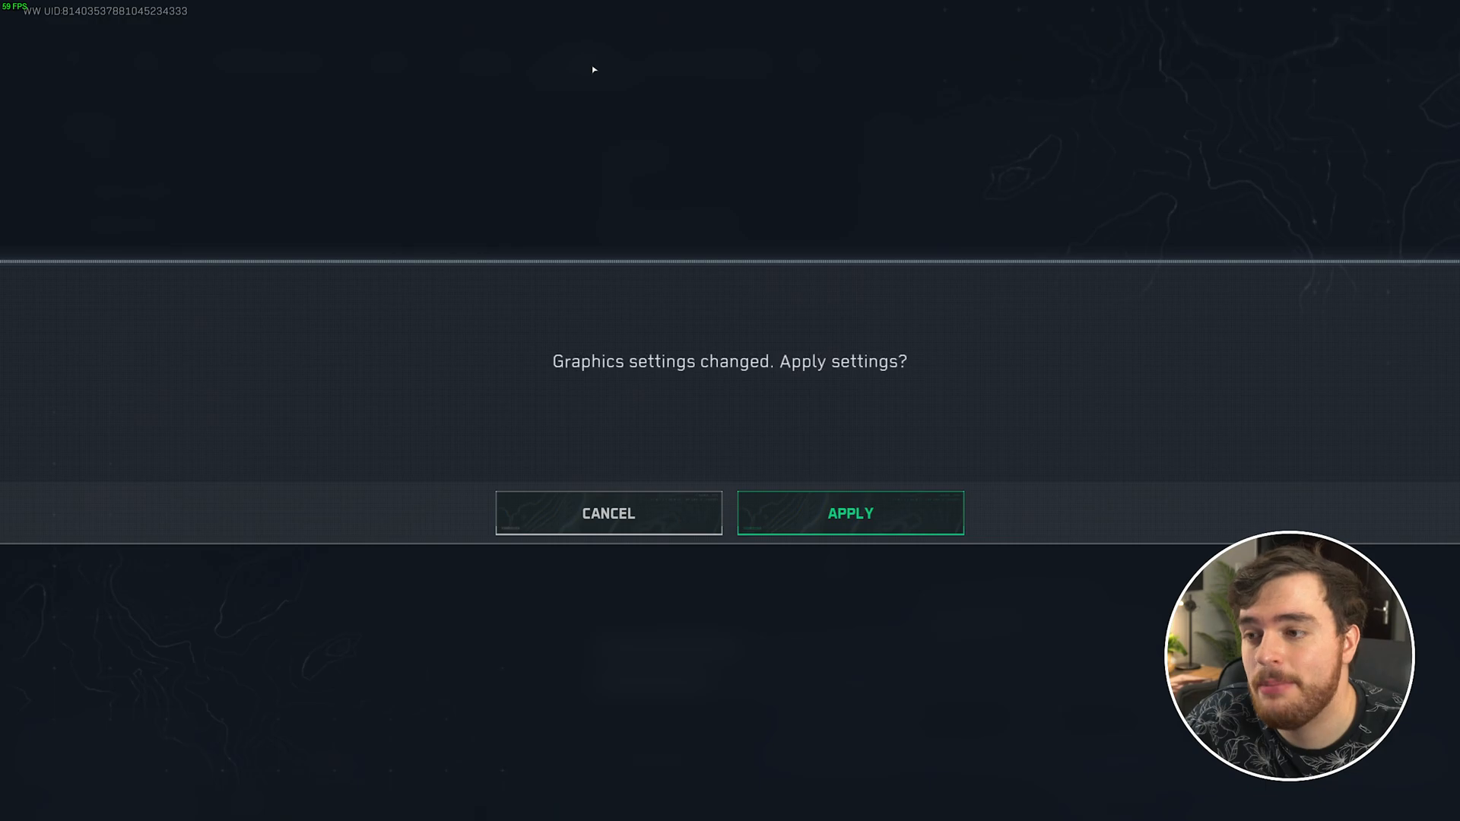
Apply the graphics changes and lower Voice Volume to about 51.3 in Audio.
left_click(850, 513)
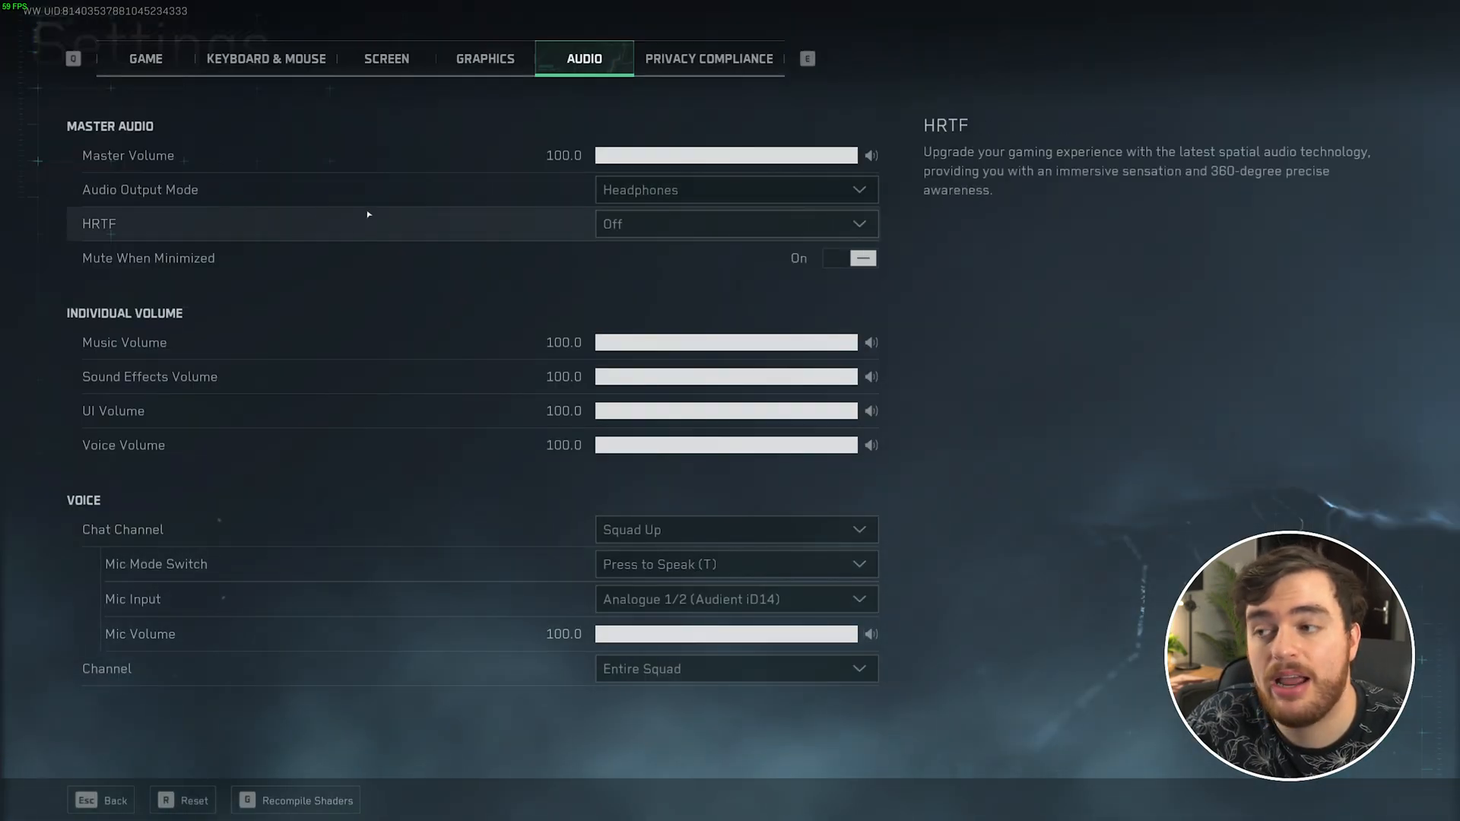
mouse_move(538, 234)
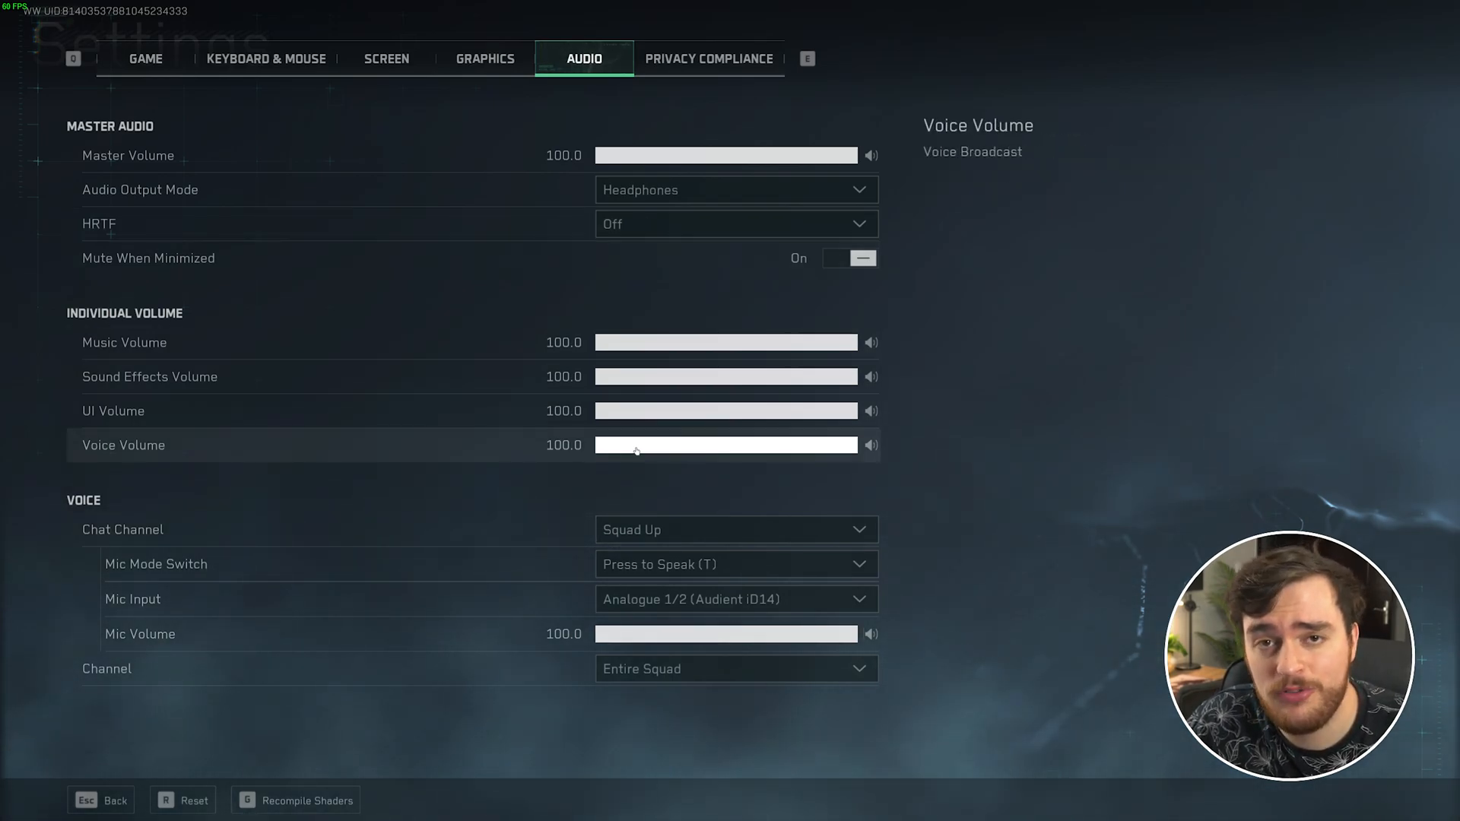
left_click_drag(856, 444, 728, 444)
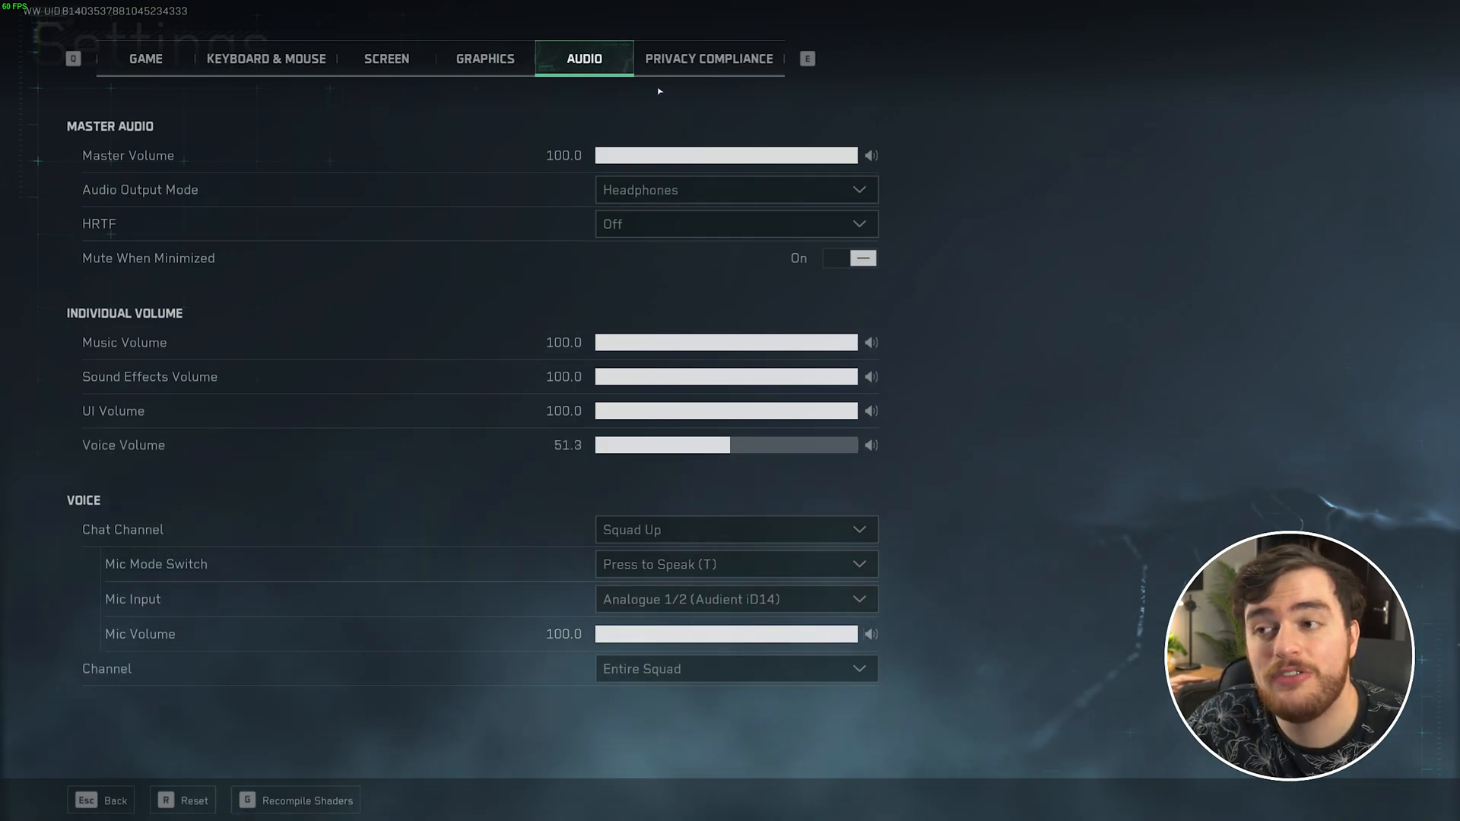
left_click(485, 58)
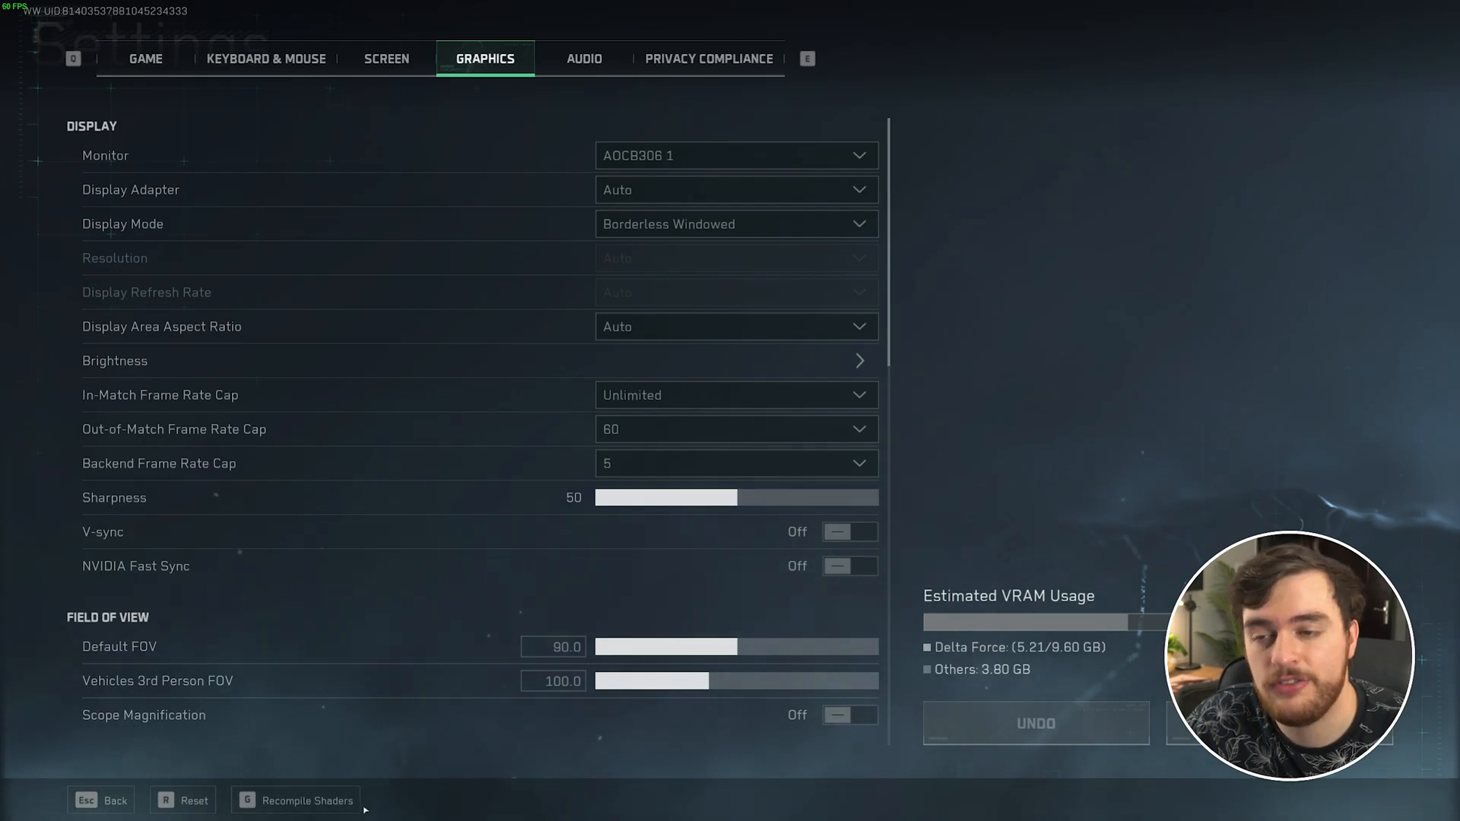
Leave settings for the main menu and start the Black Hawk Down mode.
scroll("down", 3)
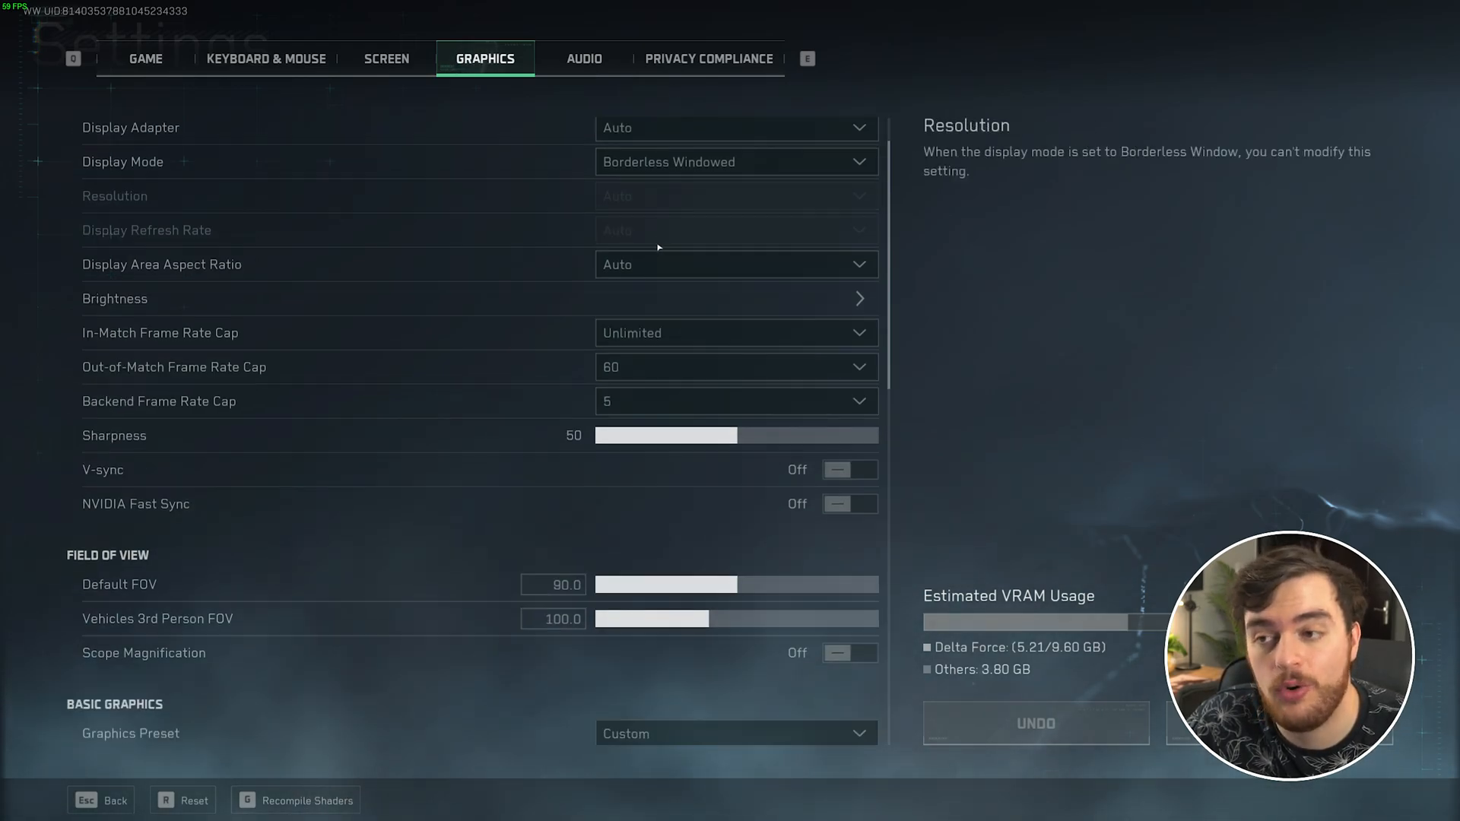
scroll("down", 3)
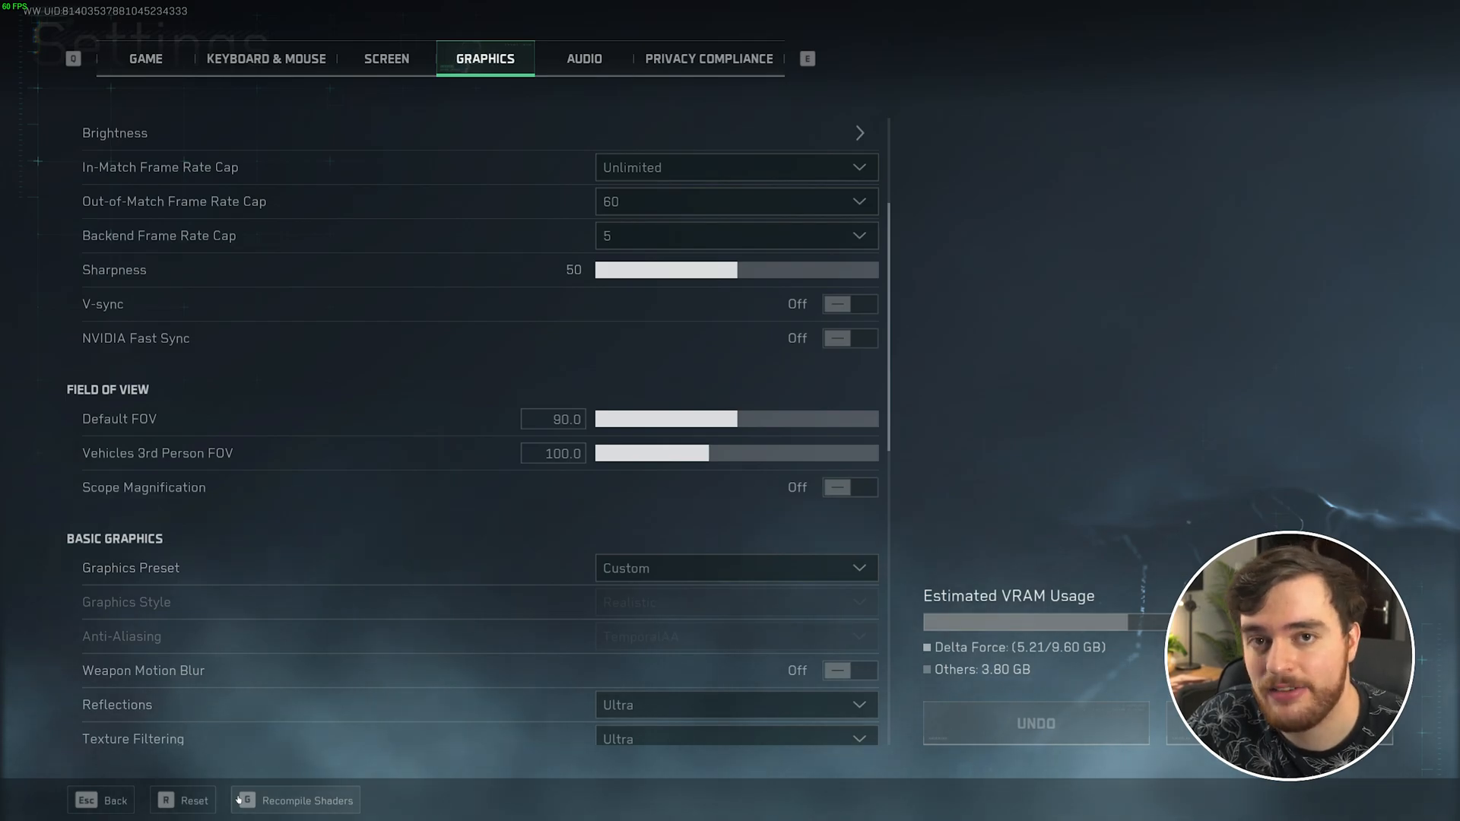
mouse_move(305, 791)
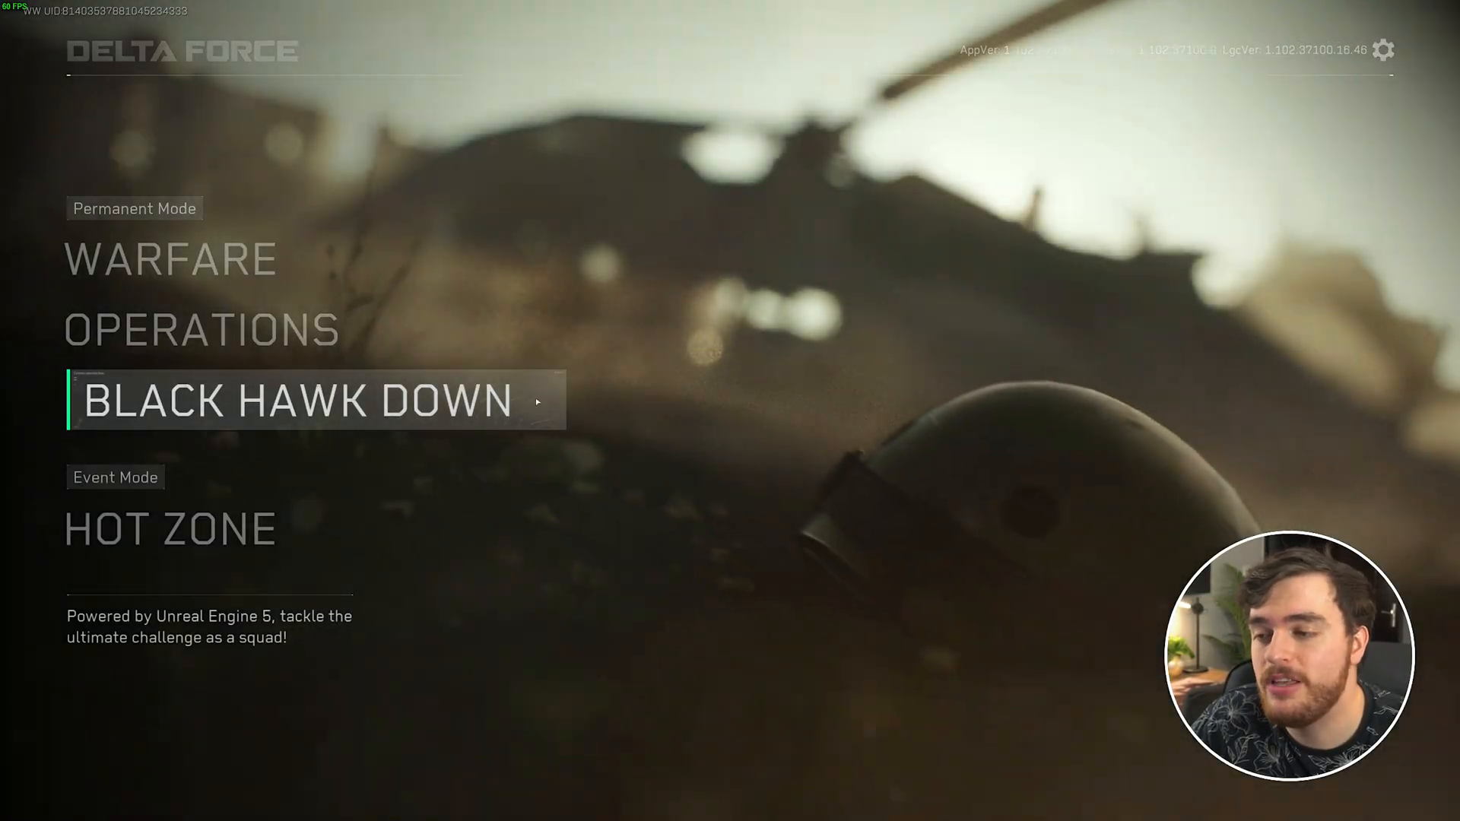
left_click(298, 400)
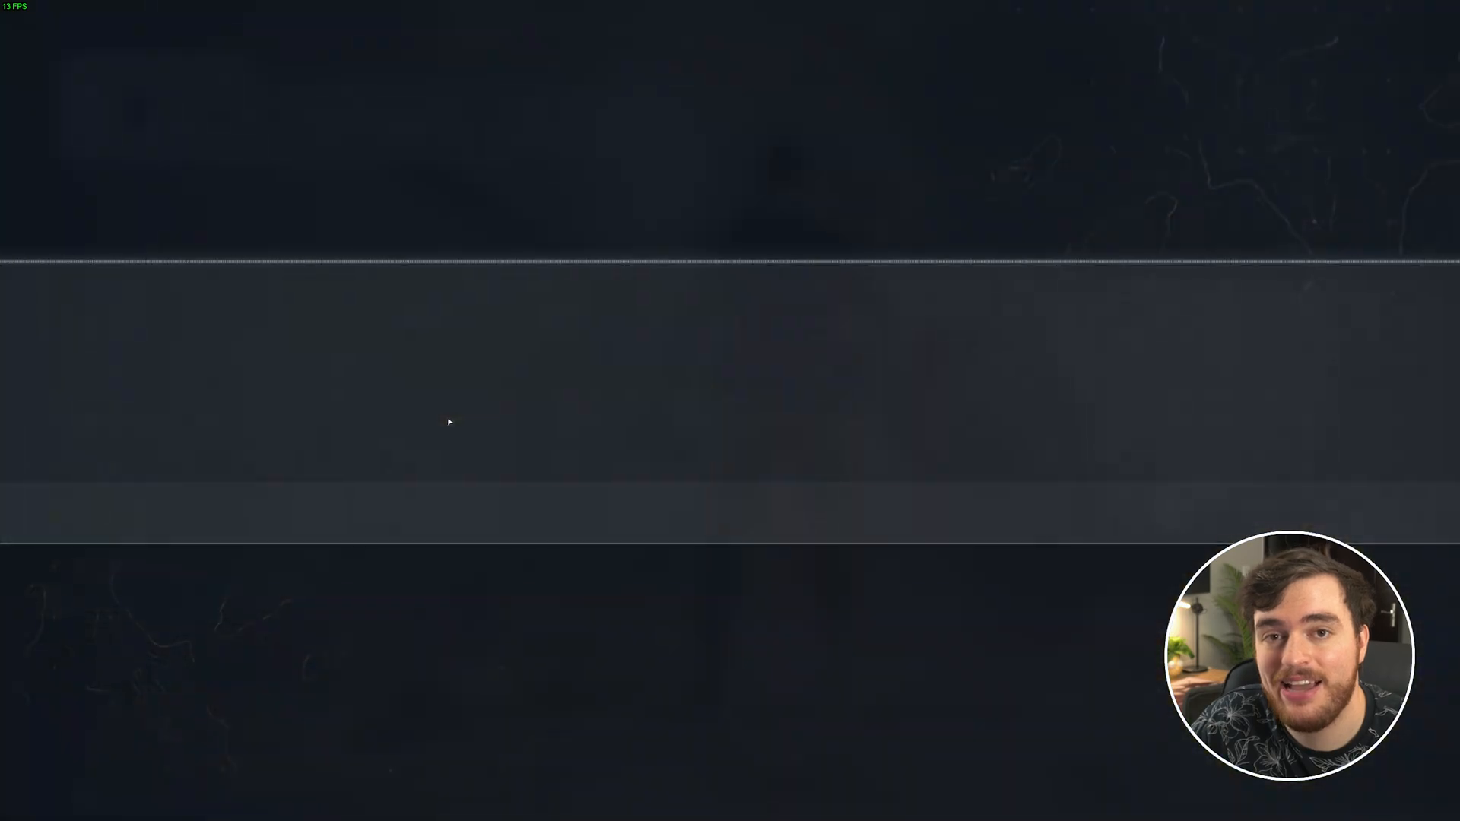